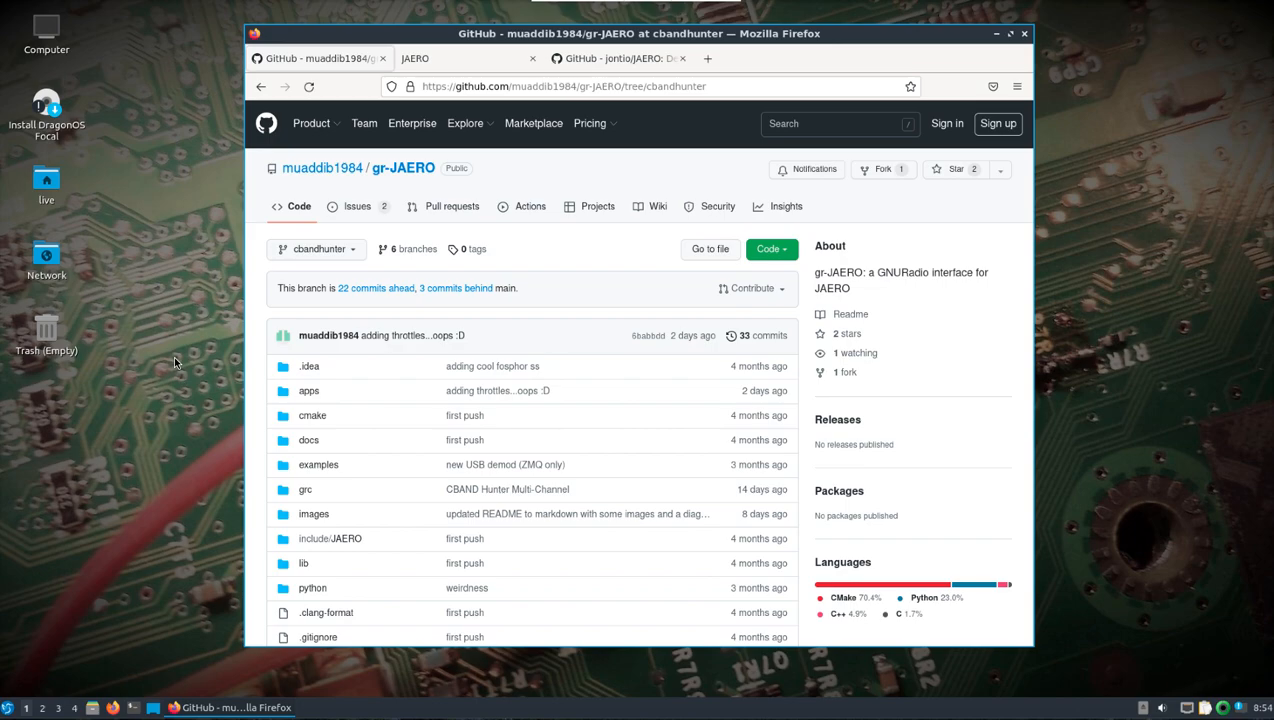
mouse_move(172, 352)
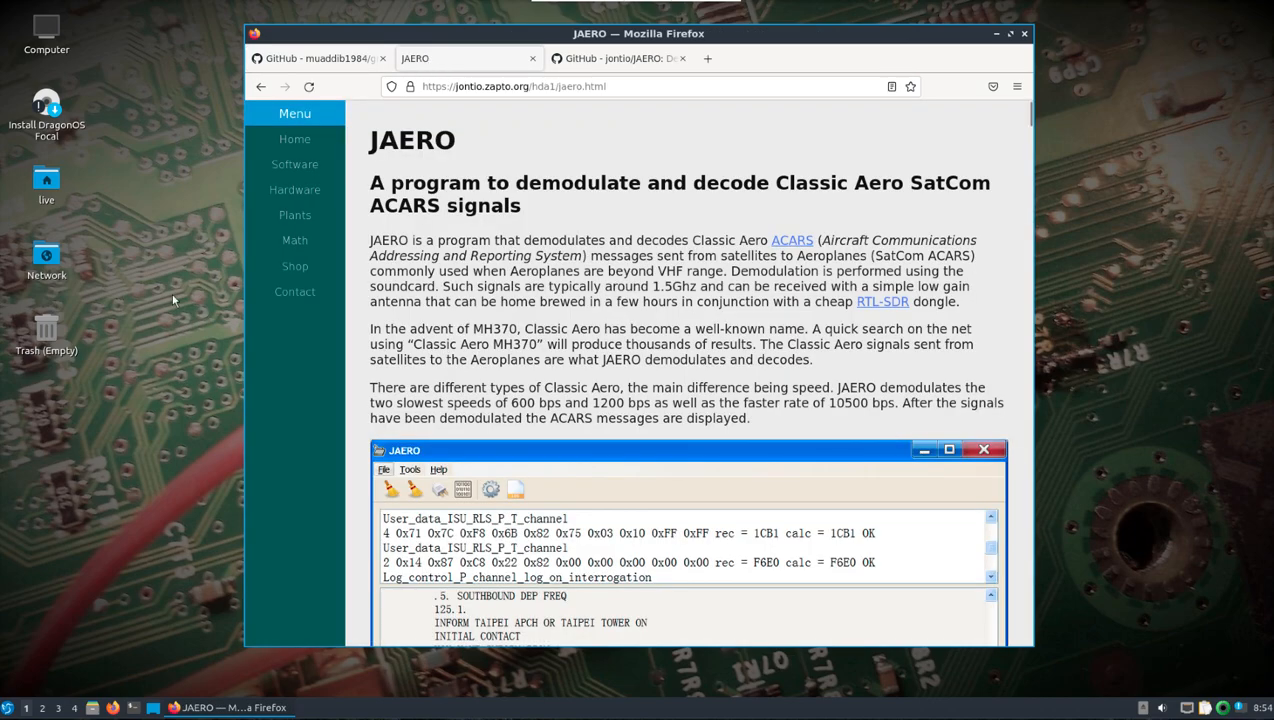
mouse_move(164, 362)
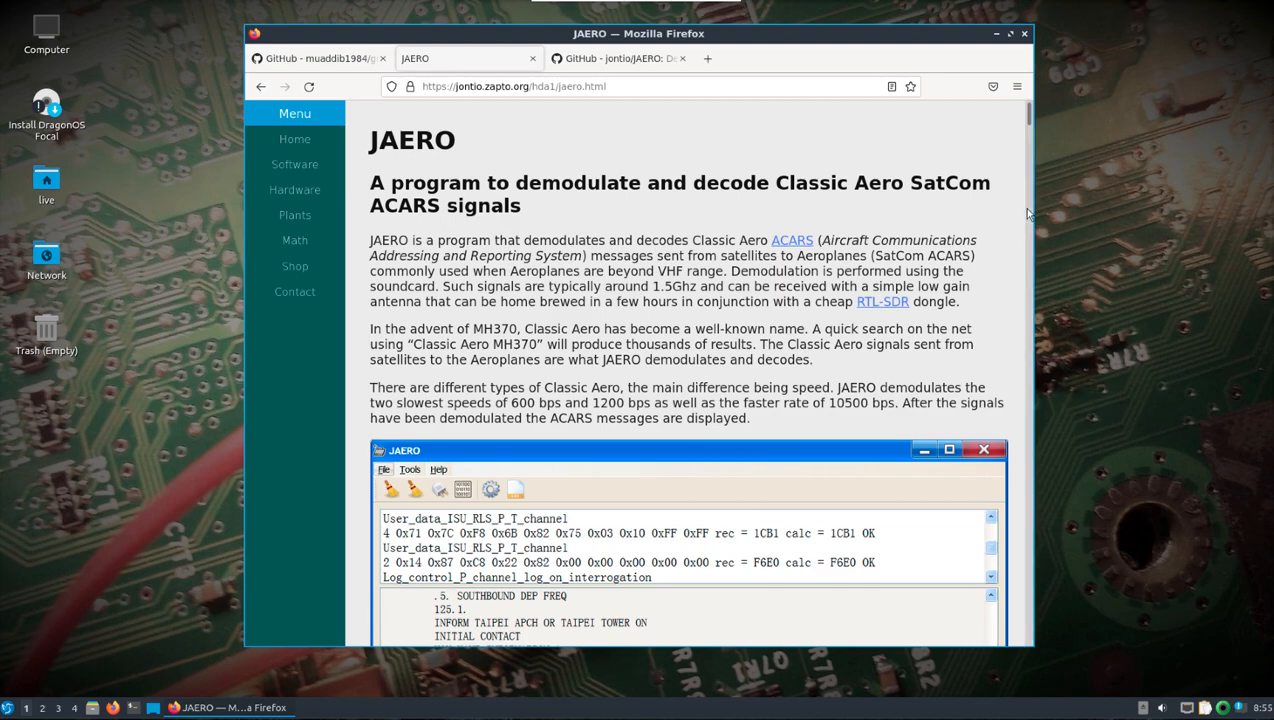
mouse_move(1028, 110)
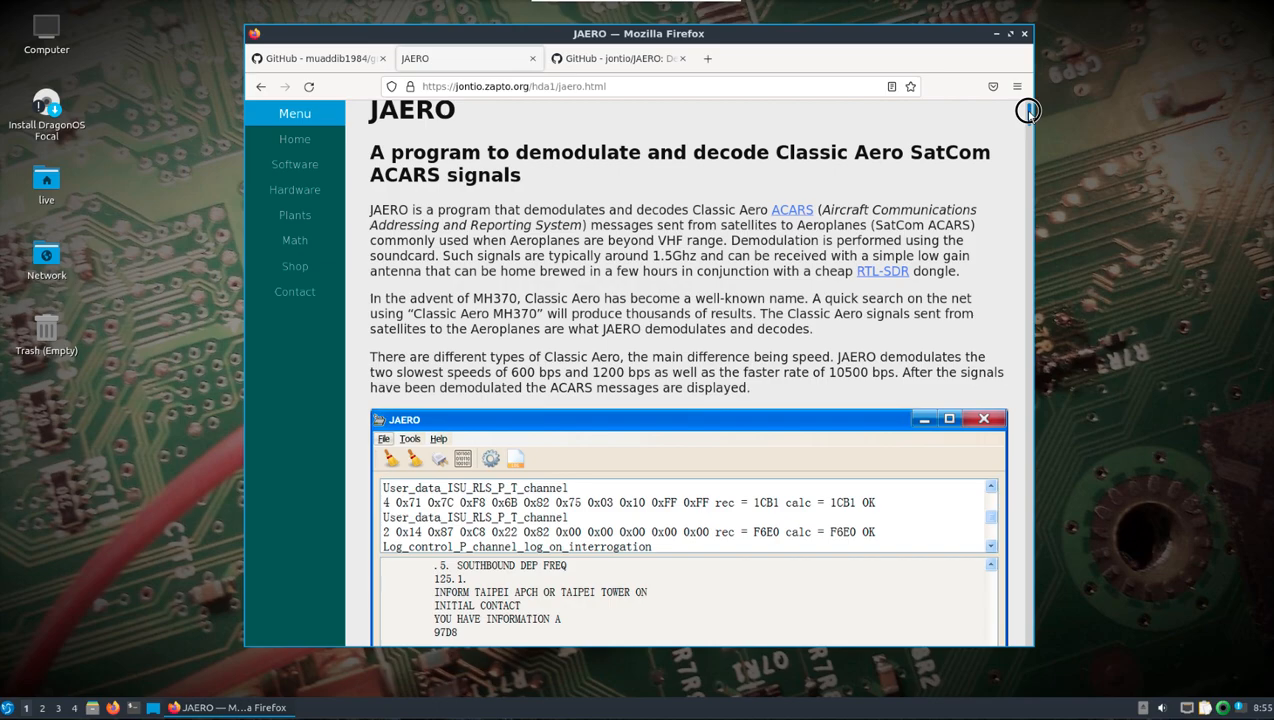
scroll(down, 3)
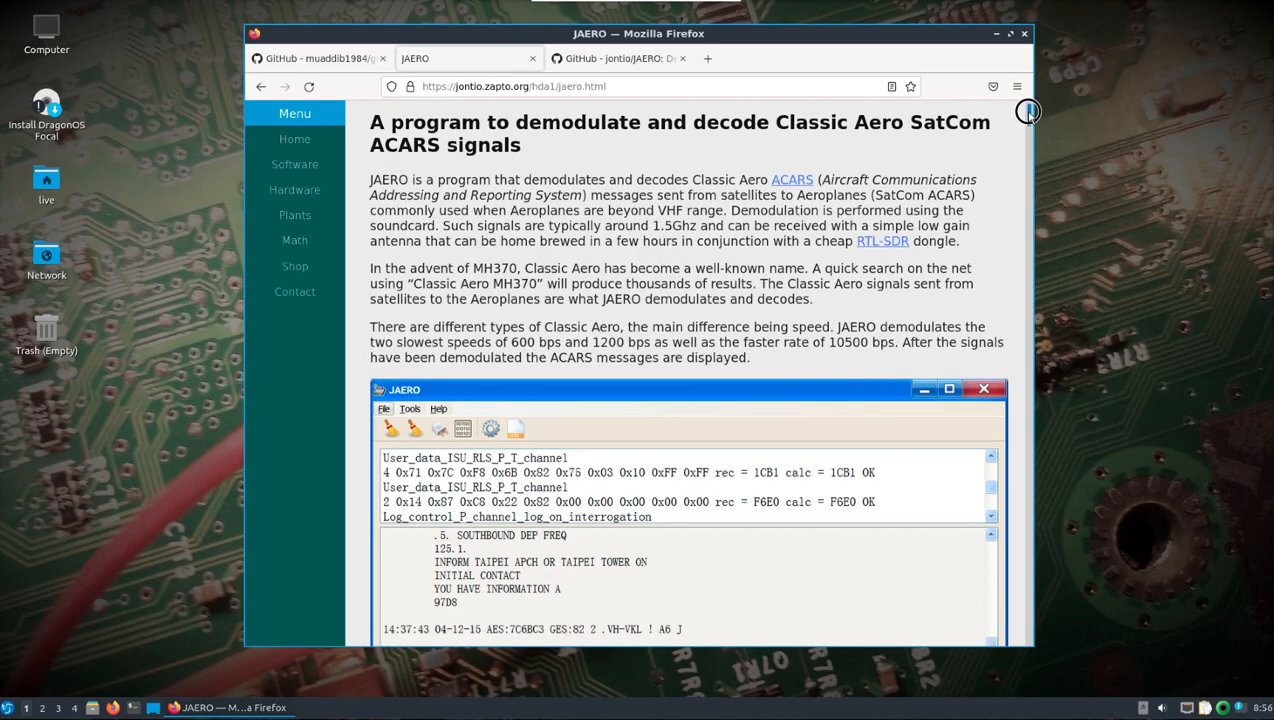
scroll(down, 3)
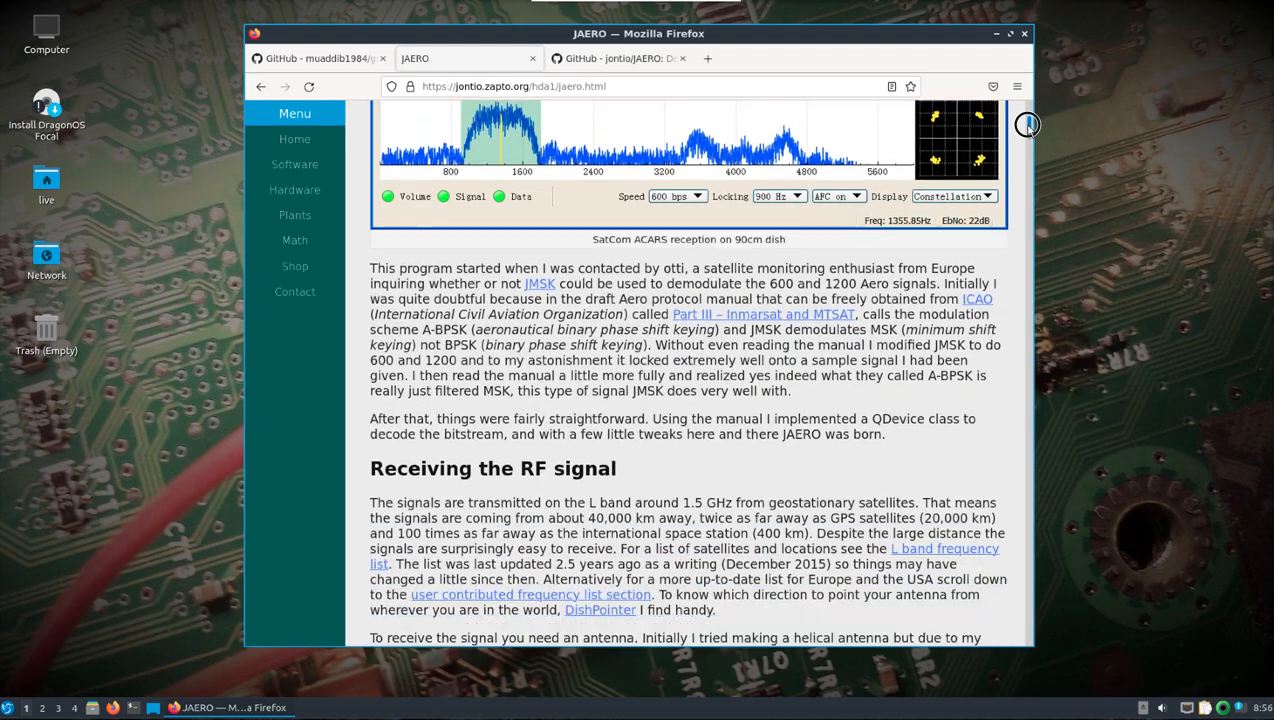
scroll(down, 3)
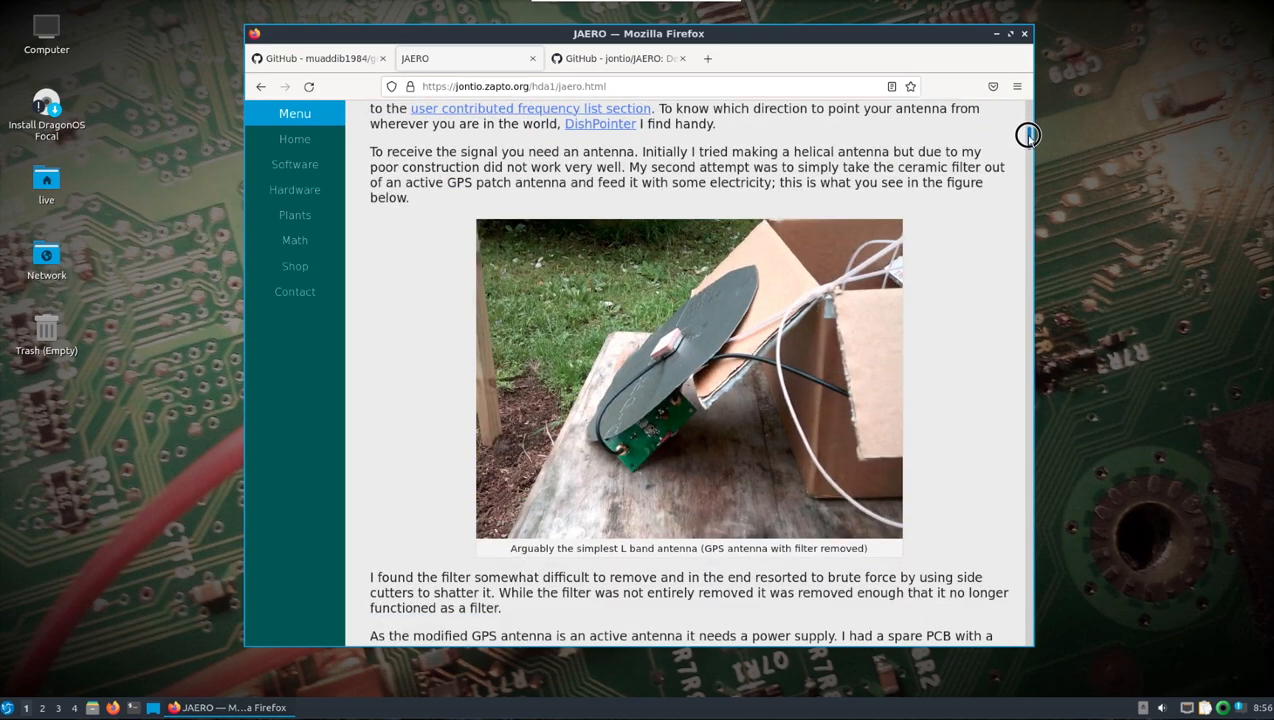
scroll(down, 3)
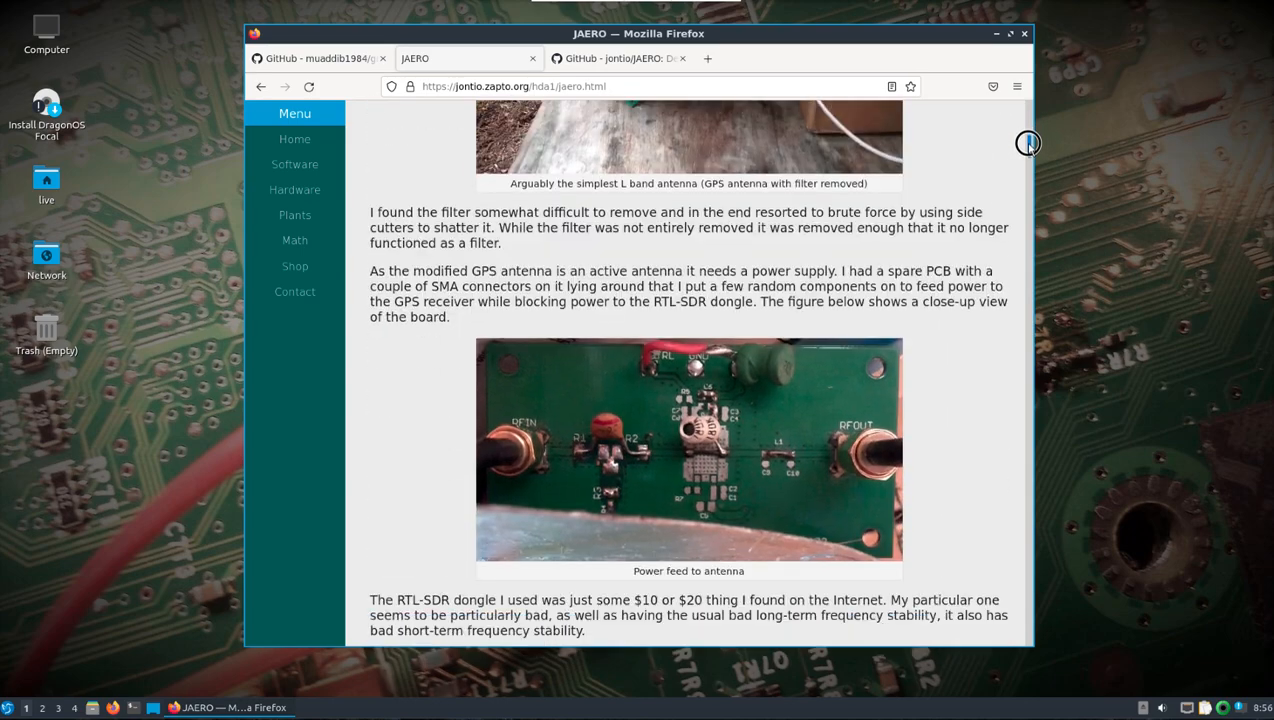
scroll(down, 3)
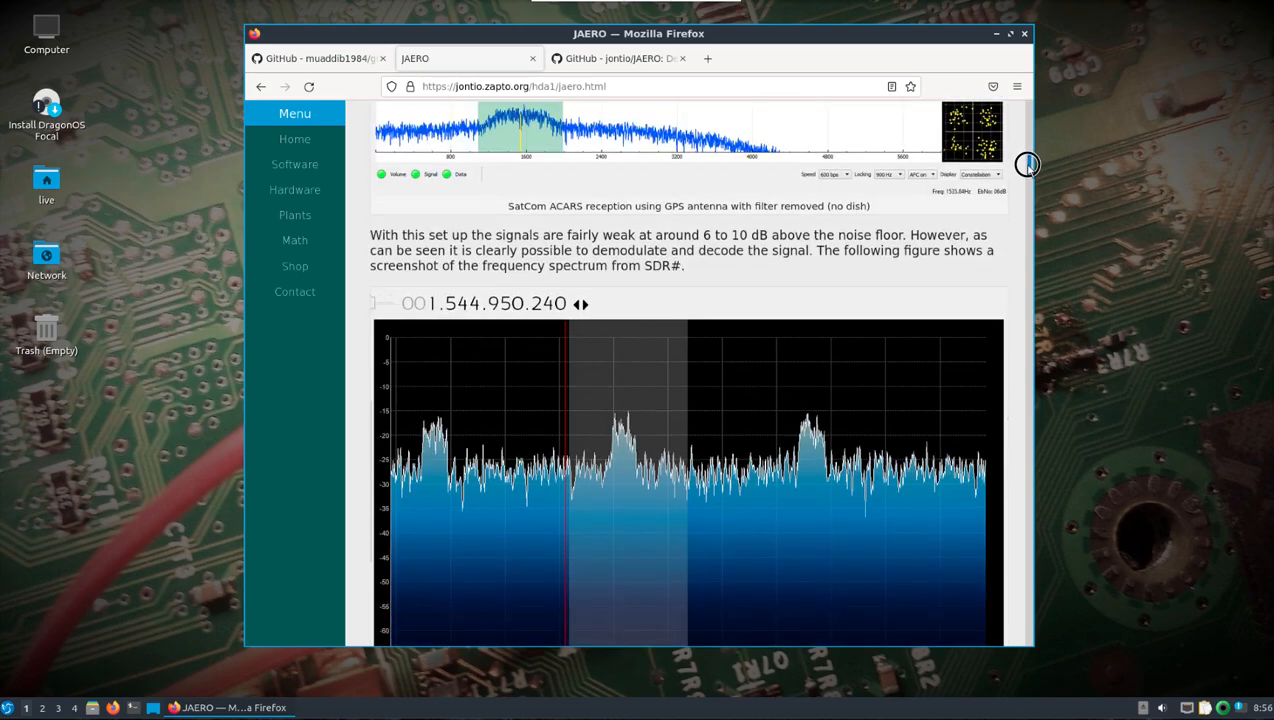
scroll(down, 3)
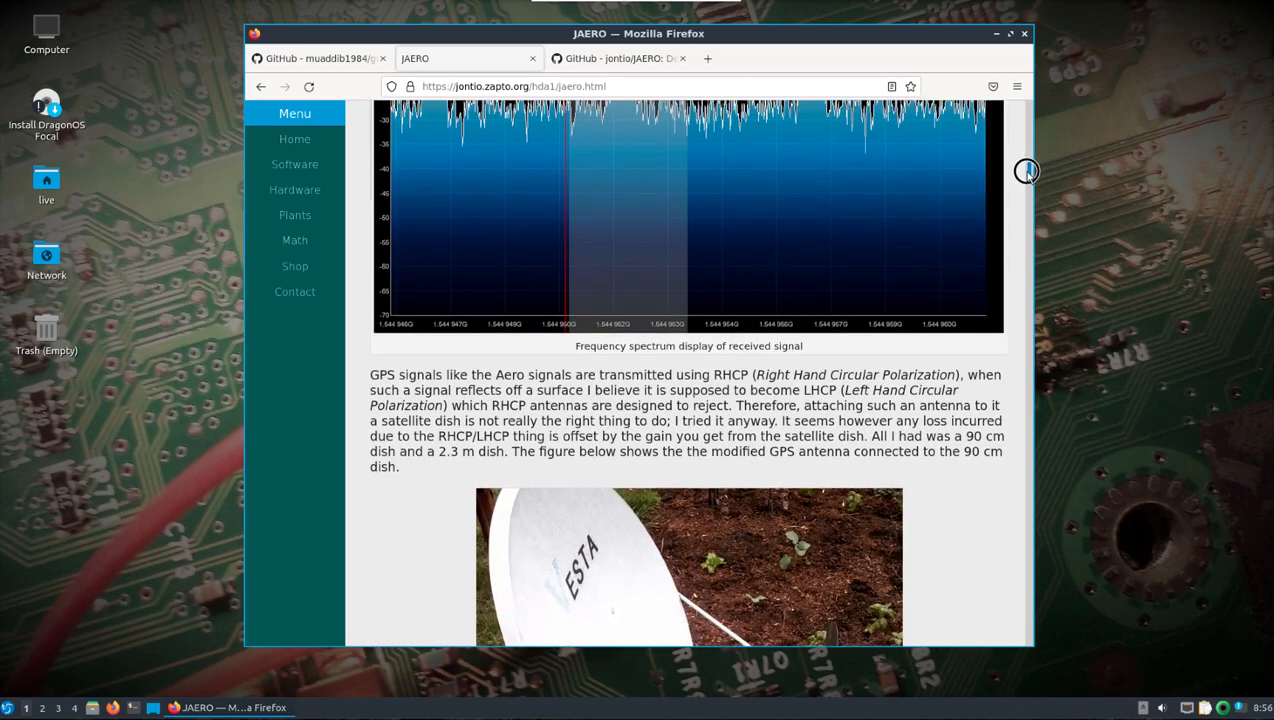
scroll(down, 3)
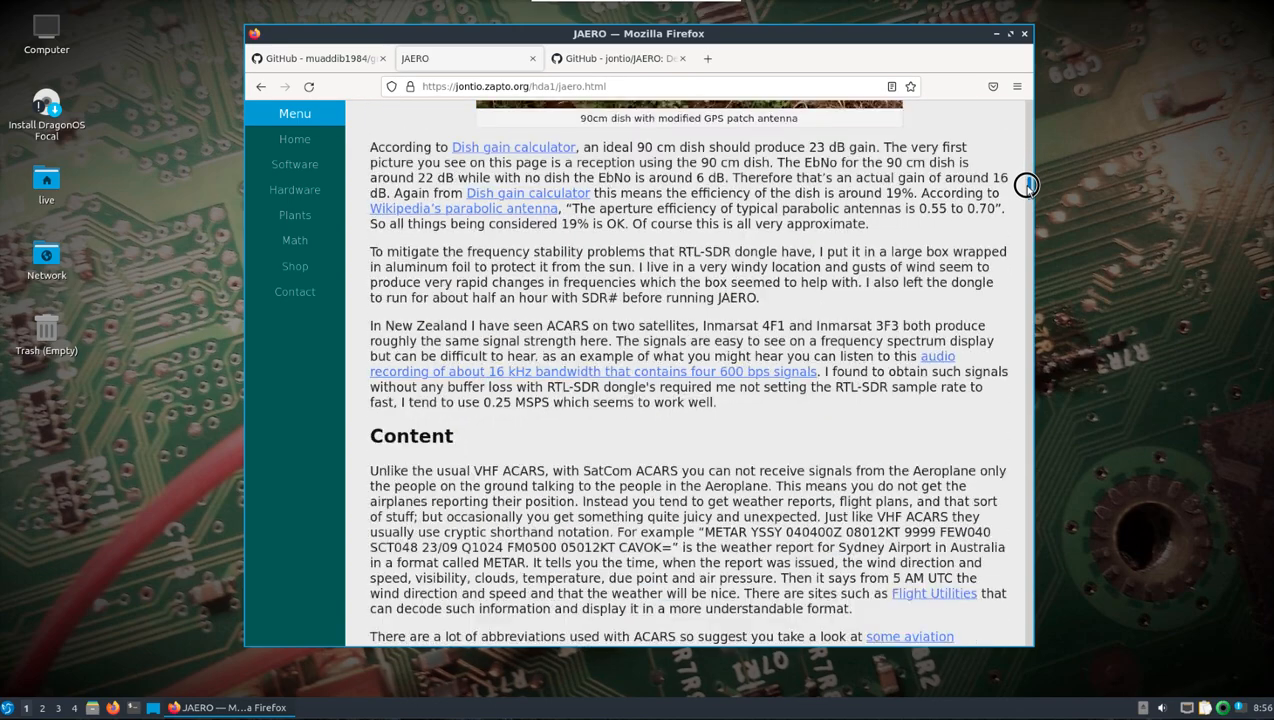
scroll(down, 3)
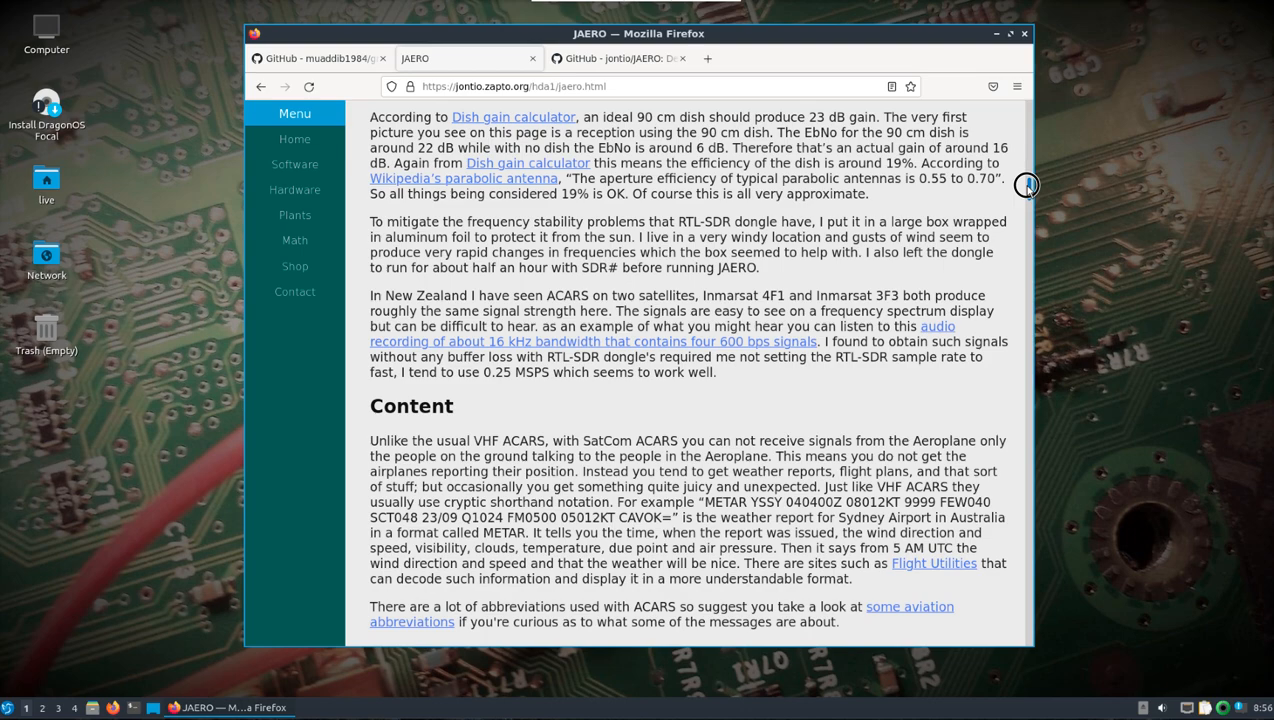
scroll(down, 3)
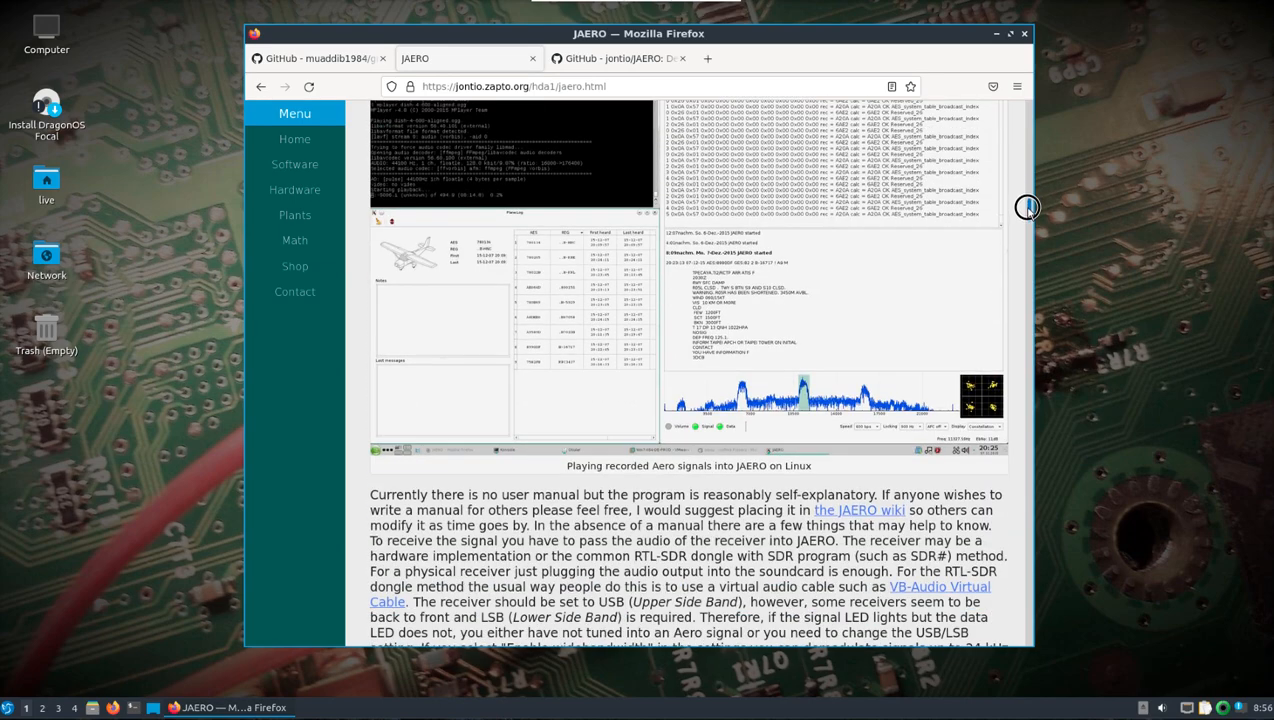
scroll(down, 3)
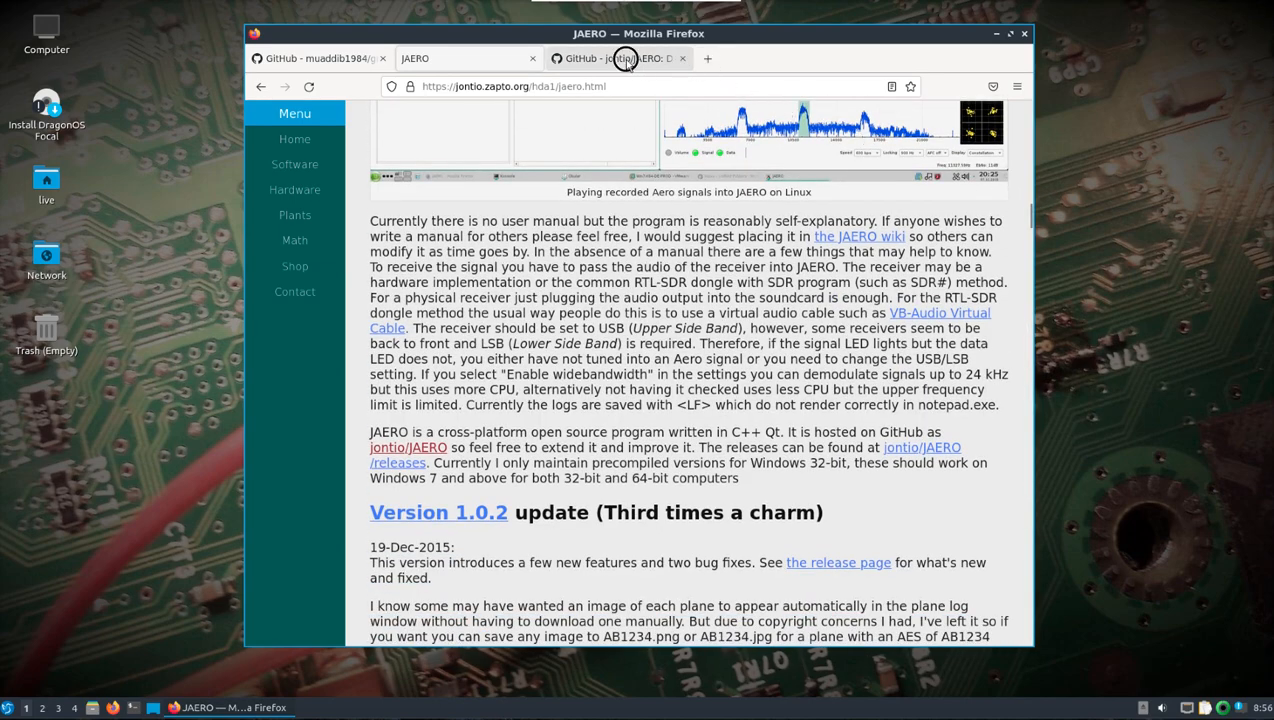
- Look over the jontio/JAERO repo, then return to muaddib1984/gr-JAERO on its cbandhunter branch
click(616, 58)
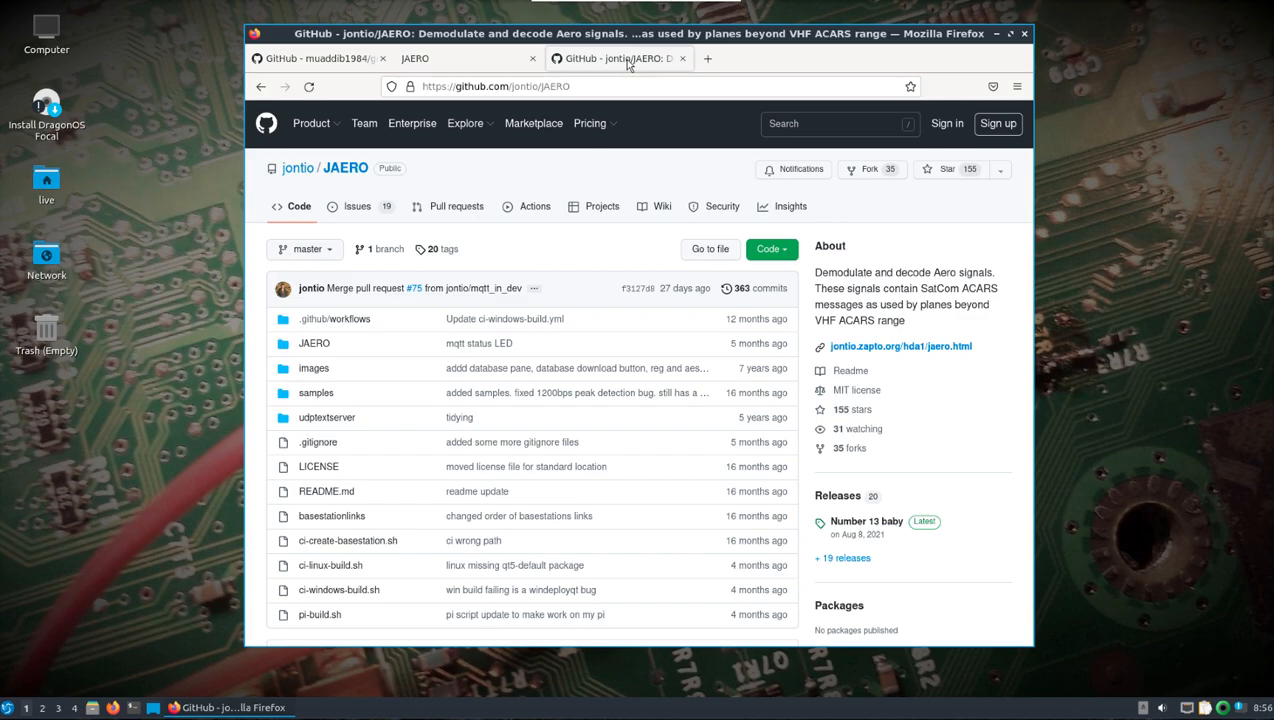
mouse_move(650, 56)
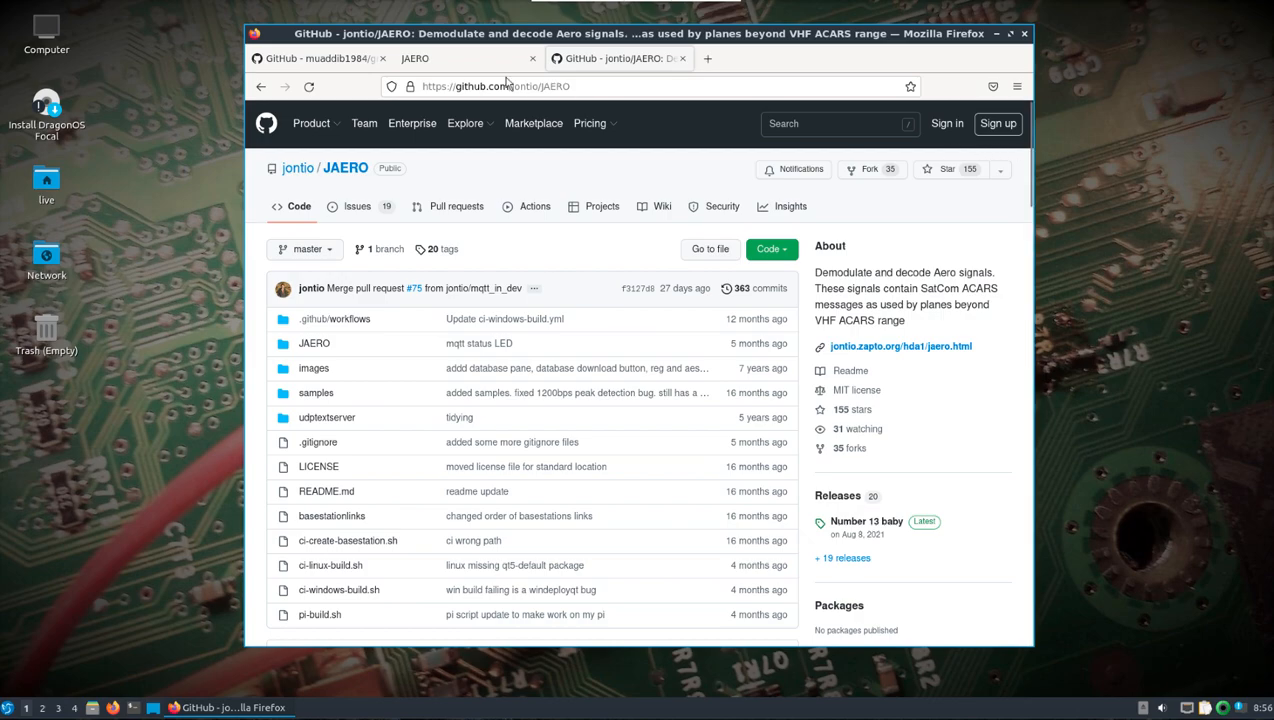
click(318, 56)
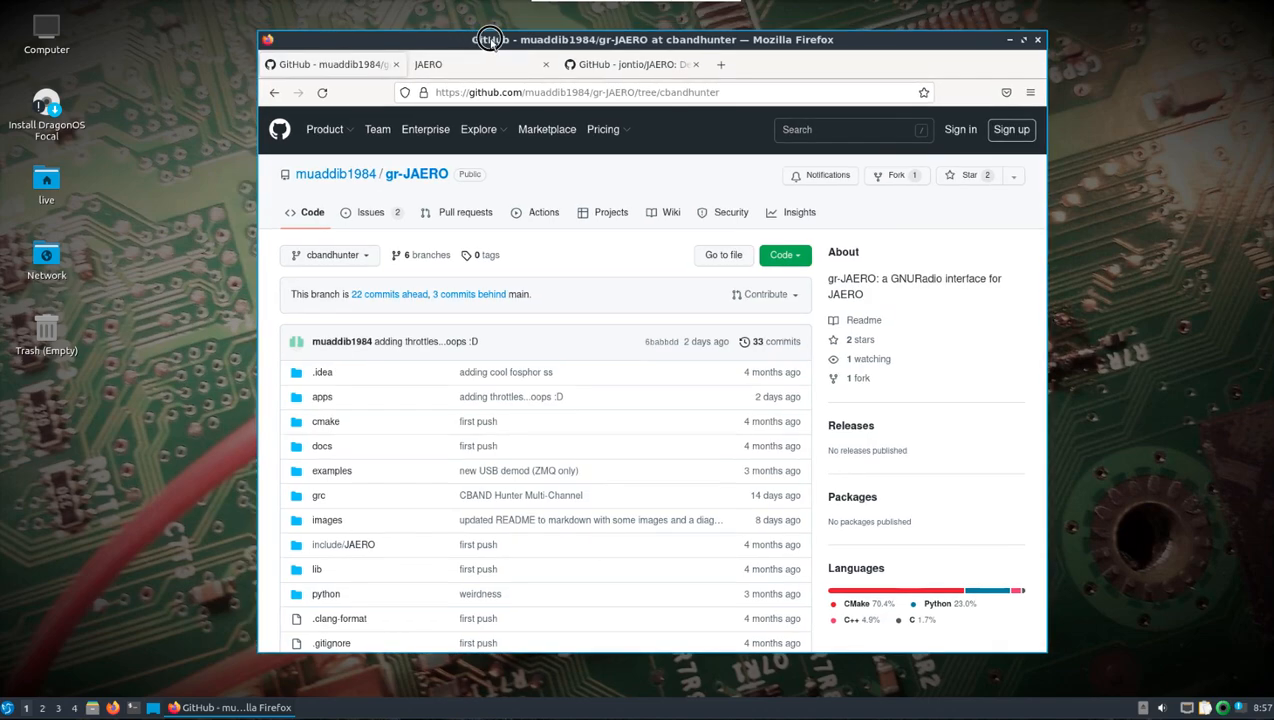
- Change into /usr/src/gr-JAERO/apps/cband_hunter_modular/ in QTerminal
drag(490, 40, 852, 32)
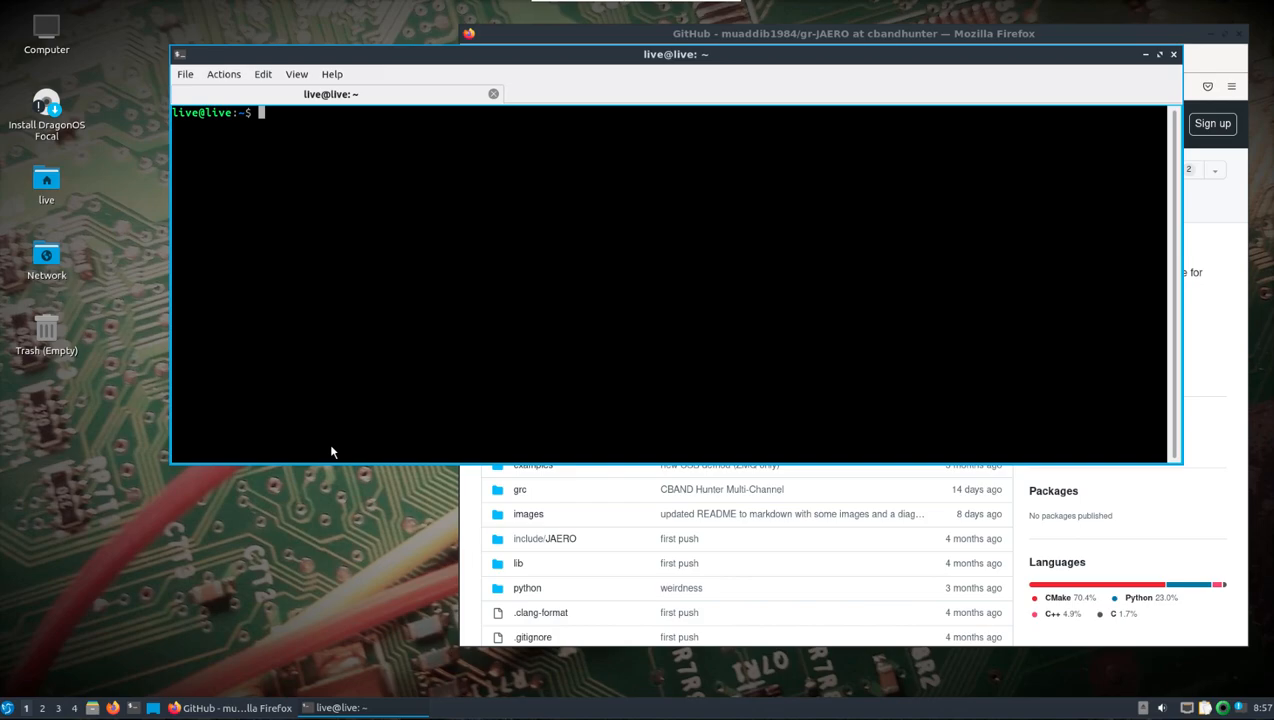
text(cd /usr/s)
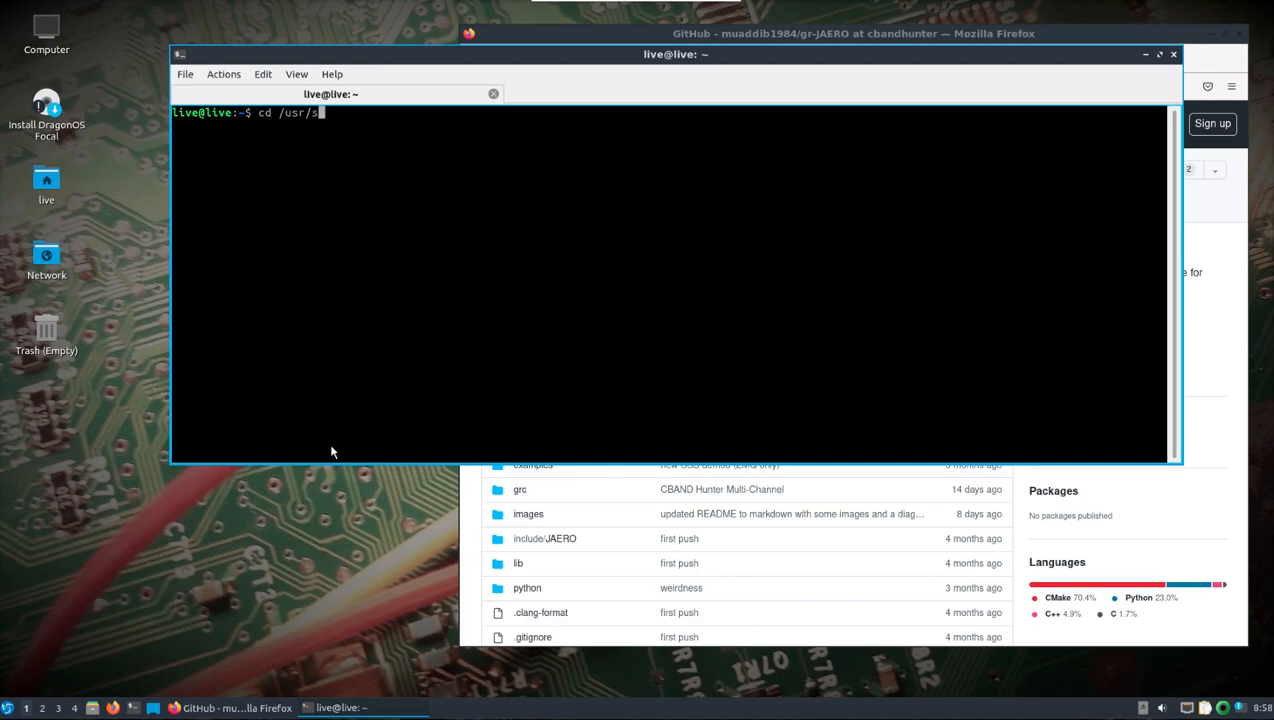
text(rc/)
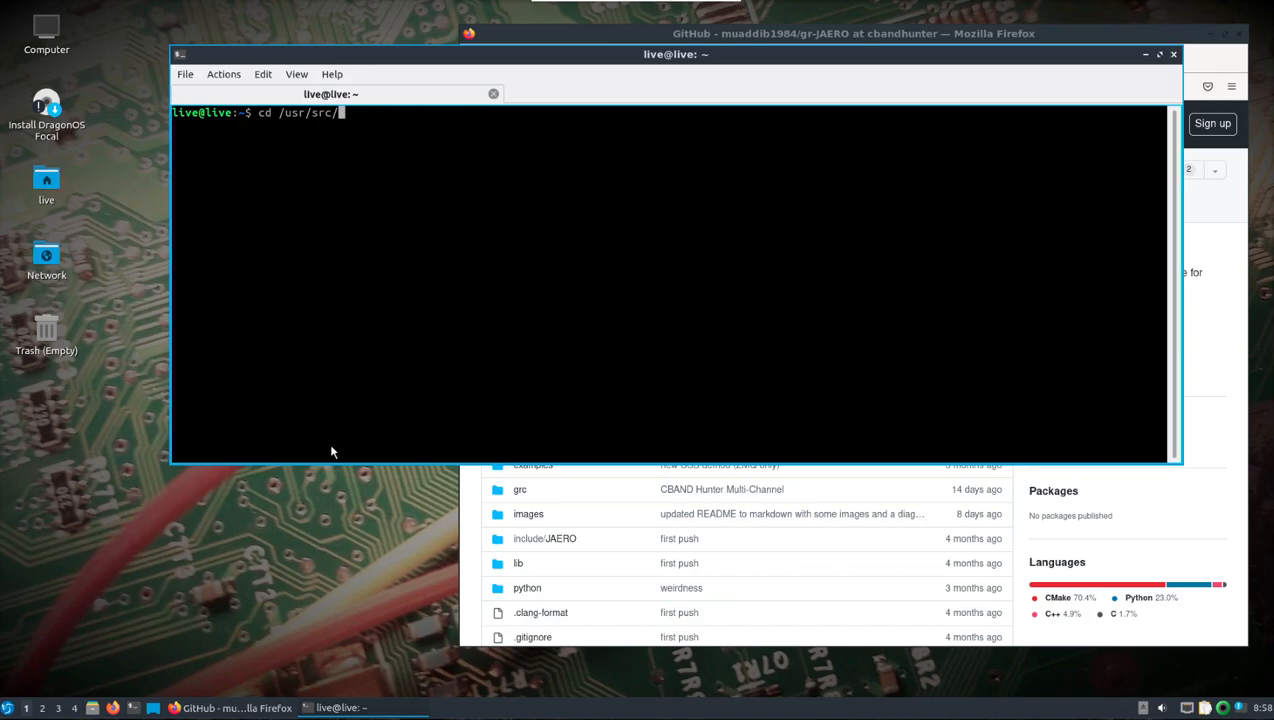
text(gr-JAERO/)
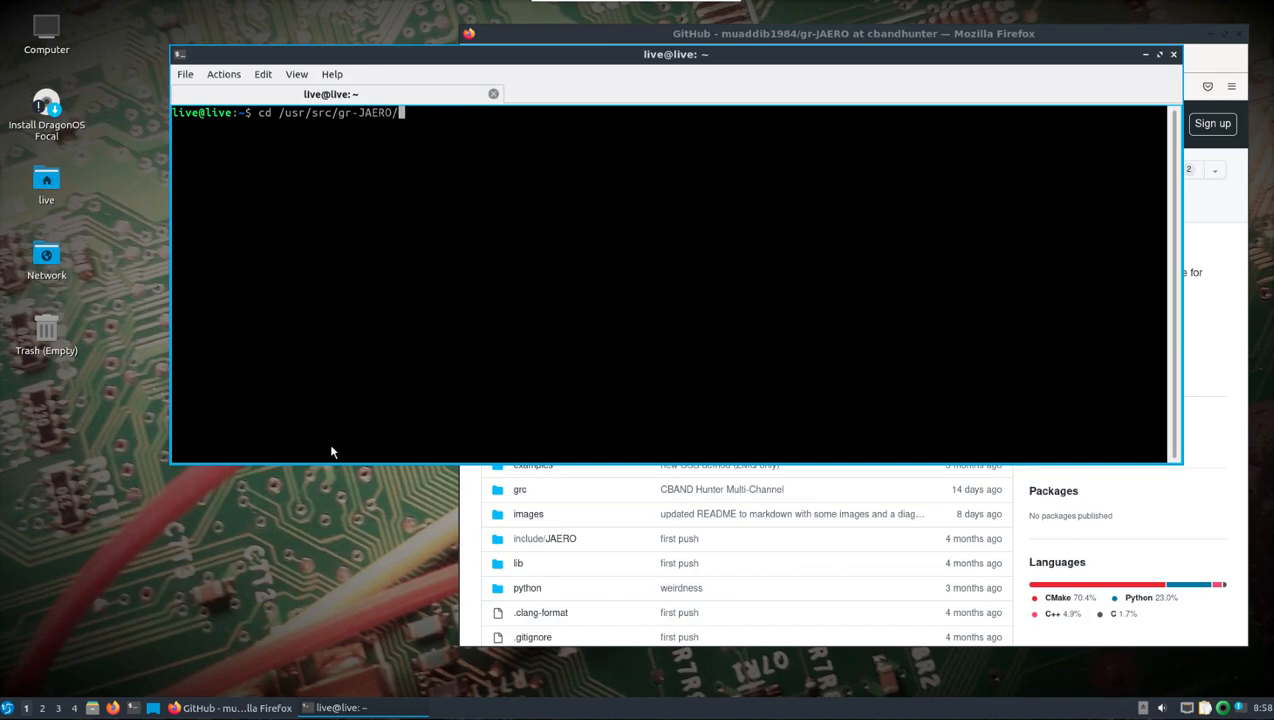
text(apps/cband_hunter_modular/)
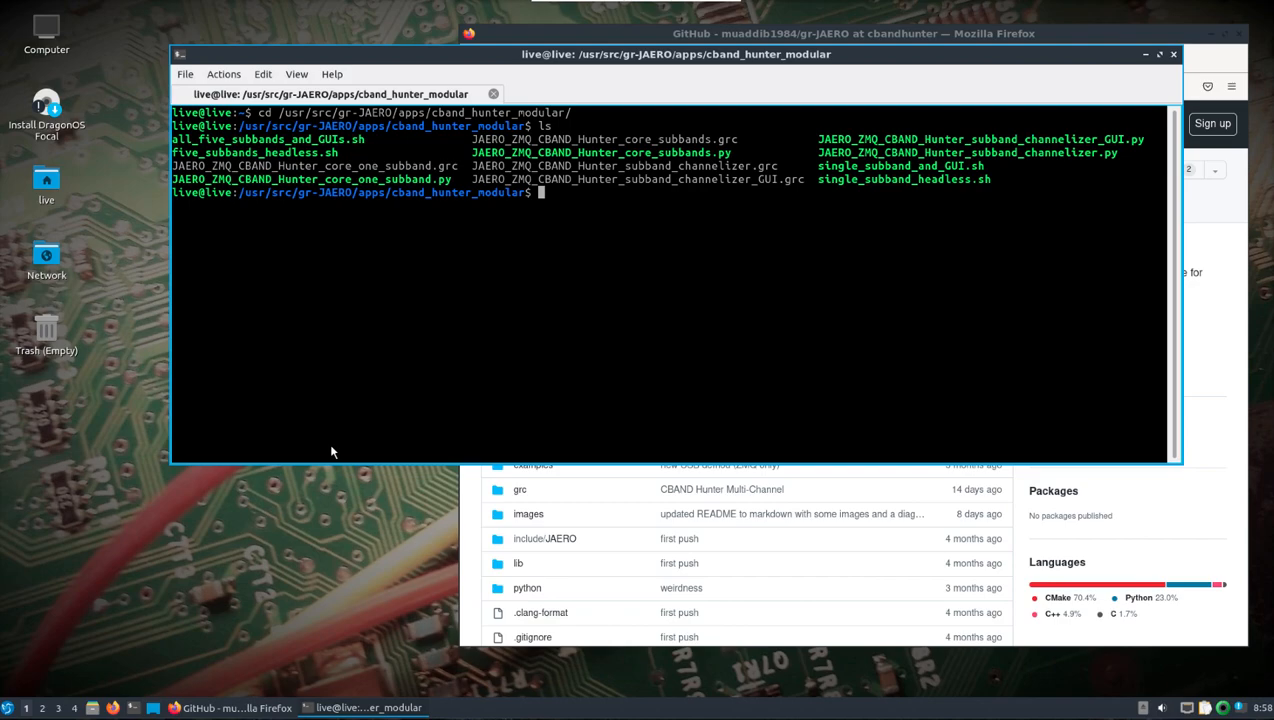
- List the folder's launch scripts and flowgraphs with ls, readying nano single_subband_and_GUI.sh
text(nano single_subband_)
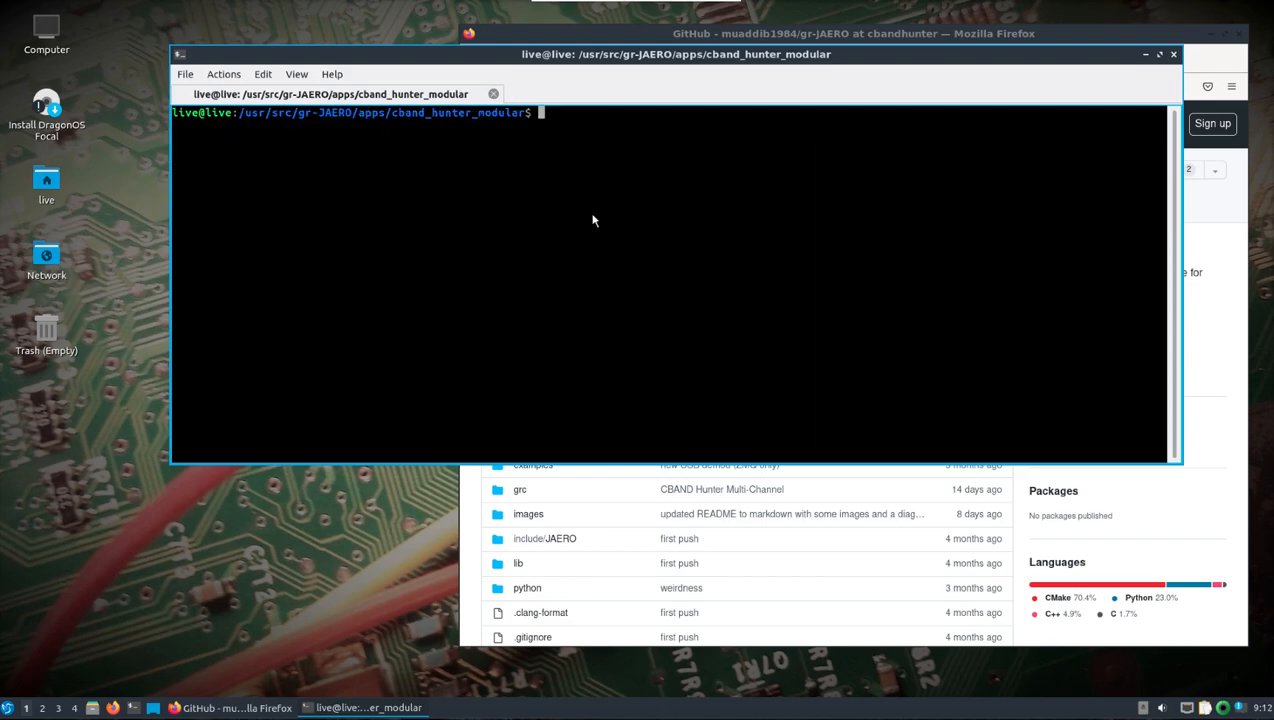
text(ls)
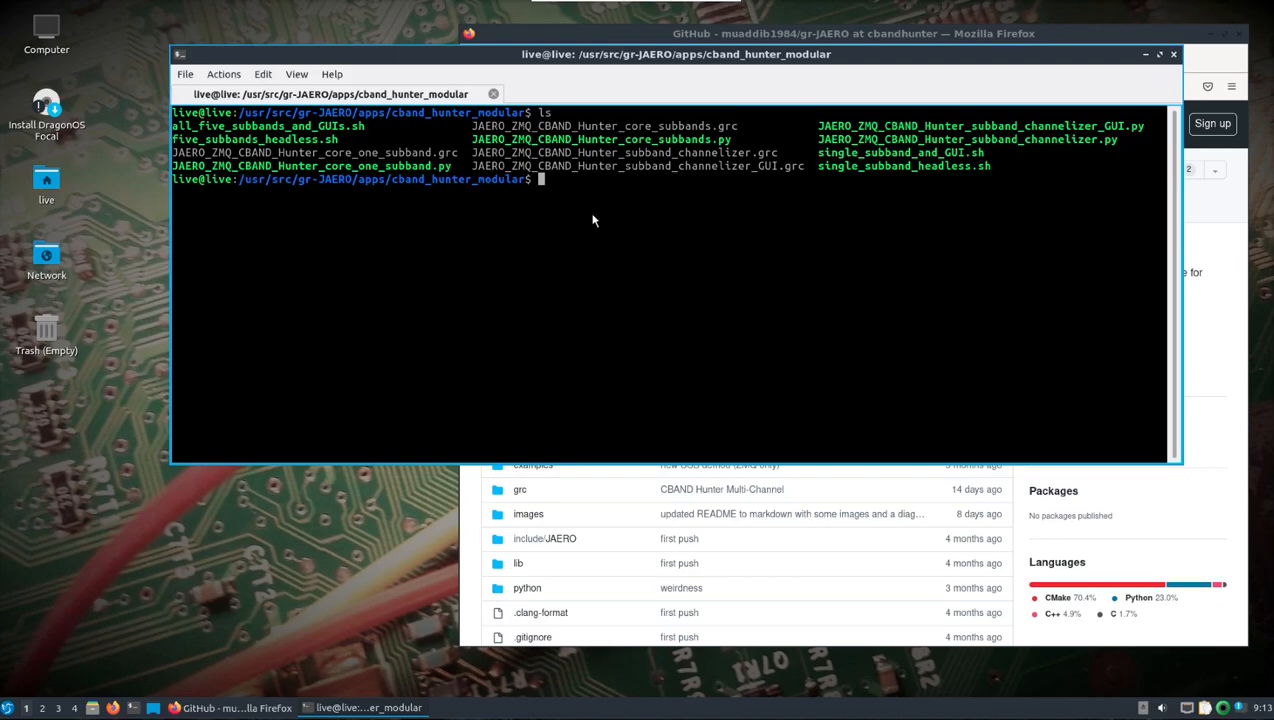
text(nano single_subband_and_GUI.sh)
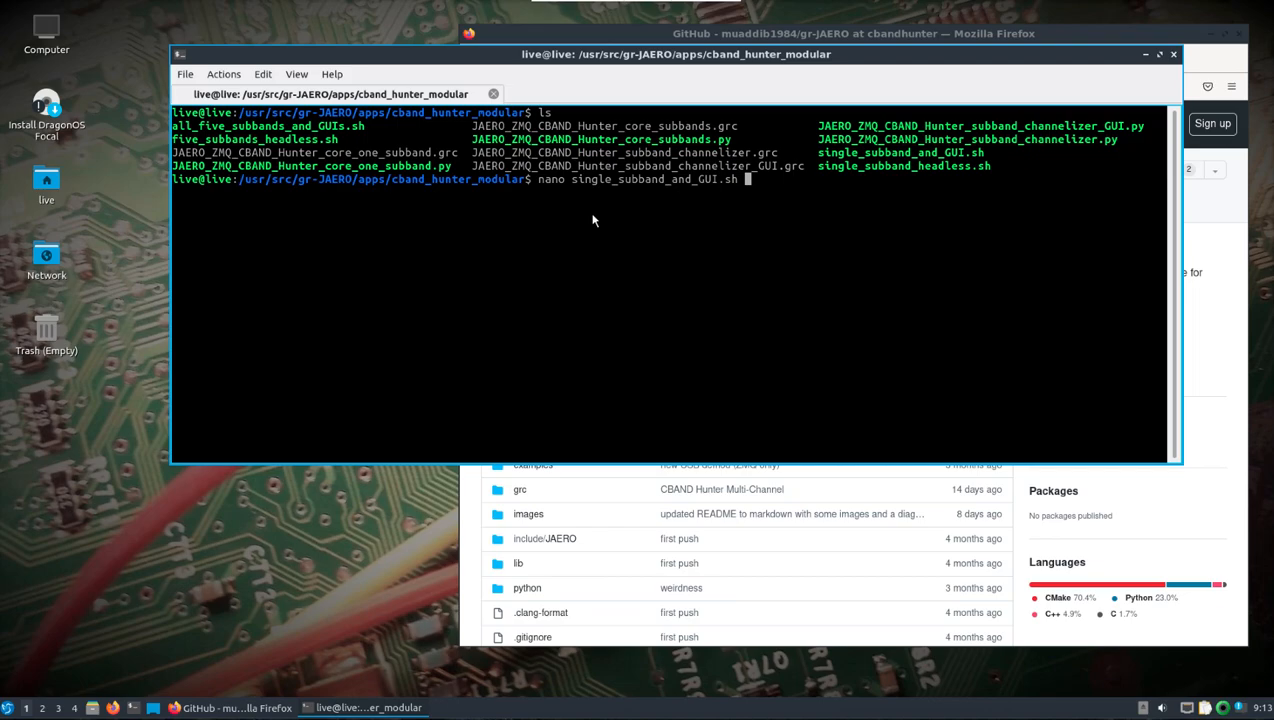
- Review single_subband_and_GUI.sh in nano, noting channelizer -J port 6001, then exit to the shell
key(Return)
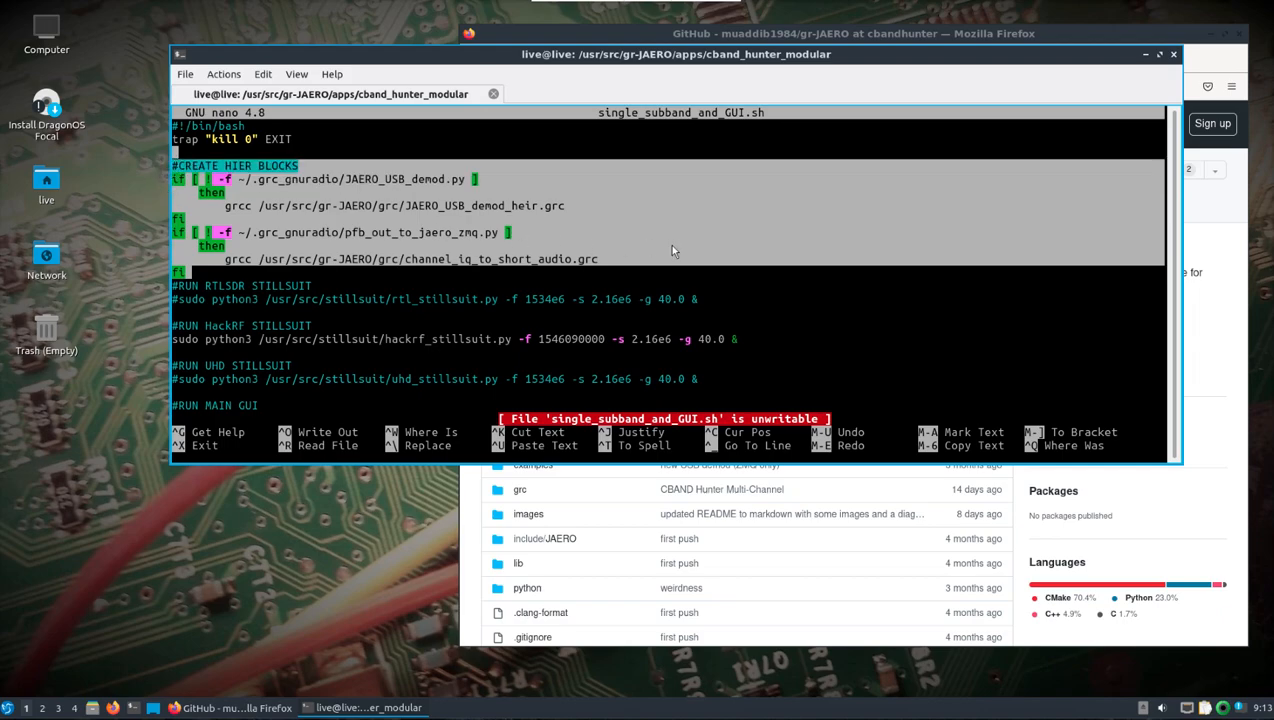
mouse_move(684, 276)
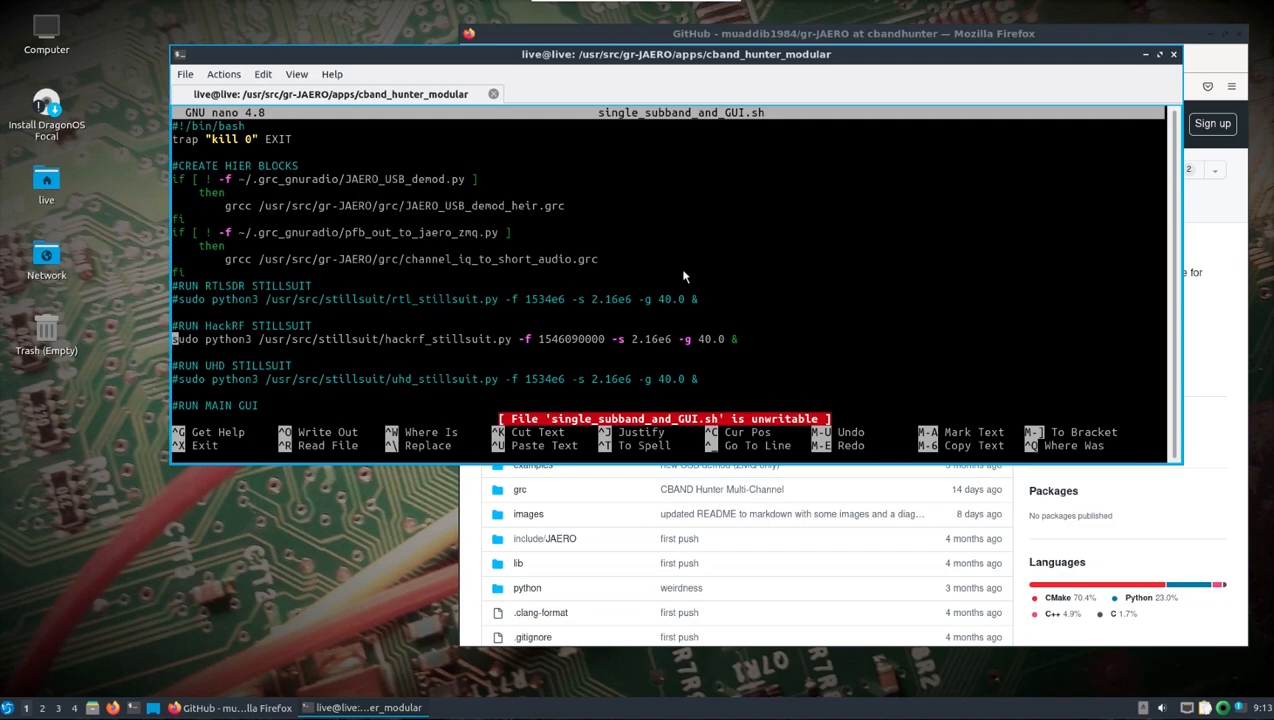
mouse_move(604, 344)
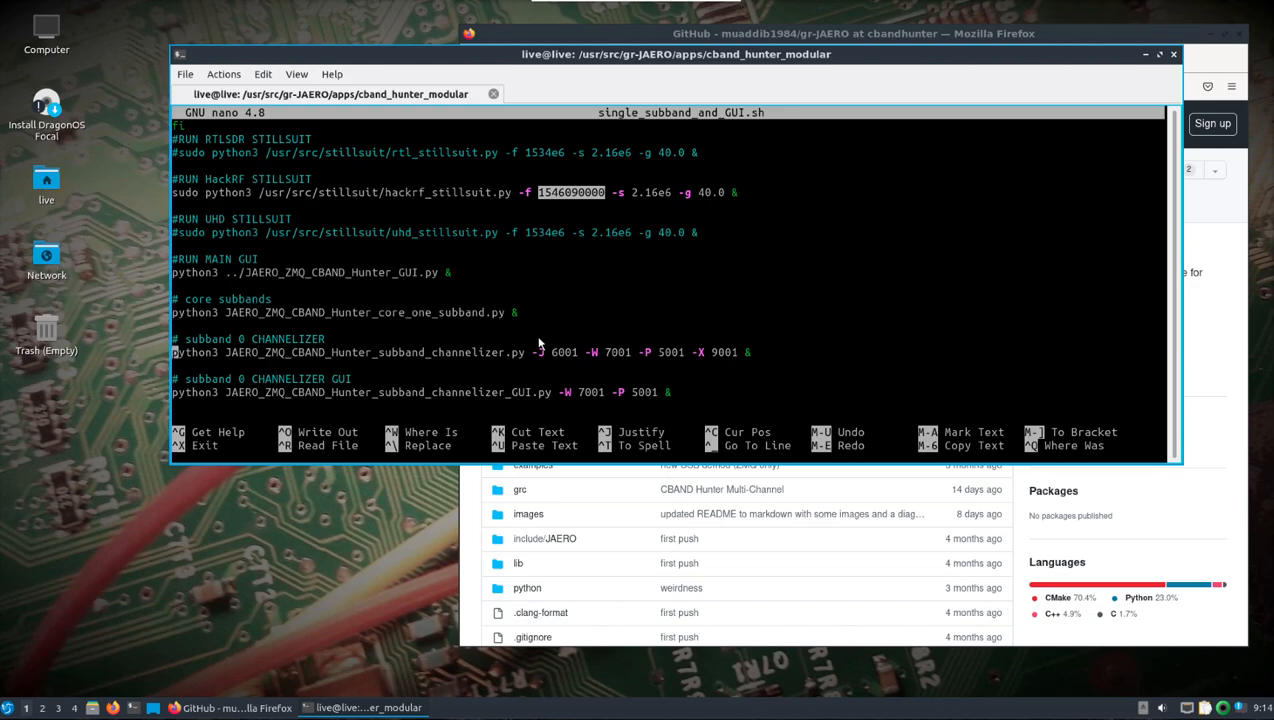
mouse_move(544, 358)
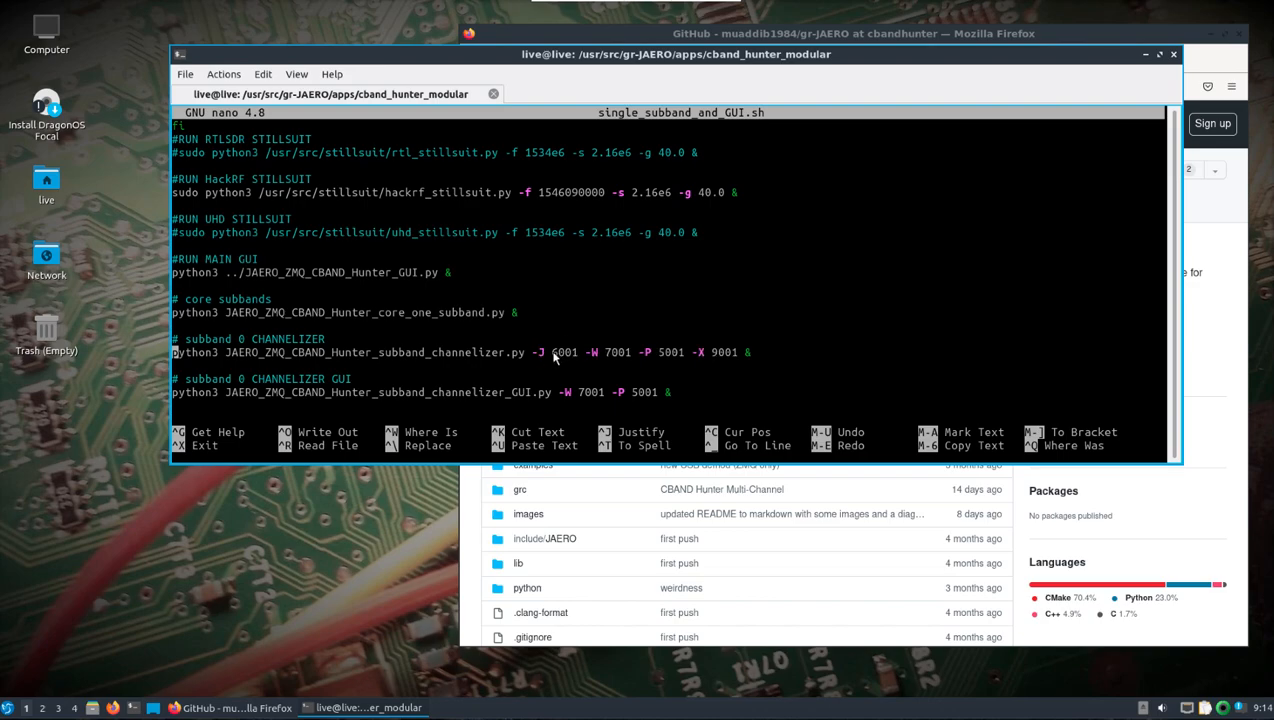
double_click(564, 352)
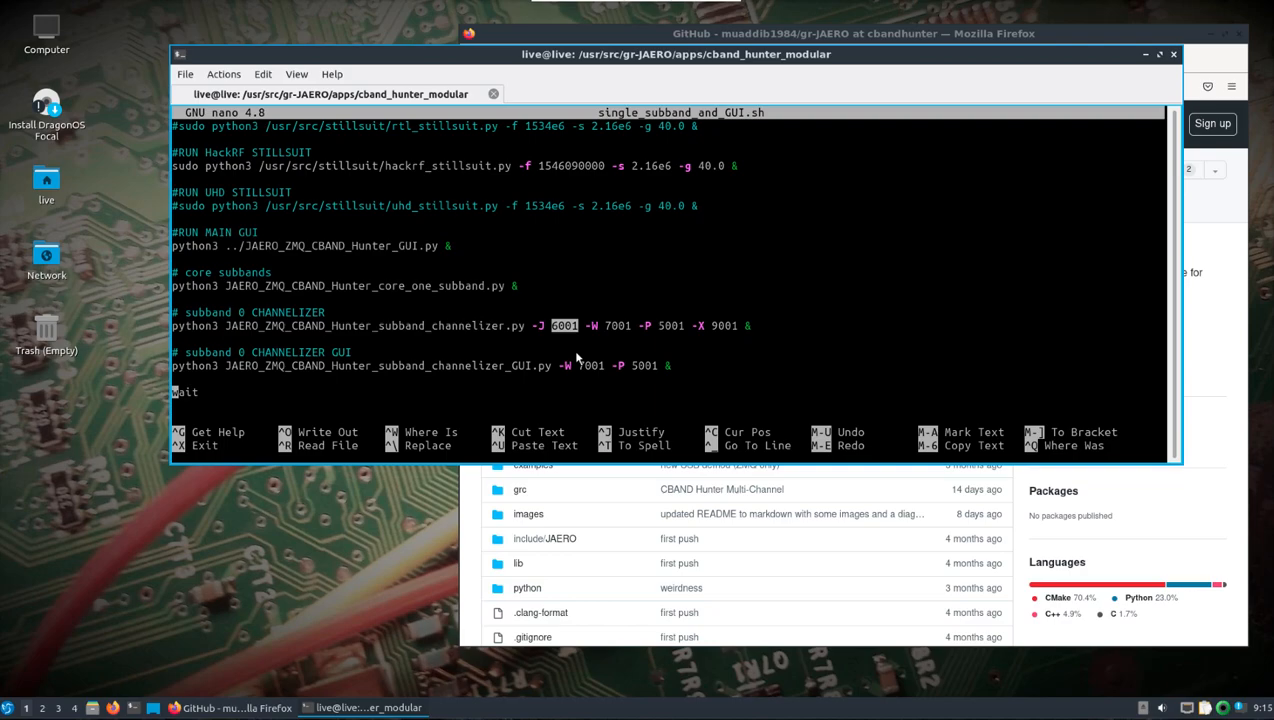
key(ctrl+x)
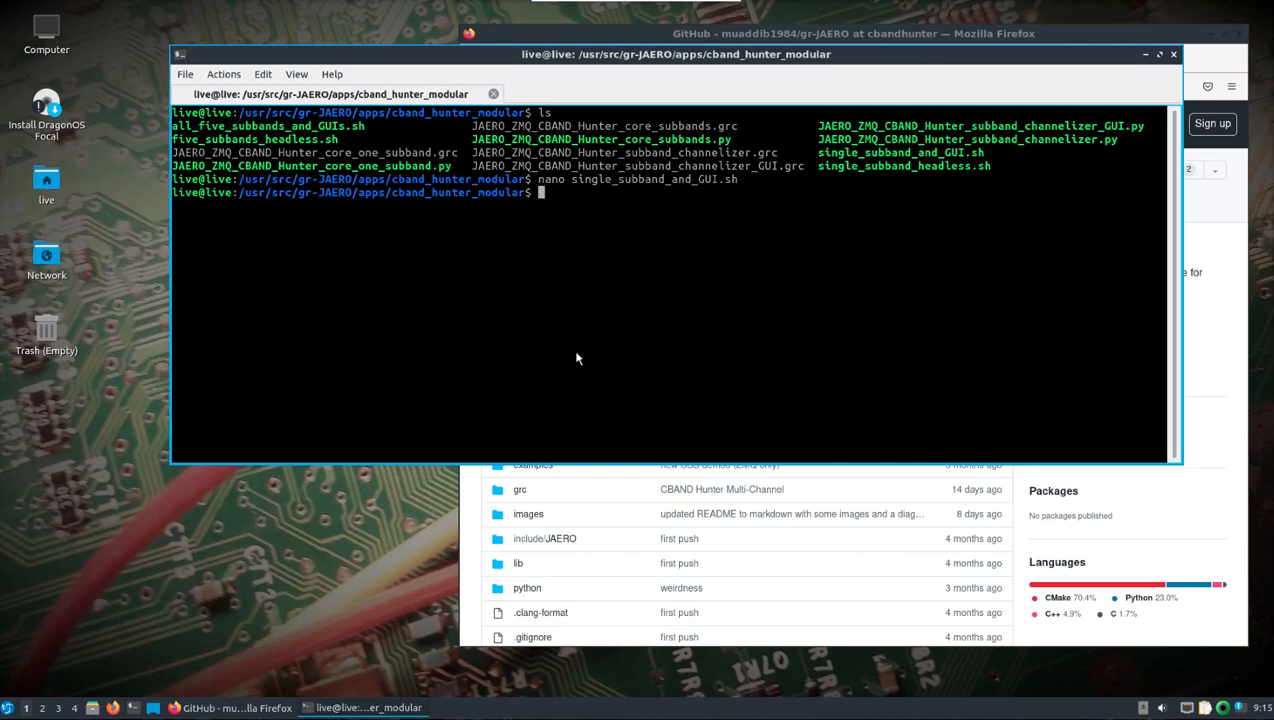
- Run hackrf_info to confirm the HackRF One, then ready ./single_subband_and_GUI.sh at the prompt
text(hackrf_info)
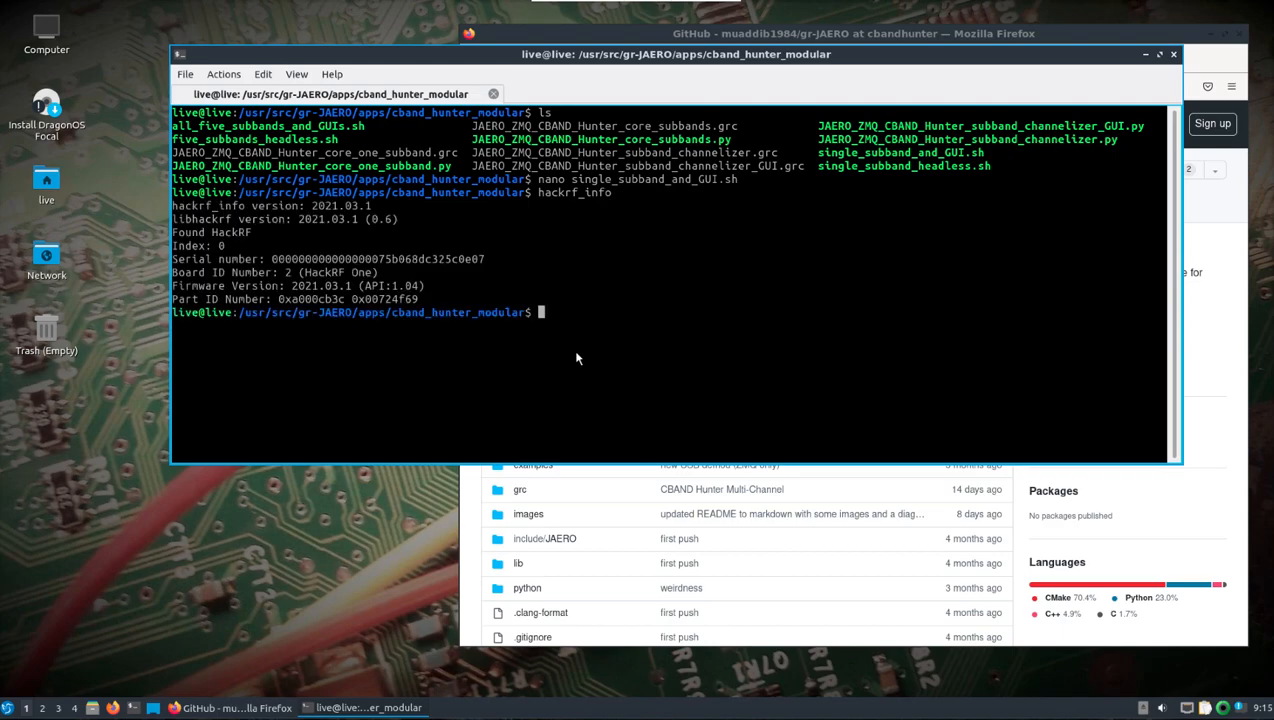
drag(298, 218, 400, 218)
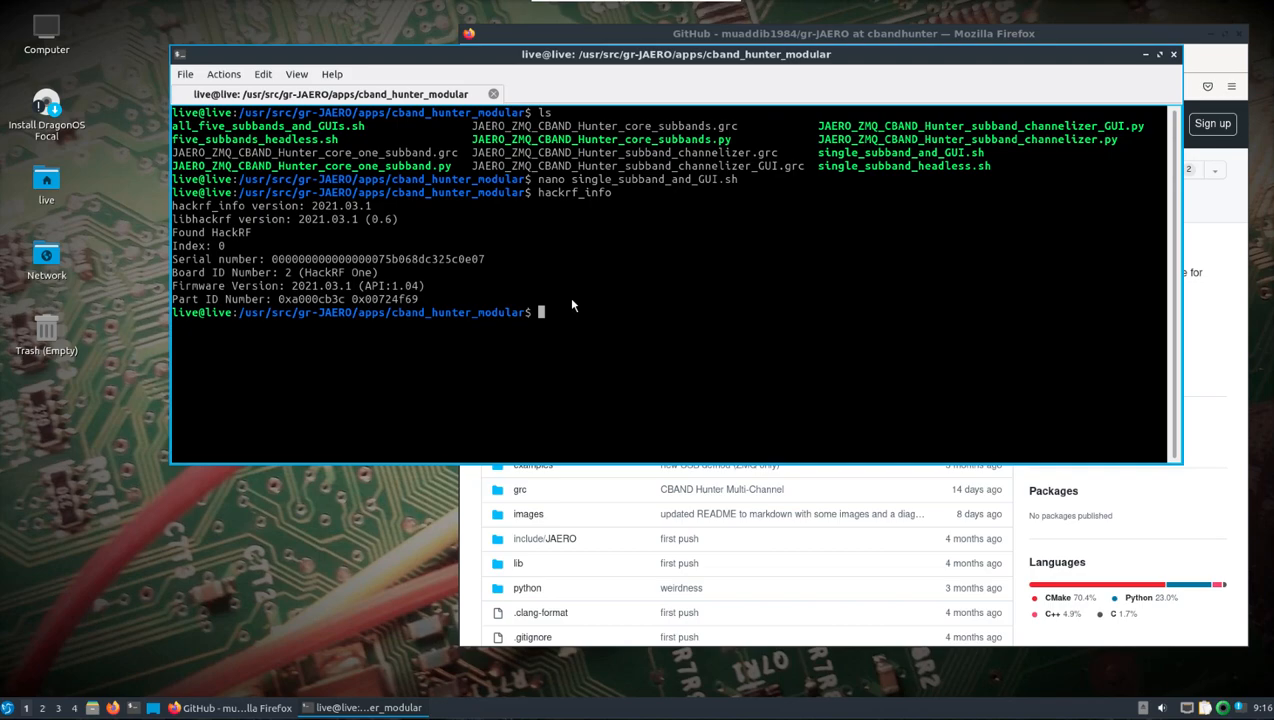
text(./single_subband_and_GUI.sh)
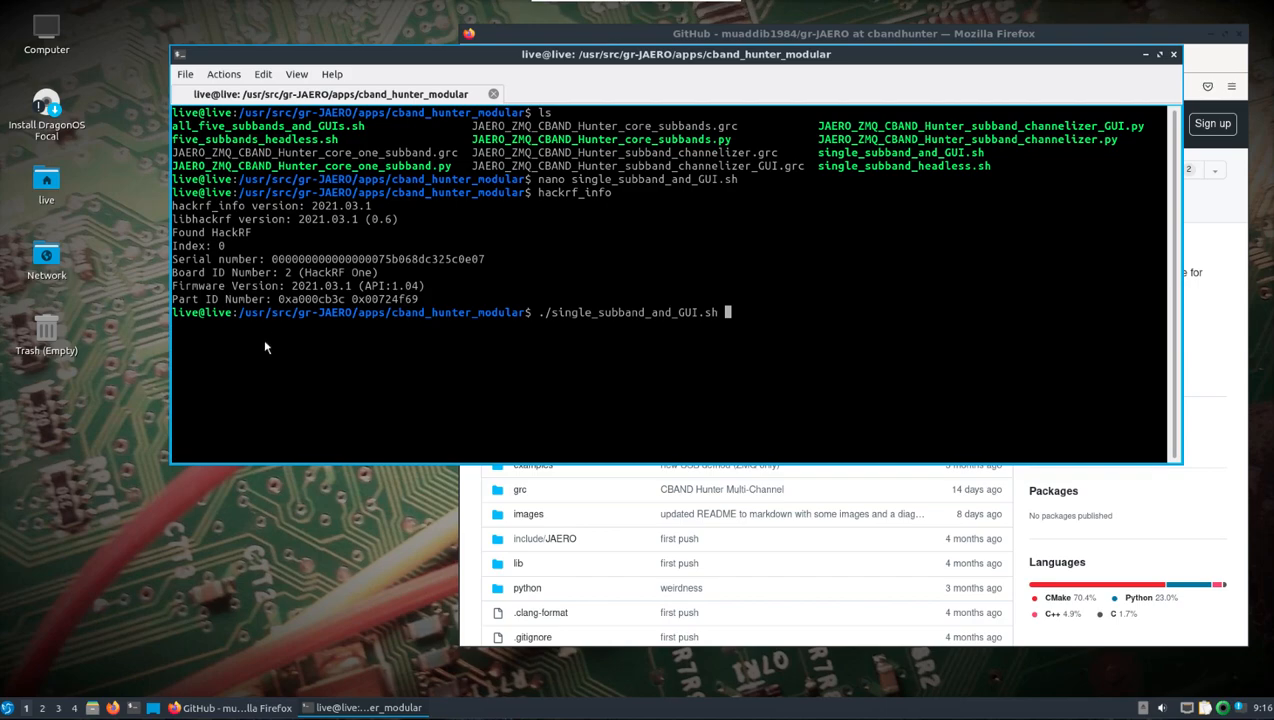
mouse_move(376, 324)
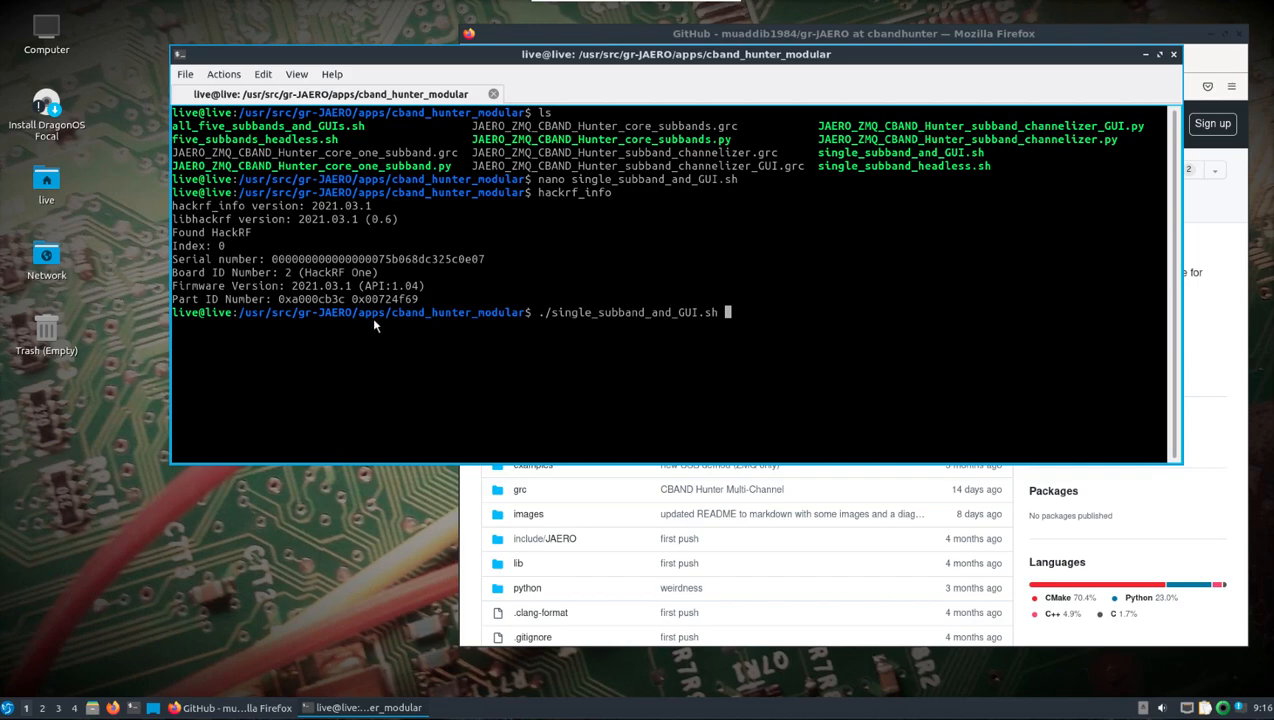
mouse_move(488, 328)
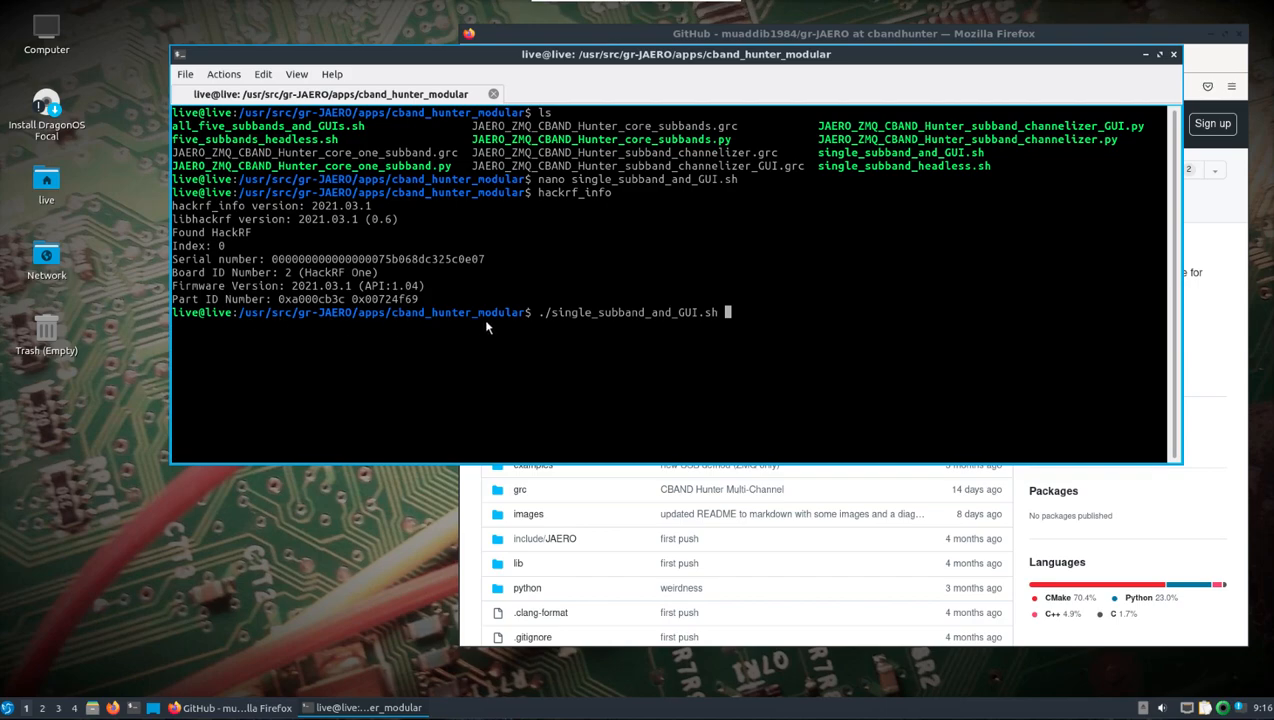
mouse_move(756, 320)
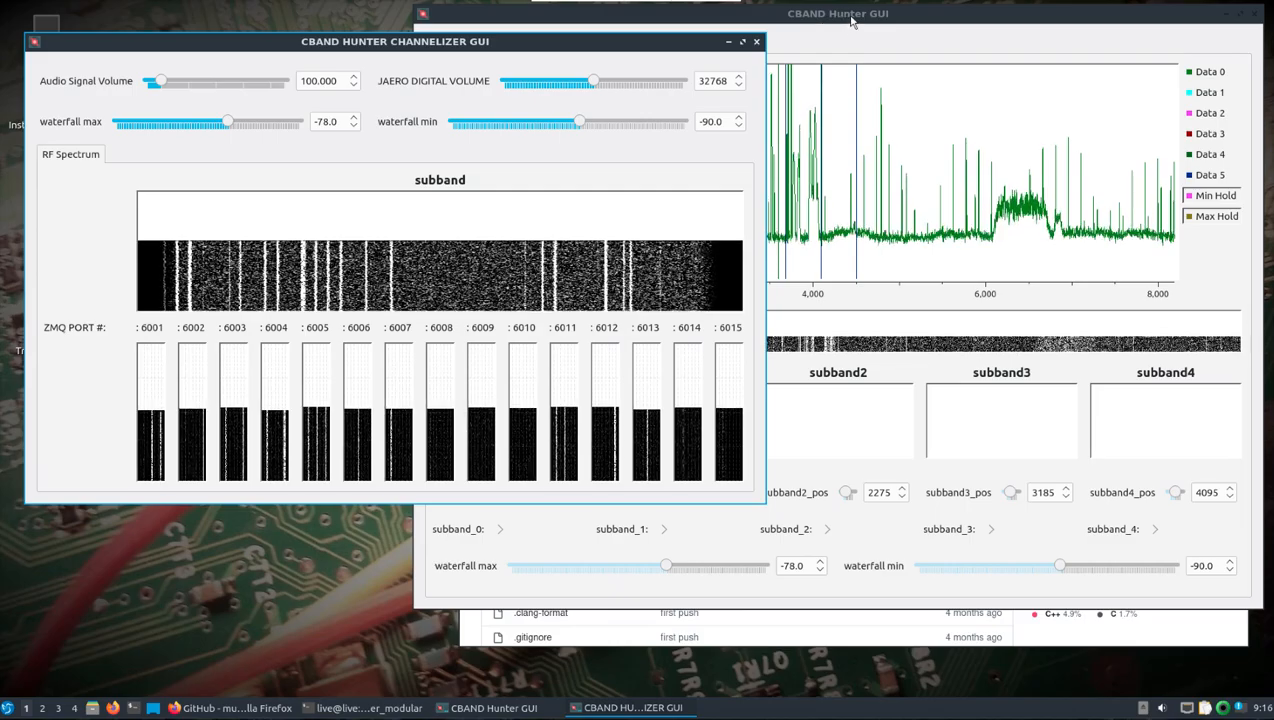
- Bring the C-band hunter window forward and tune the waterfall max to about -76 and min to -91
click(838, 12)
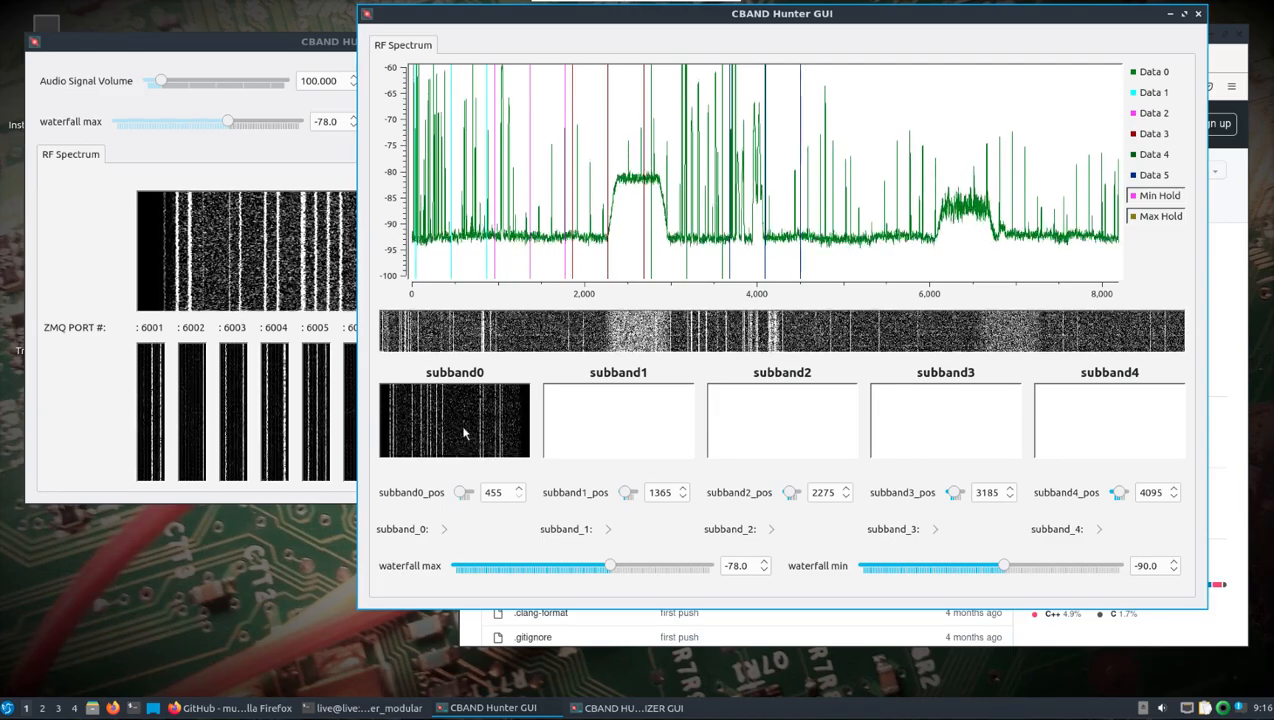
drag(612, 568, 596, 568)
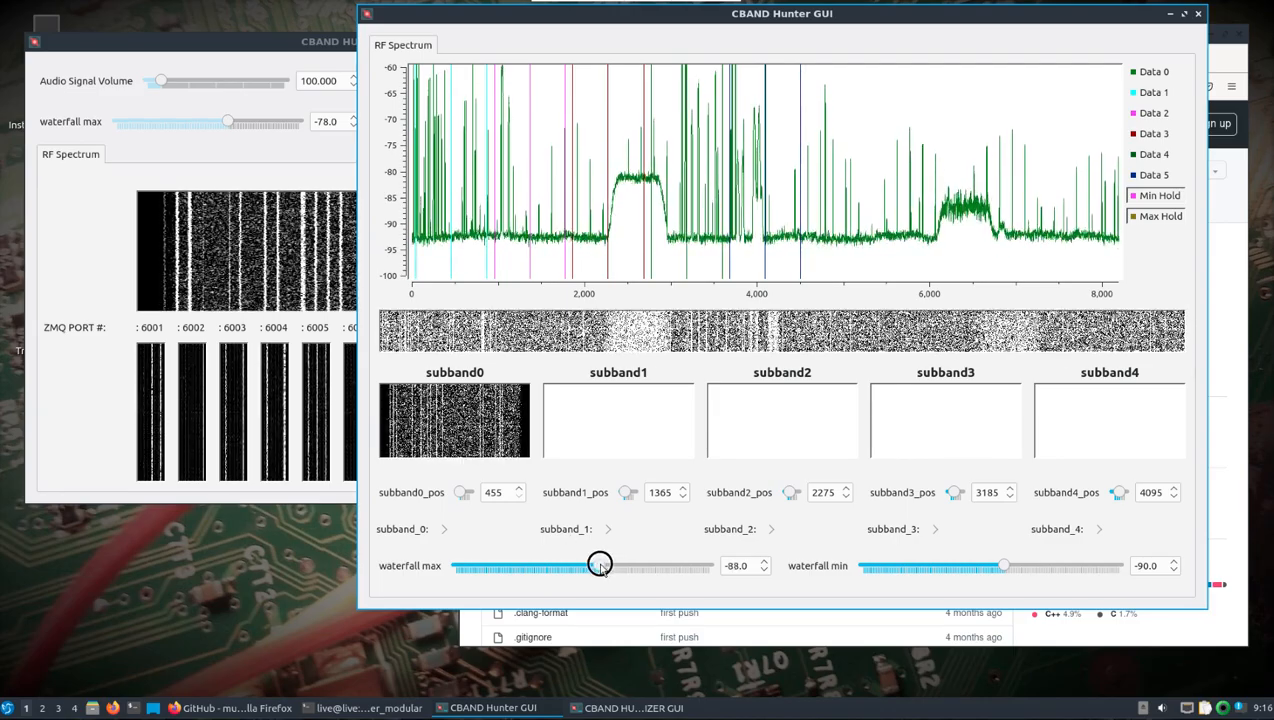
drag(600, 564, 612, 564)
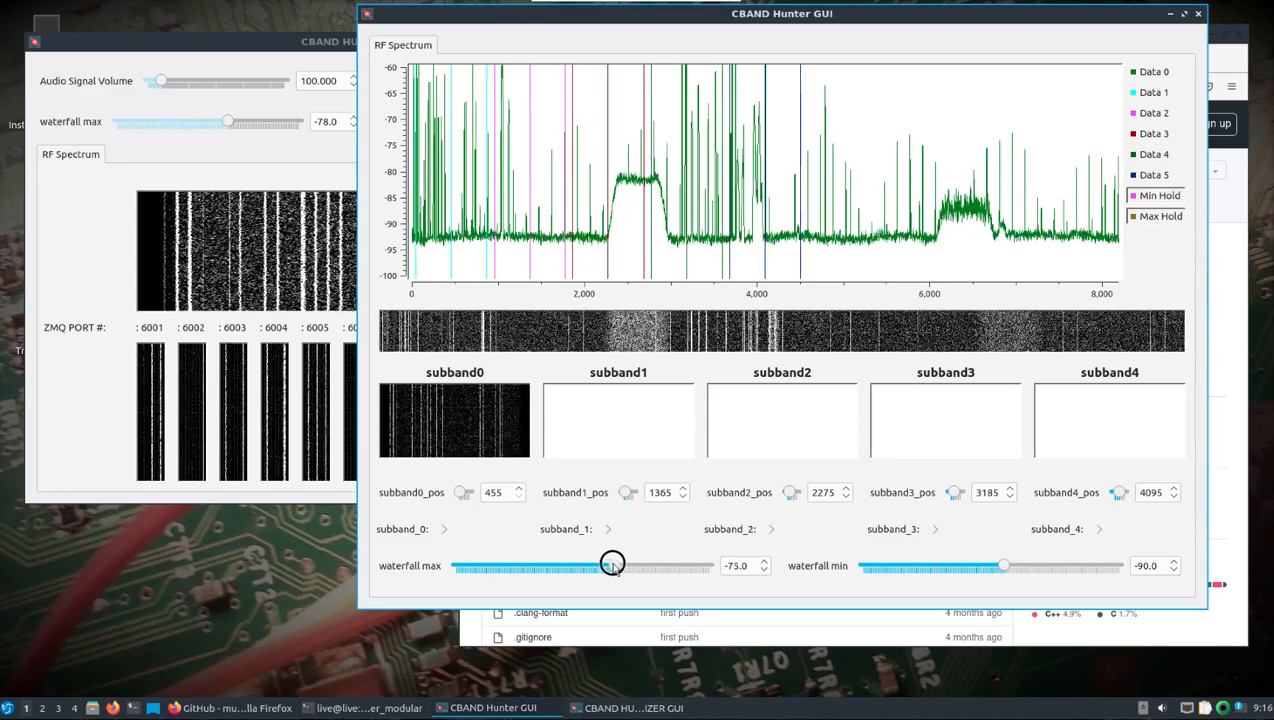
drag(612, 562, 612, 564)
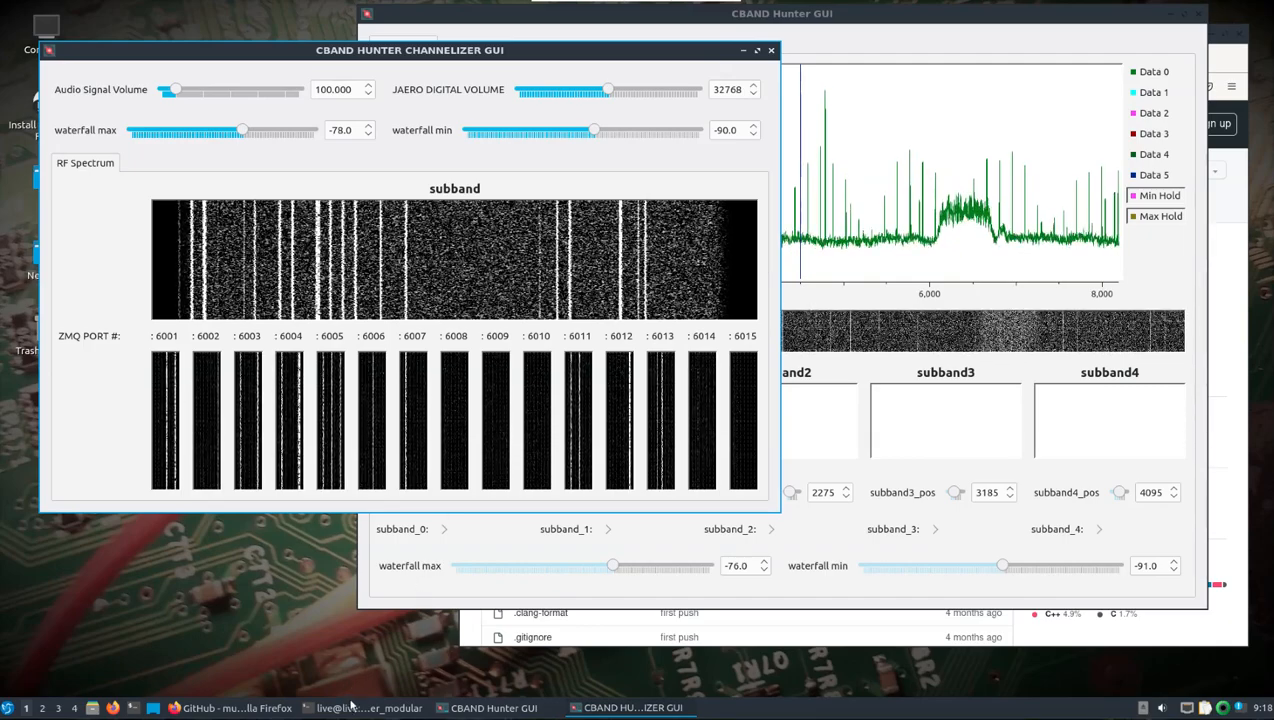
- Raise the Channelizer GUI to check ports 6001–6015 waterfalls, then bring JAERO forward
click(368, 708)
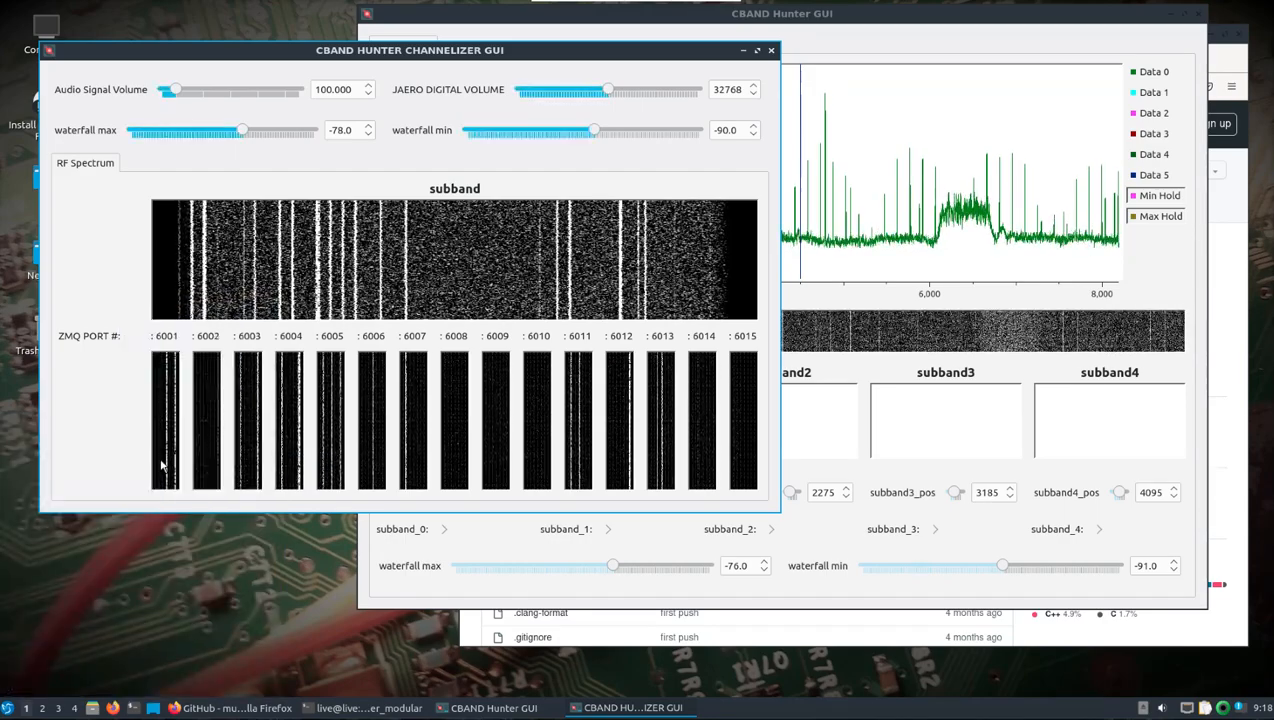
click(752, 708)
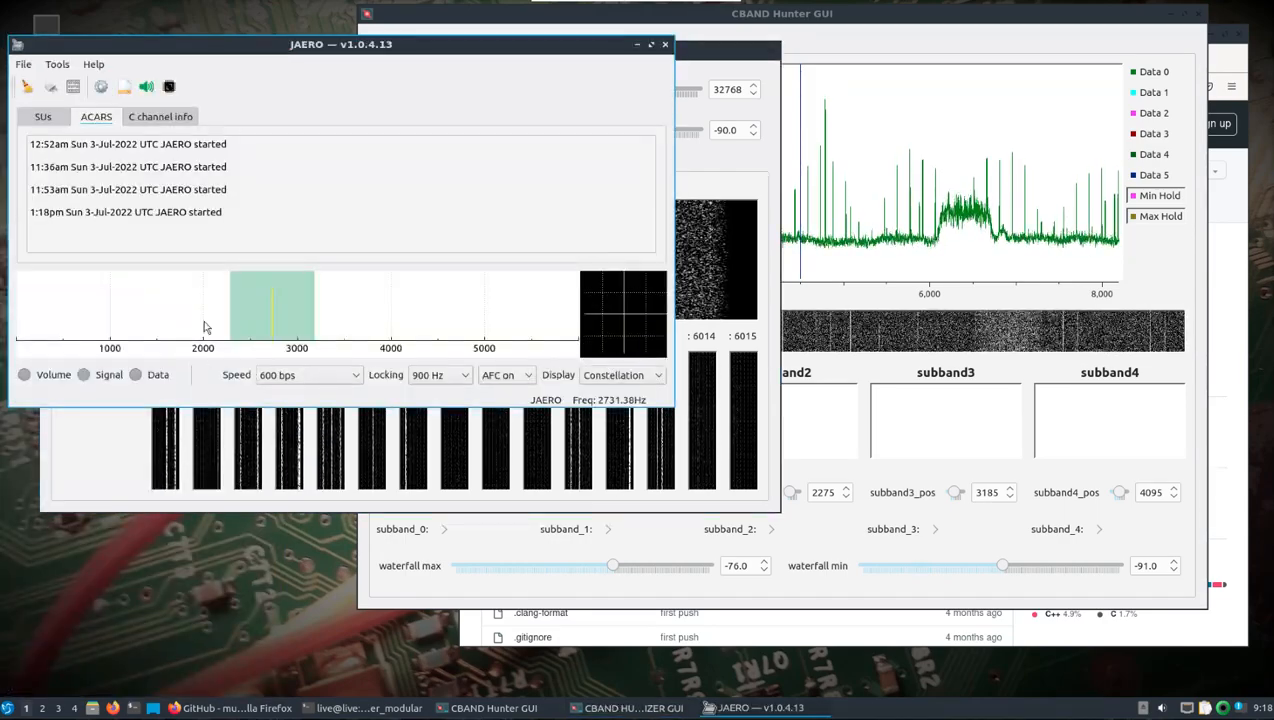
- Reposition the JAERO window and start it receiving the ZMQ audio stream at 600 bps
drag(340, 44, 484, 150)
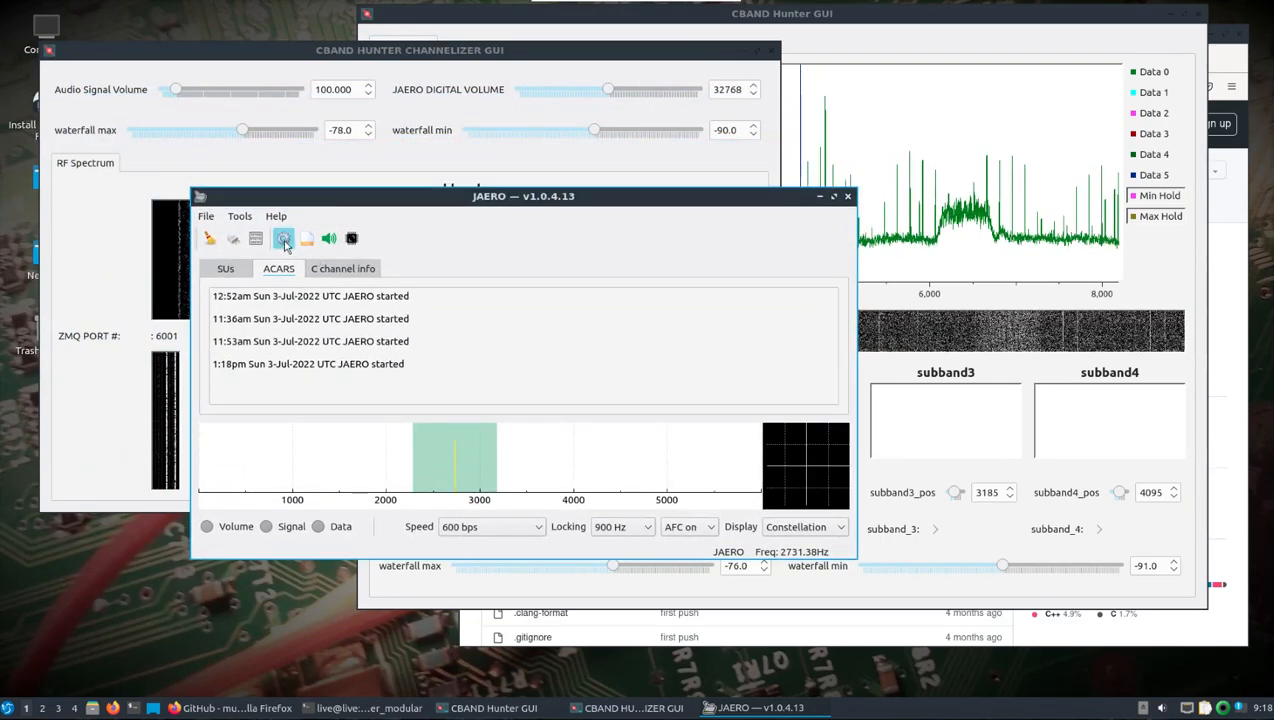
click(284, 238)
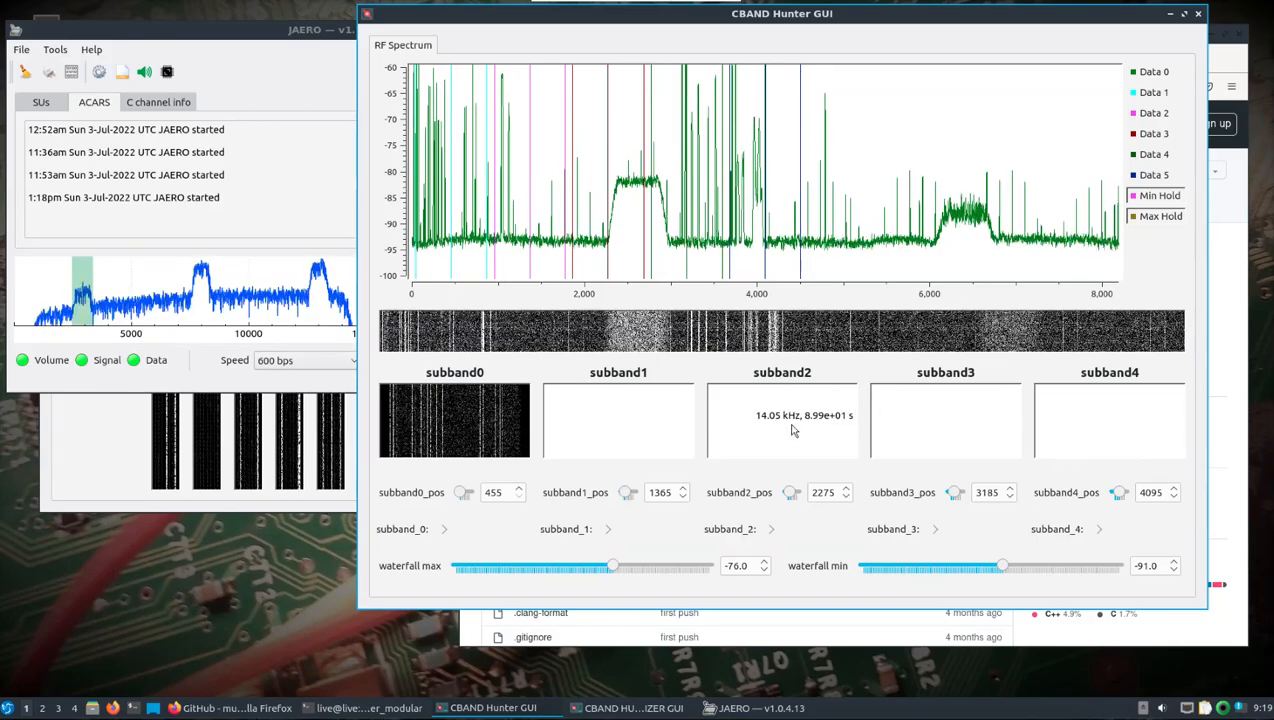
mouse_move(622, 428)
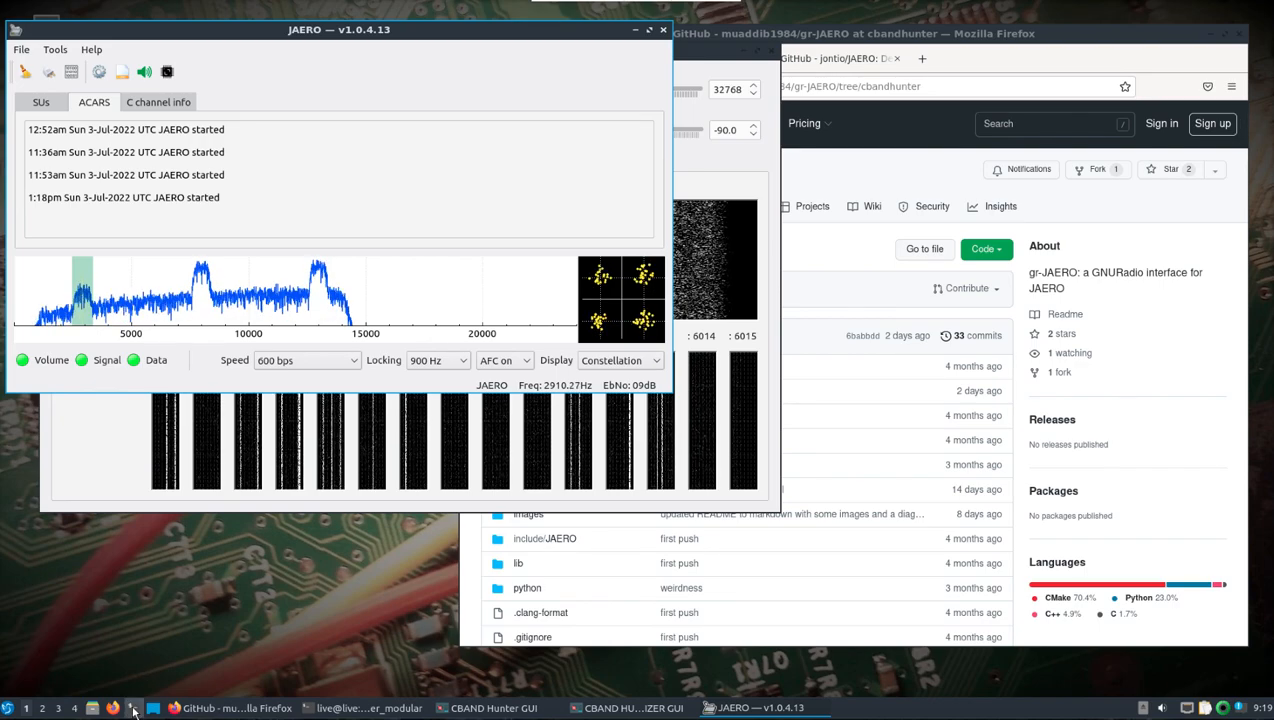
- In a new terminal, launch a second JAERO instance with 'jaero -s two'
click(132, 708)
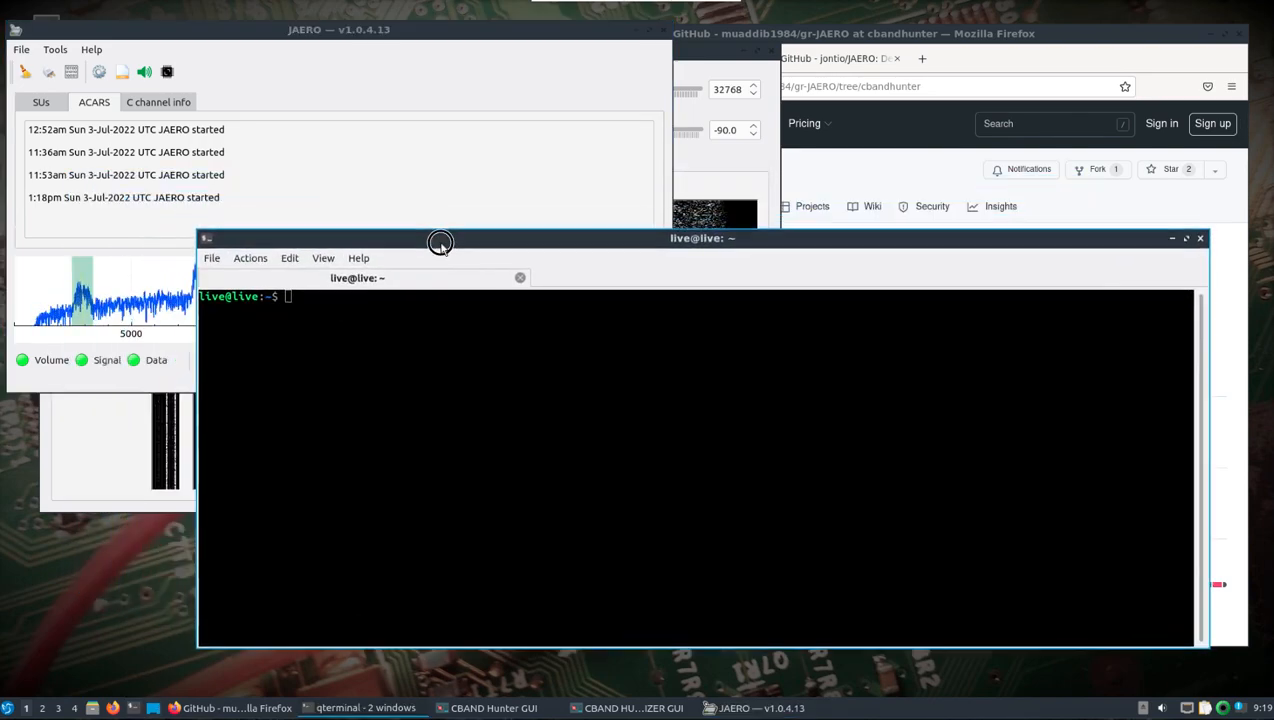
drag(440, 238, 734, 256)
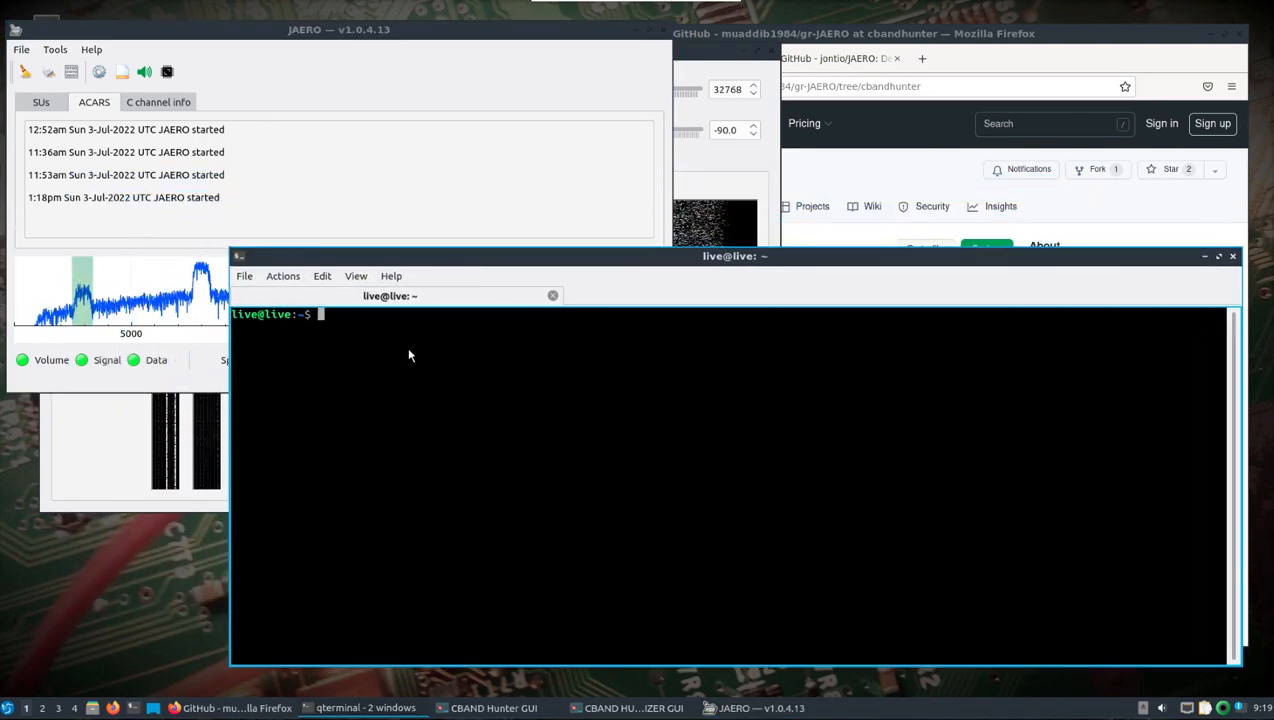
text(ja)
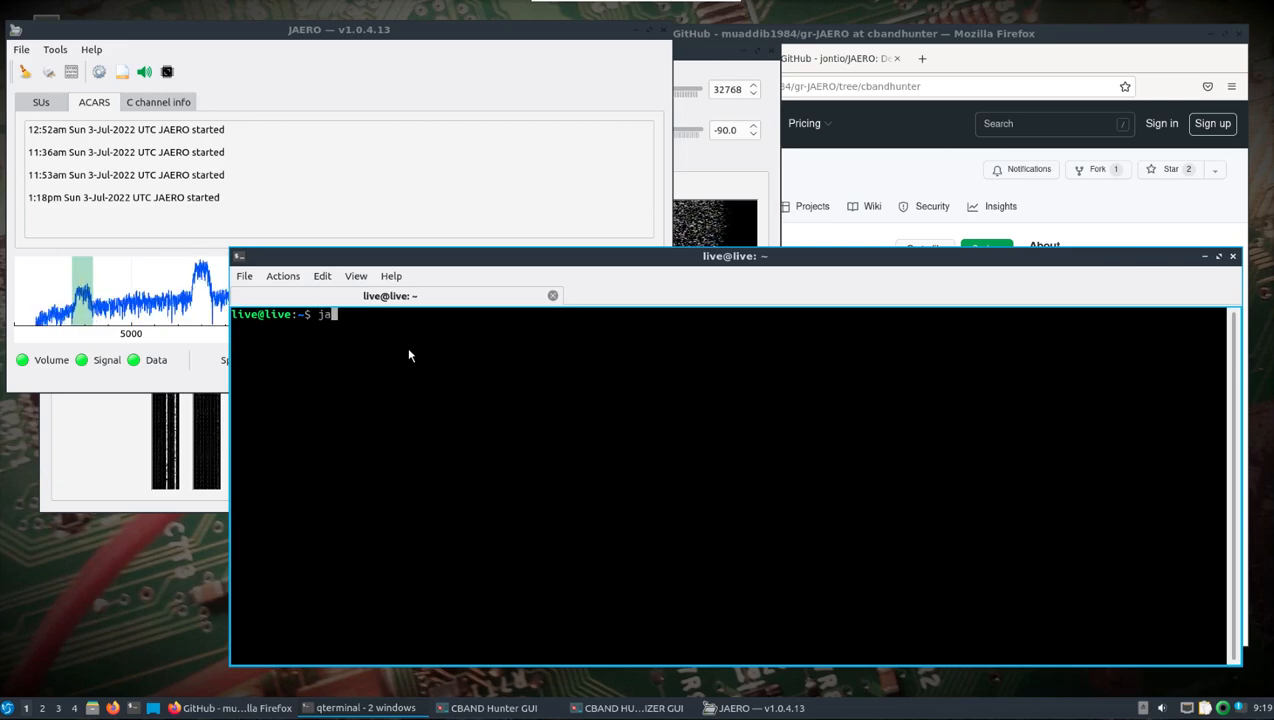
text(ero)
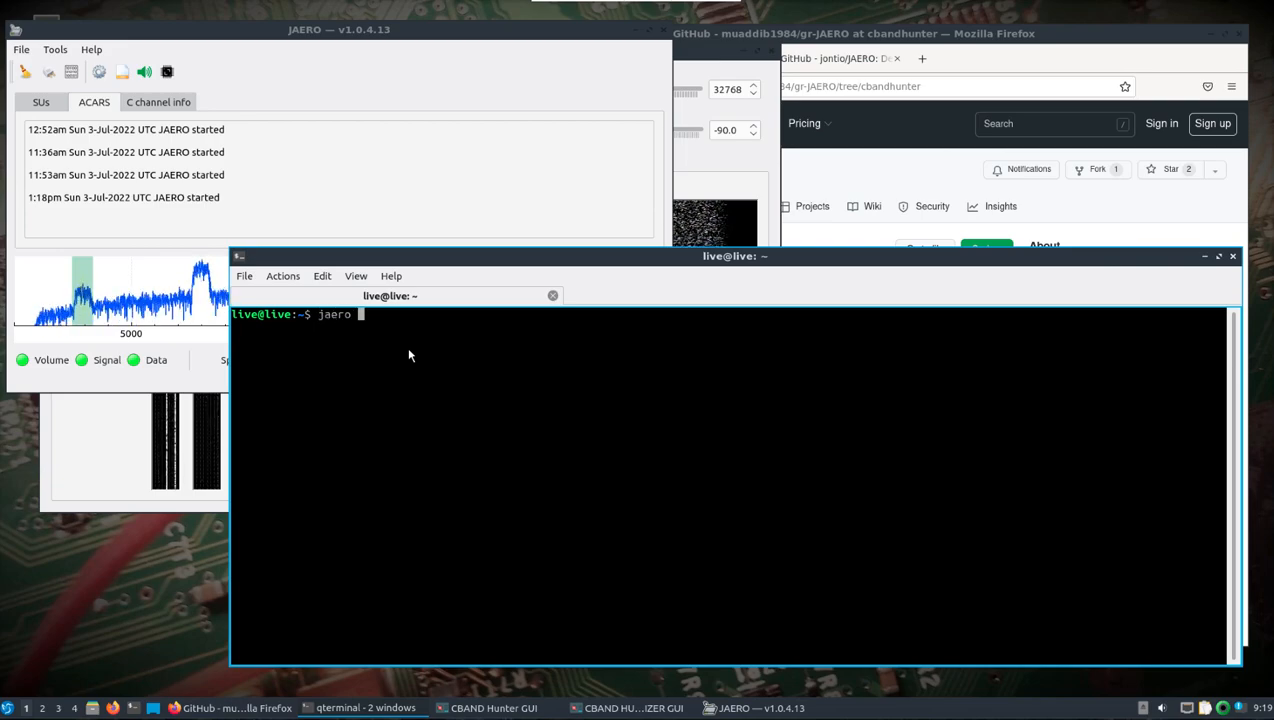
text(-s)
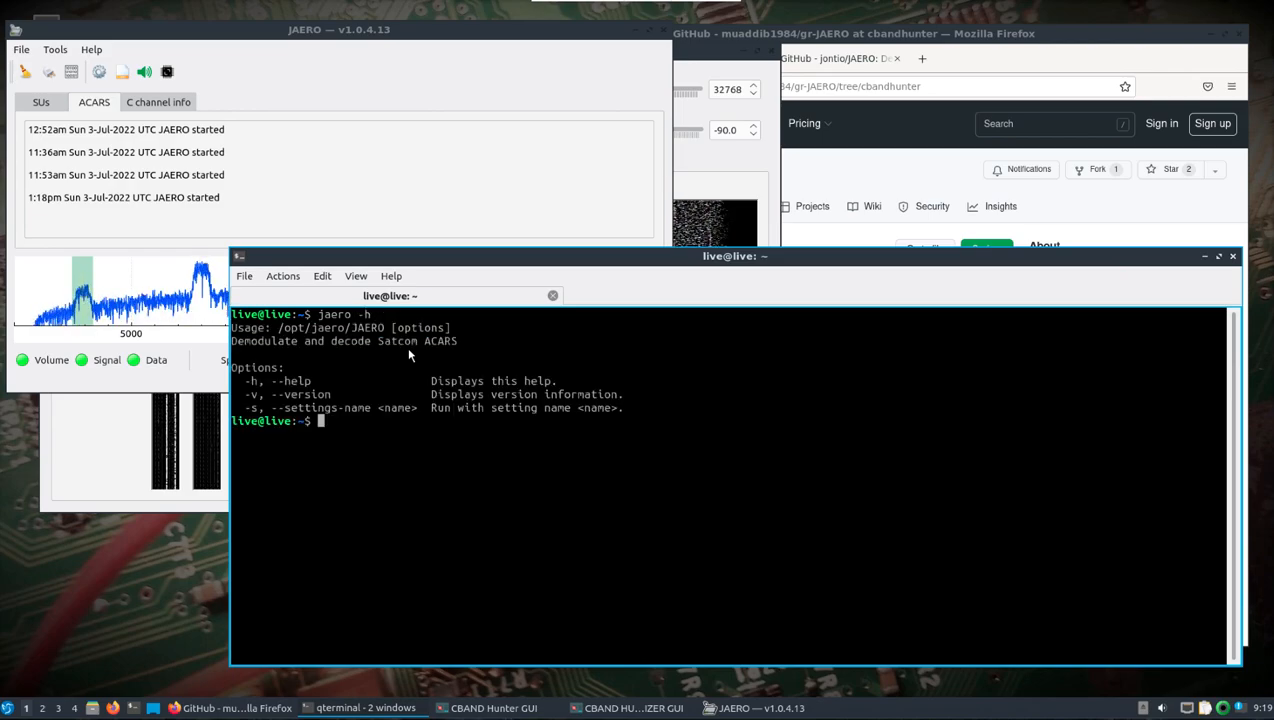
text(jaero -s)
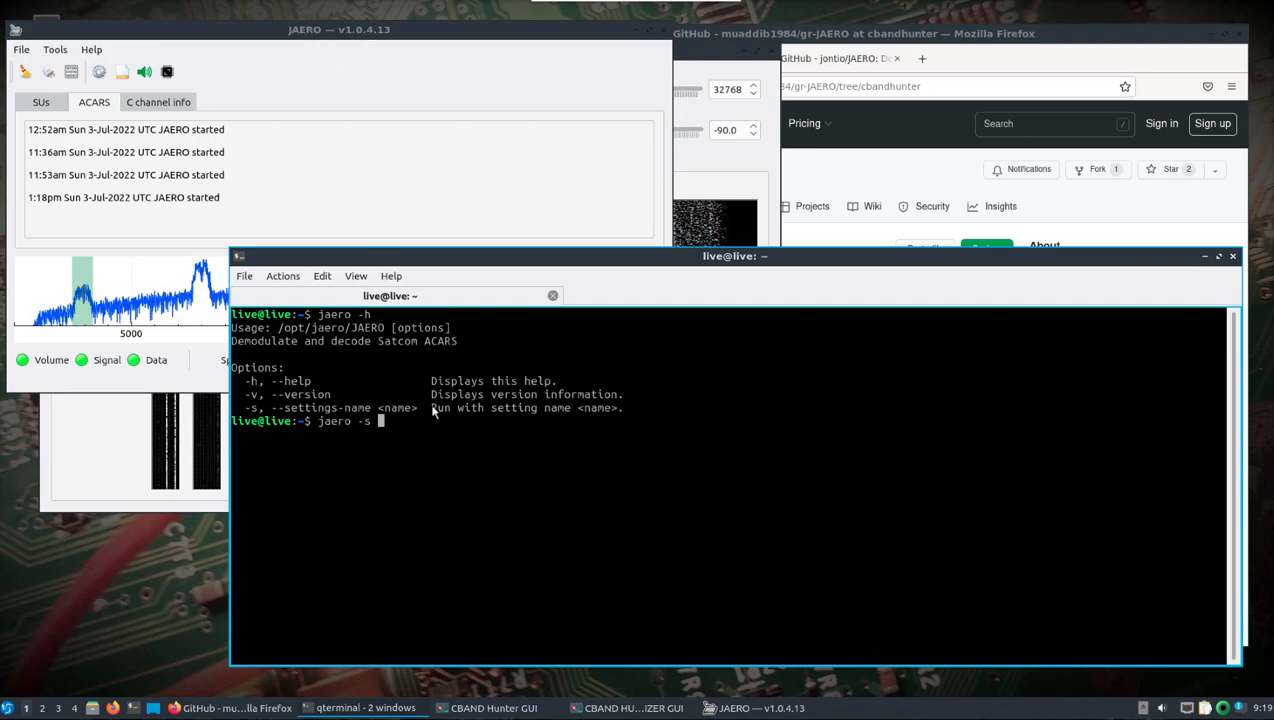
text(two)
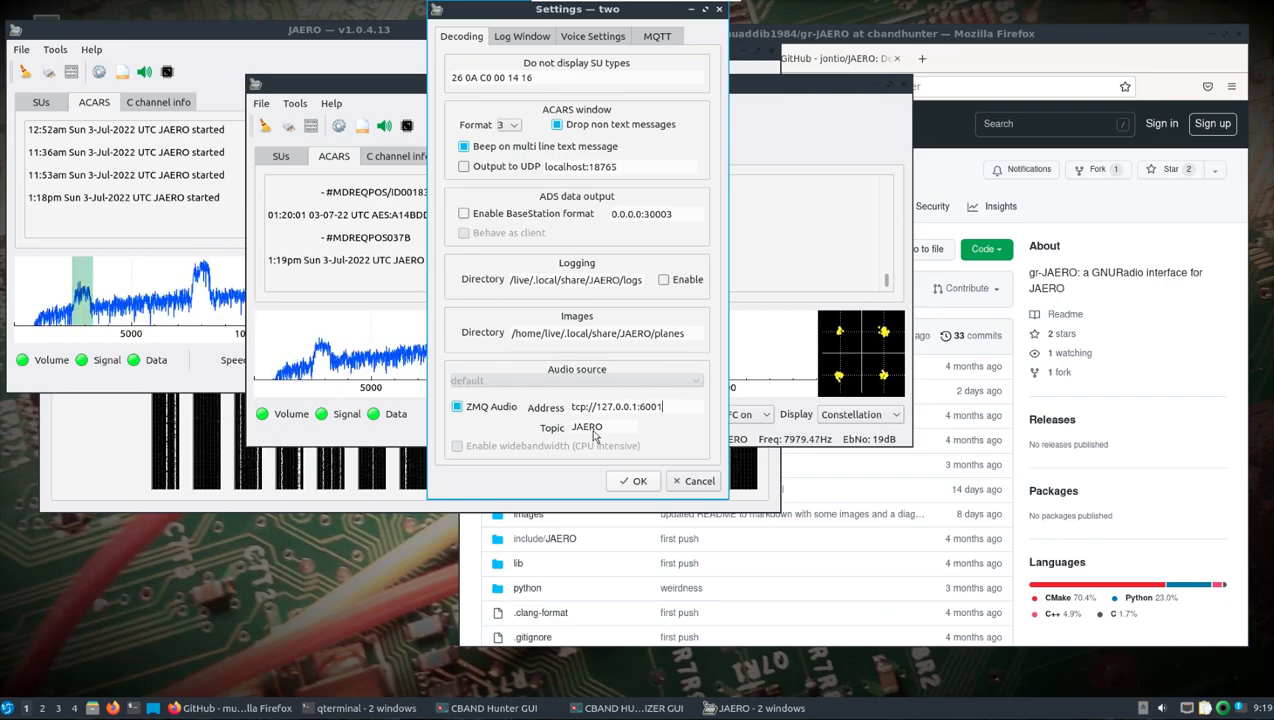
- Confirm ZMQ audio for instance two so it decodes ACARS, move it aside, and open another terminal
click(456, 408)
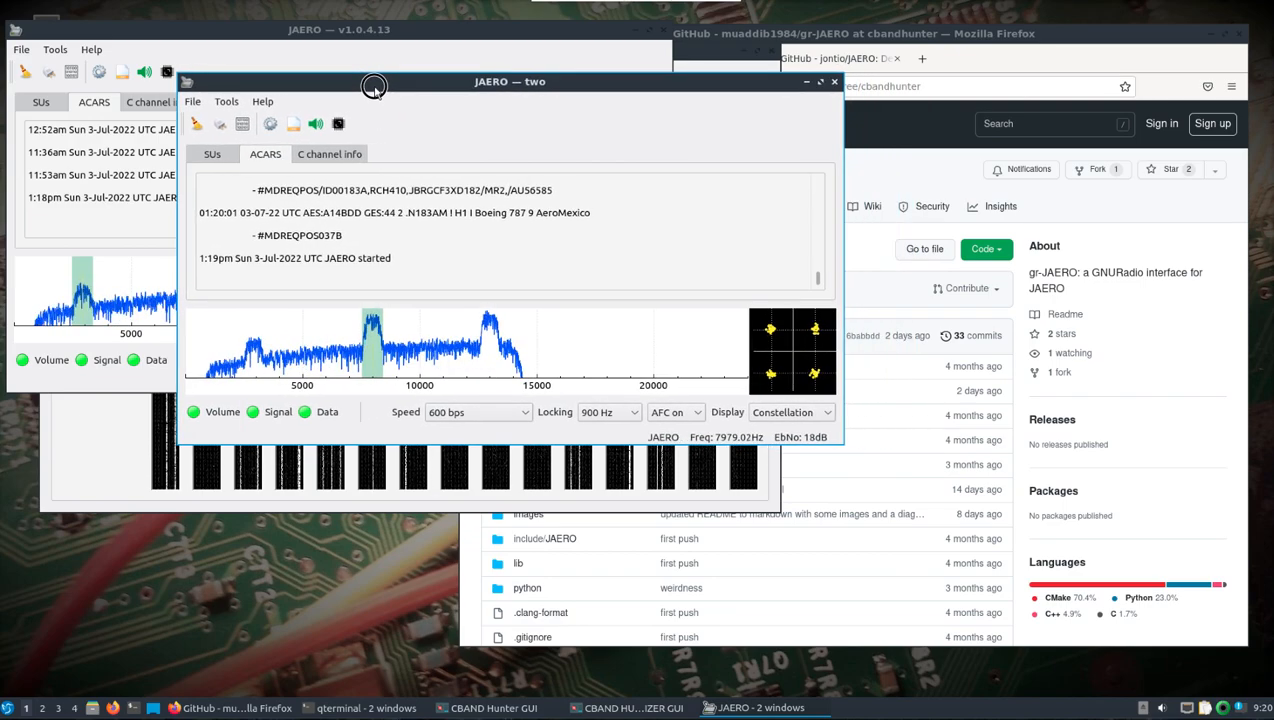
drag(372, 82, 494, 72)
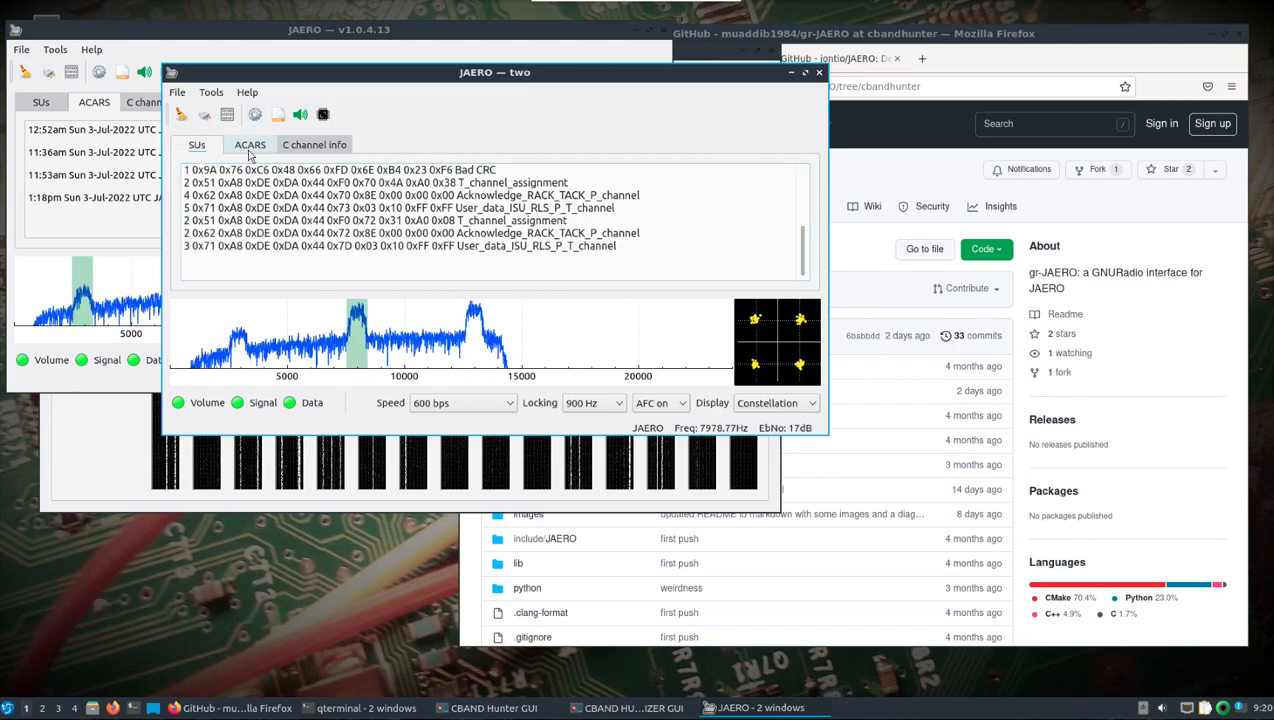
click(248, 144)
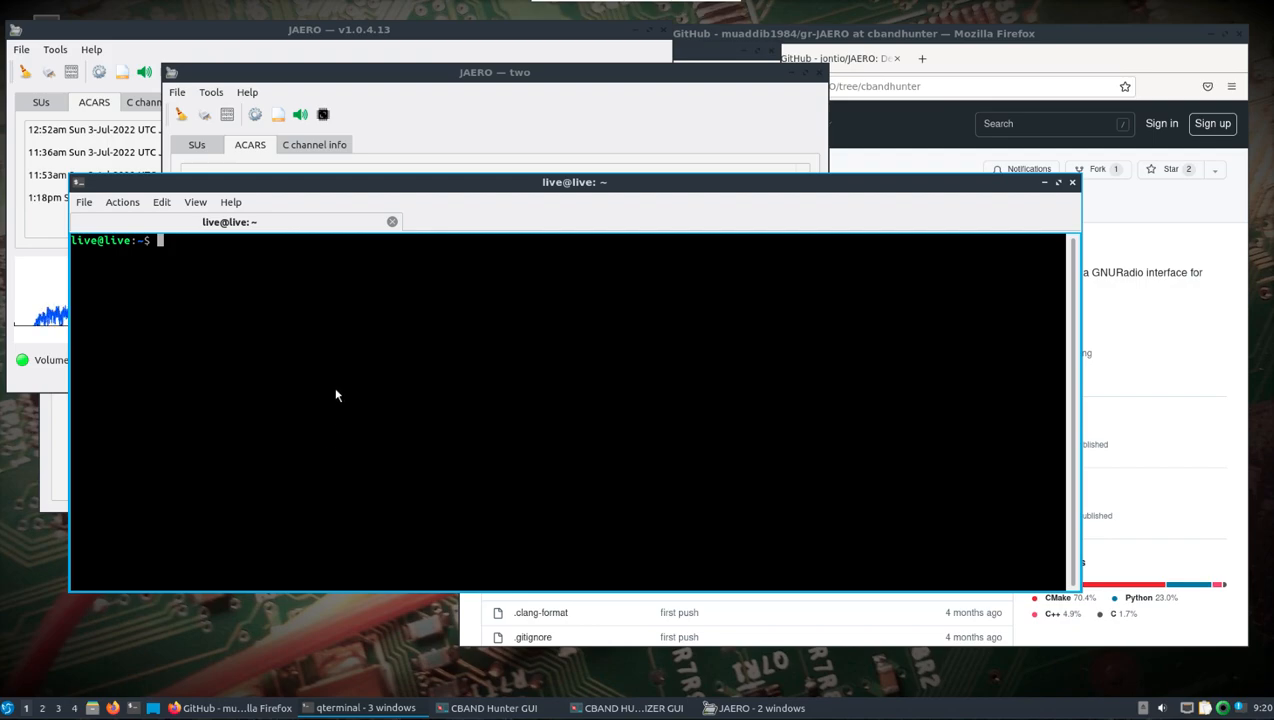
- Launch a third JAERO instance with 'jaero -s three'
text(jaero)
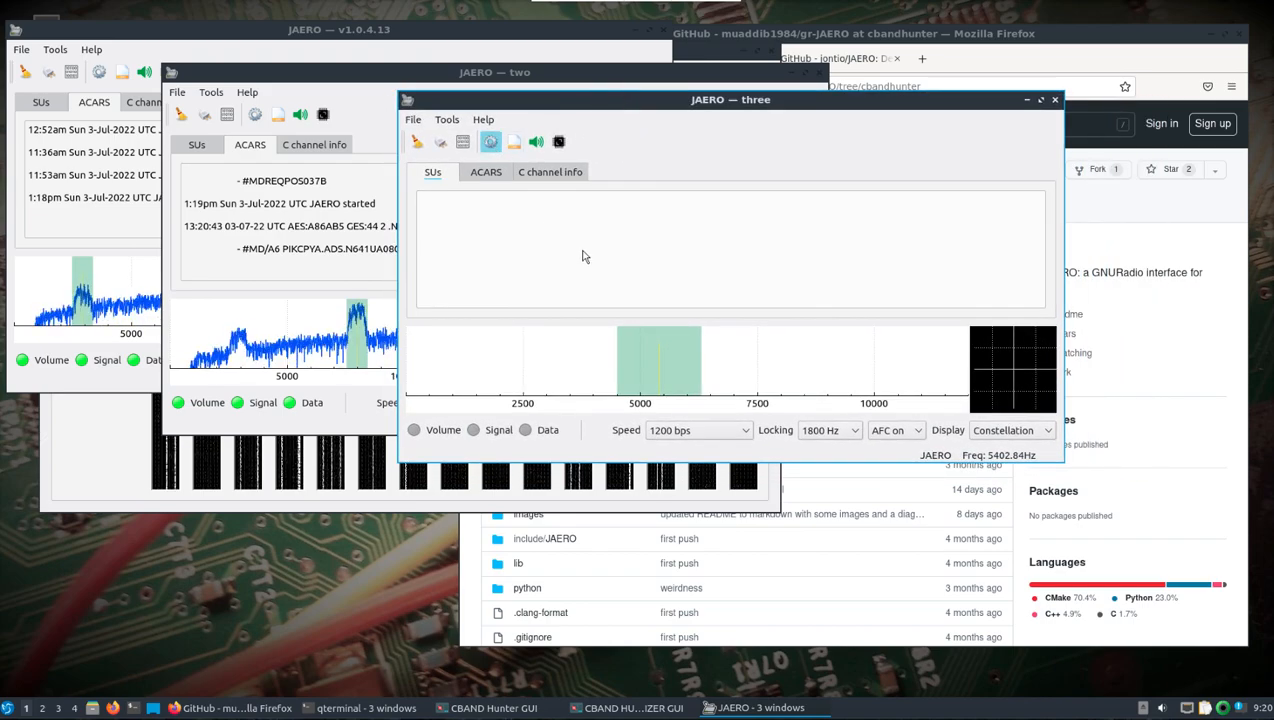
- Enable ZMQ Audio in JAERO instance three's settings and view its decoded ACARS messages
click(490, 140)
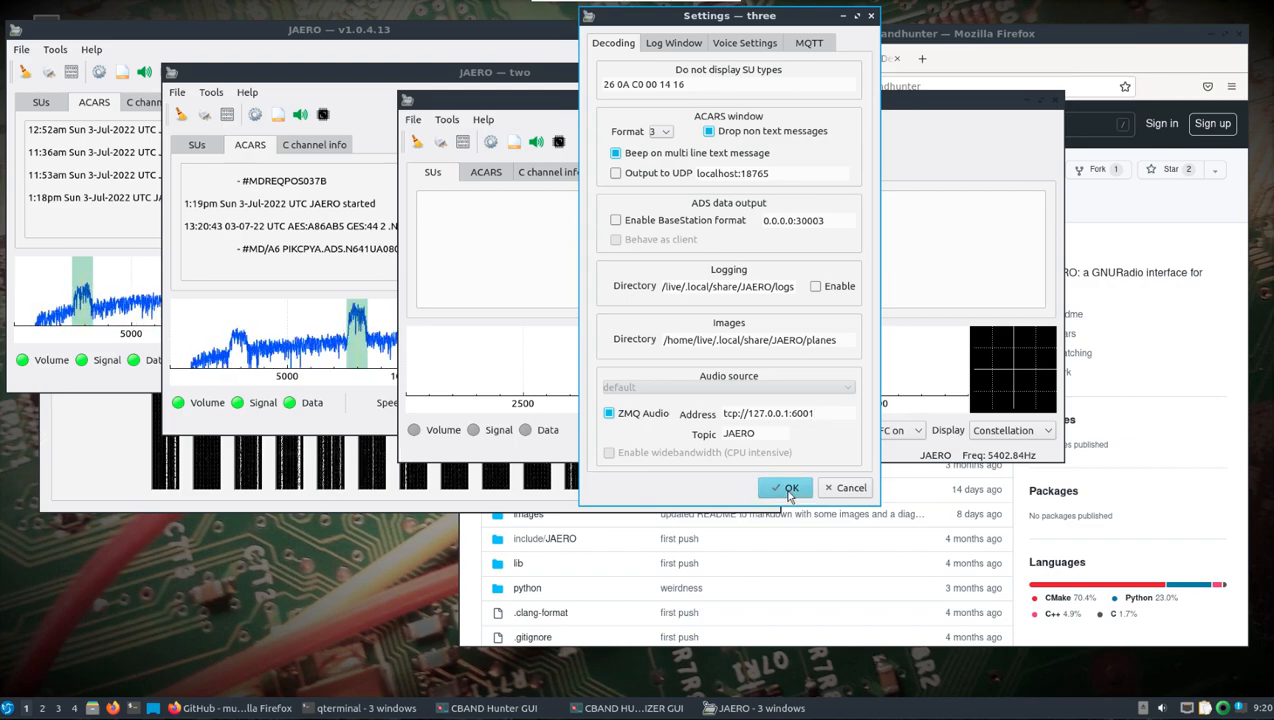
click(784, 488)
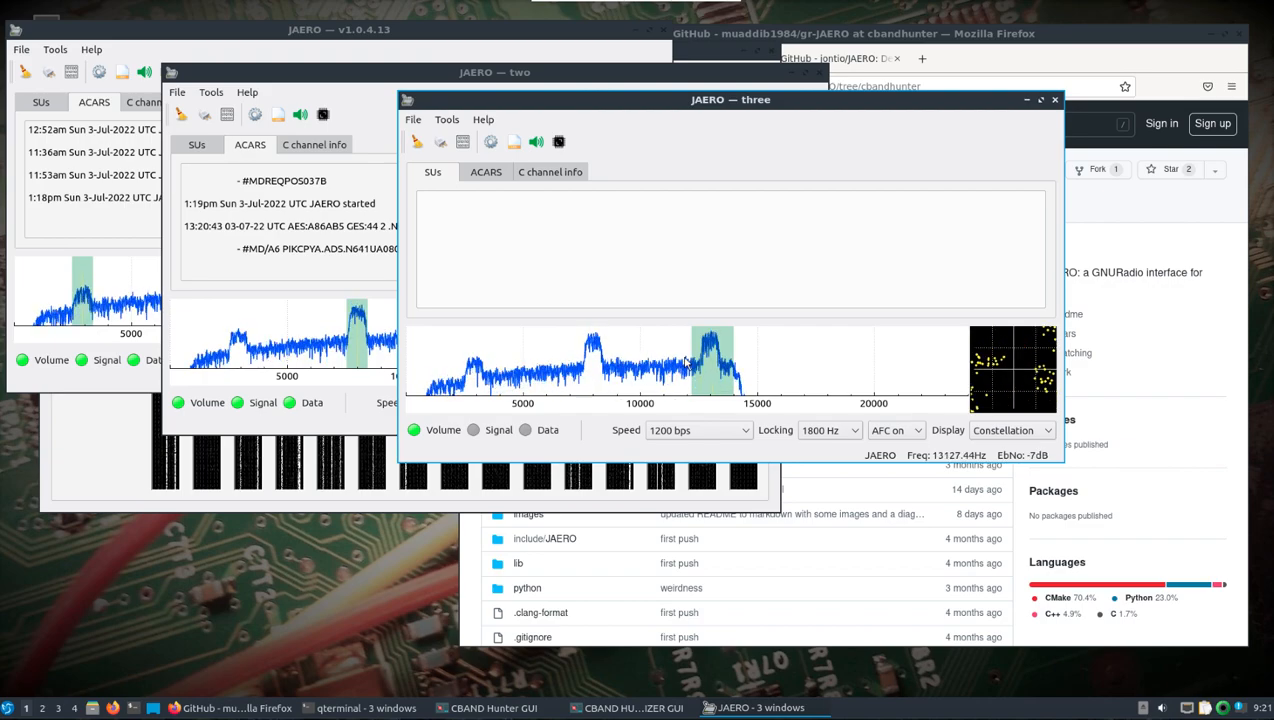
click(696, 430)
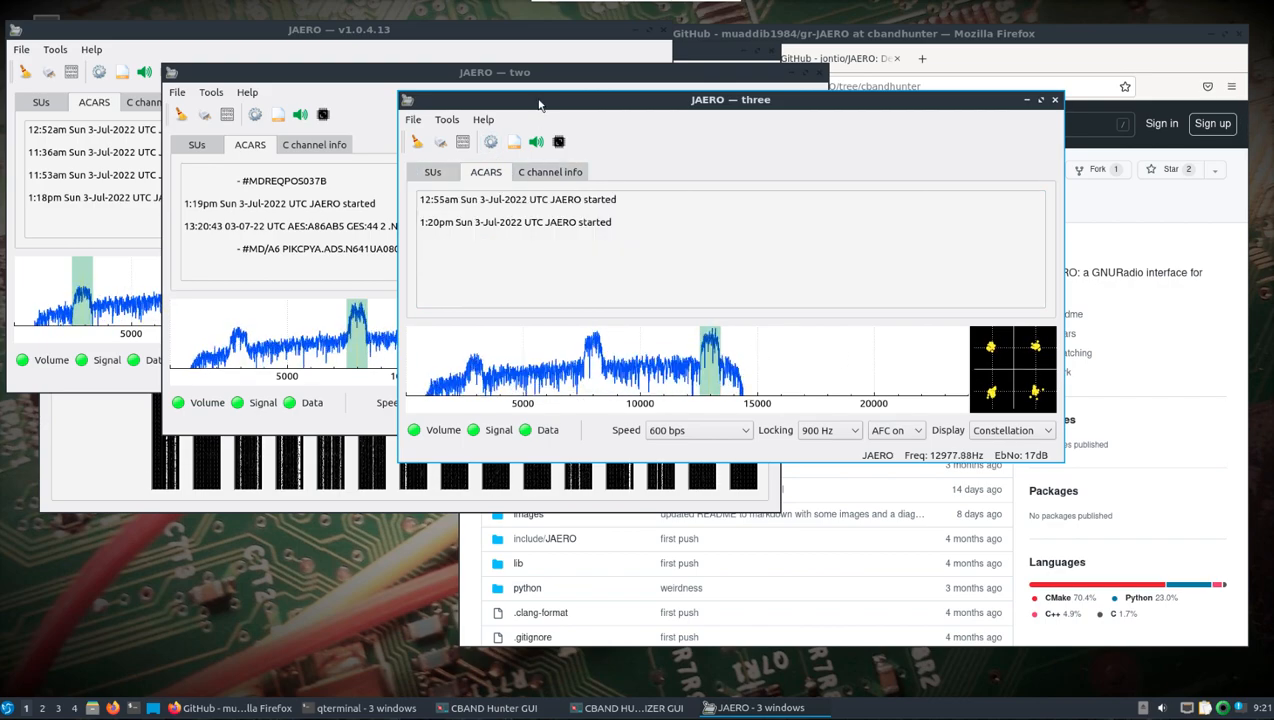
drag(540, 100, 544, 94)
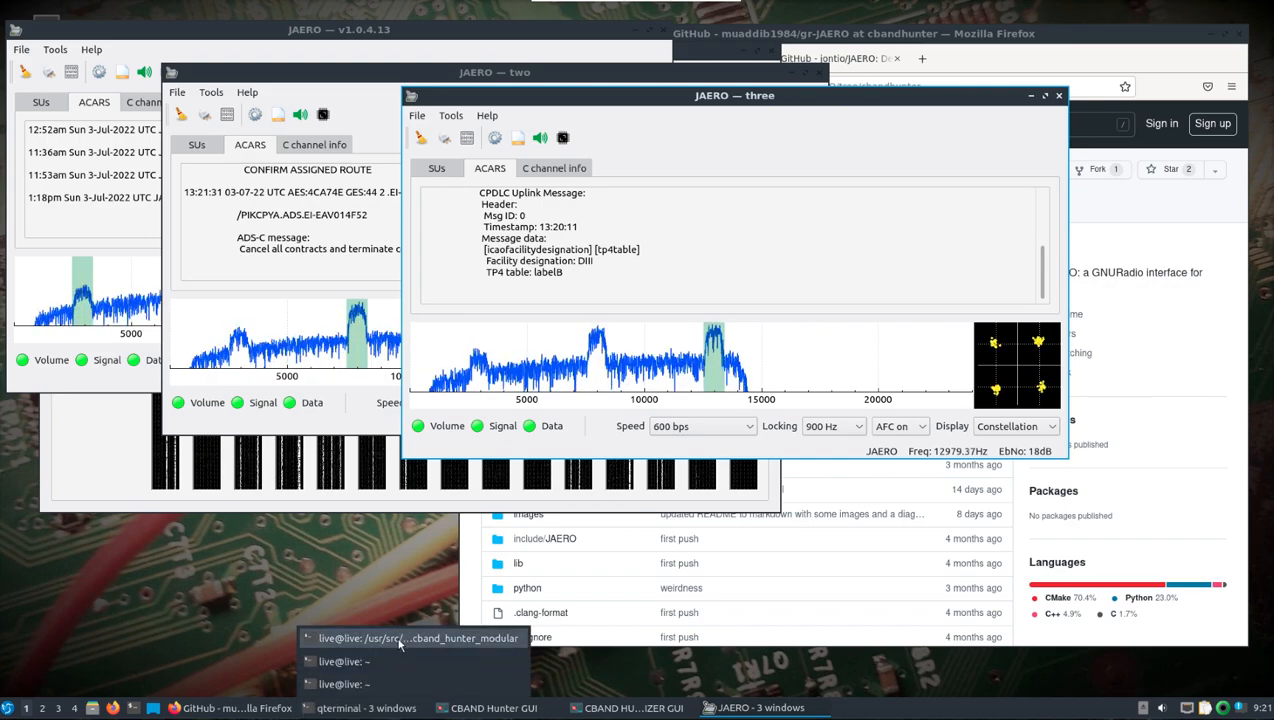
- Bring the cband_hunter_modular terminal forward and stop the one-subband hunter script
click(416, 638)
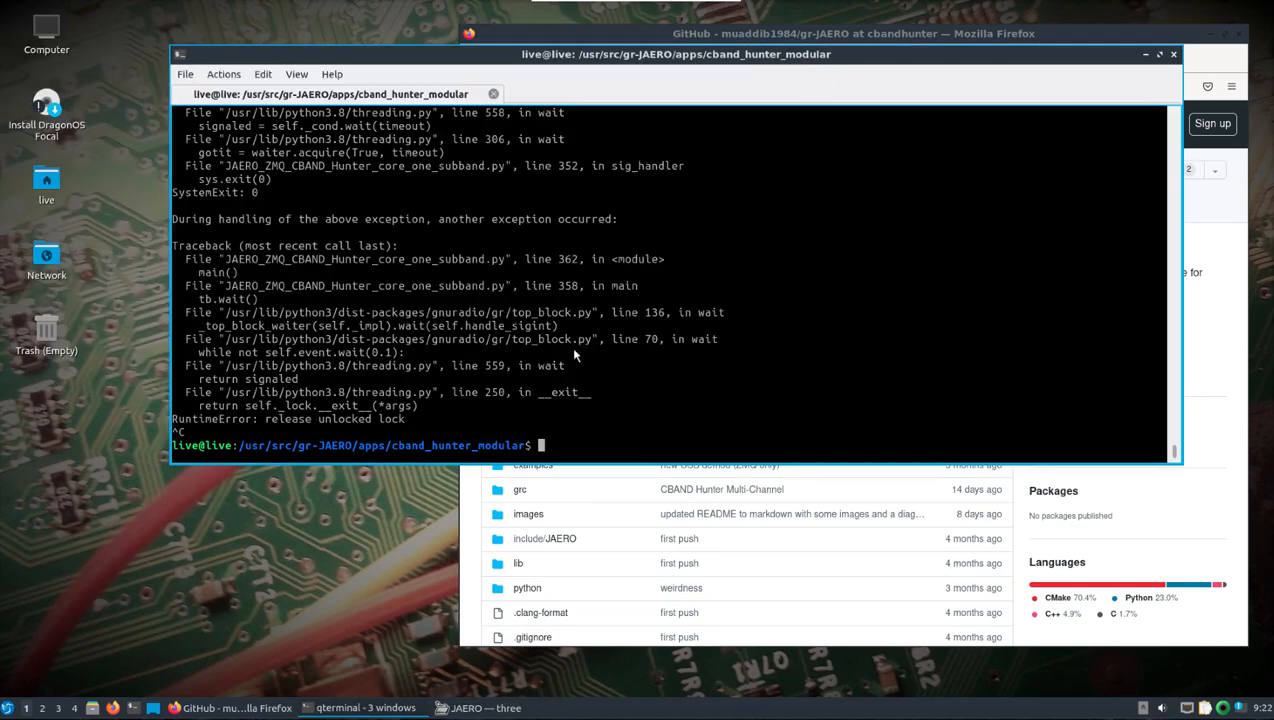
click(480, 708)
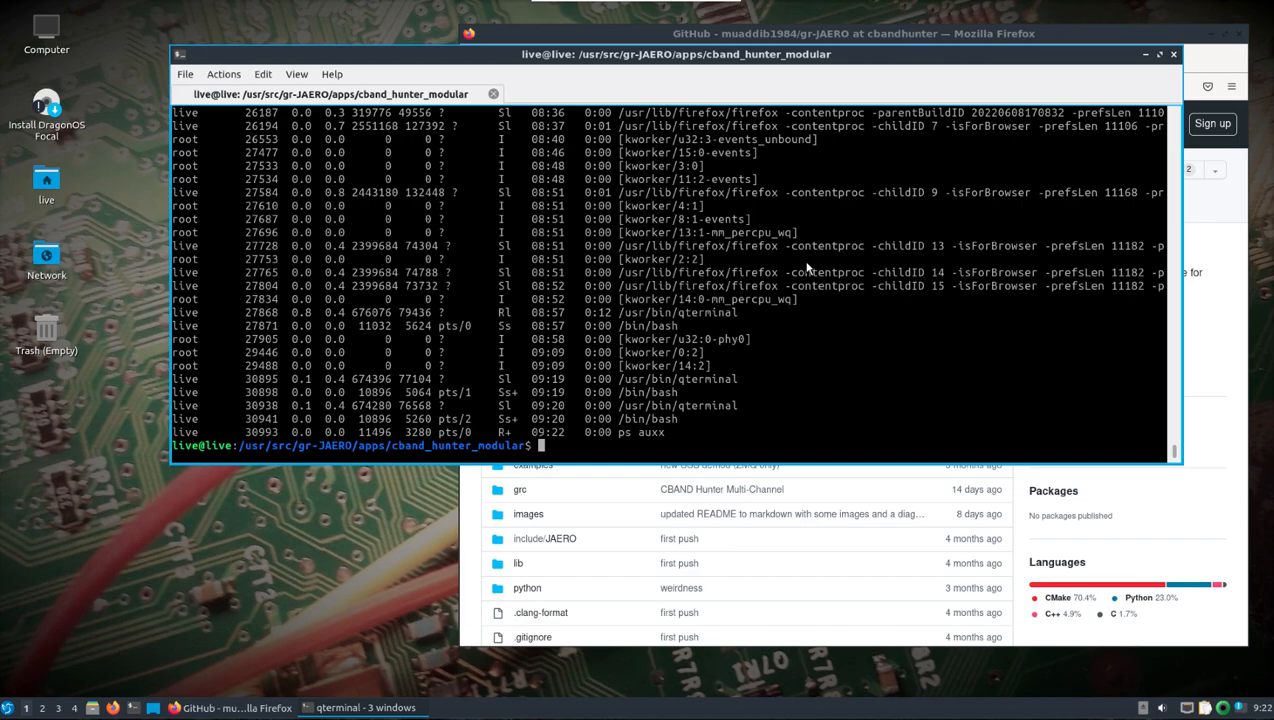
- List the scripts in the cband_hunter_modular folder with ls
text(ls)
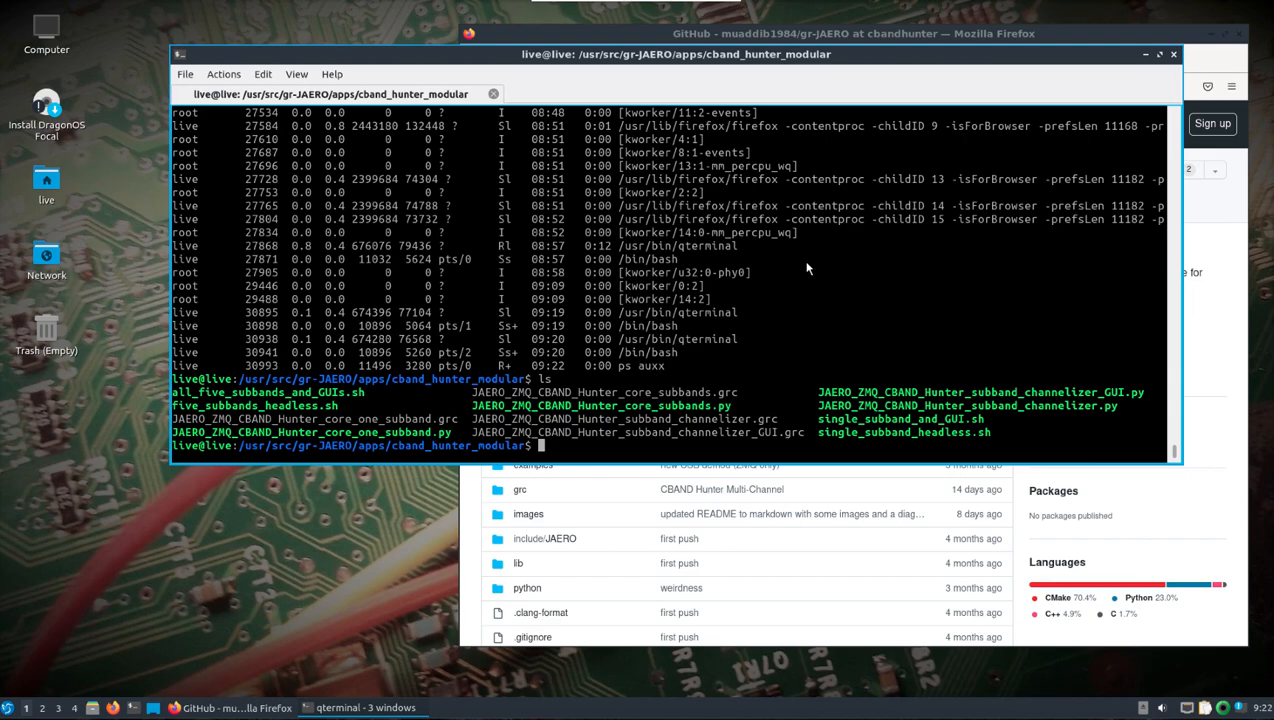
- Run ./all_five_subbands_and_GUIs.sh and stop it after it reports no PPS detected
text(./all_five_subbands_and_GUIs.sh)
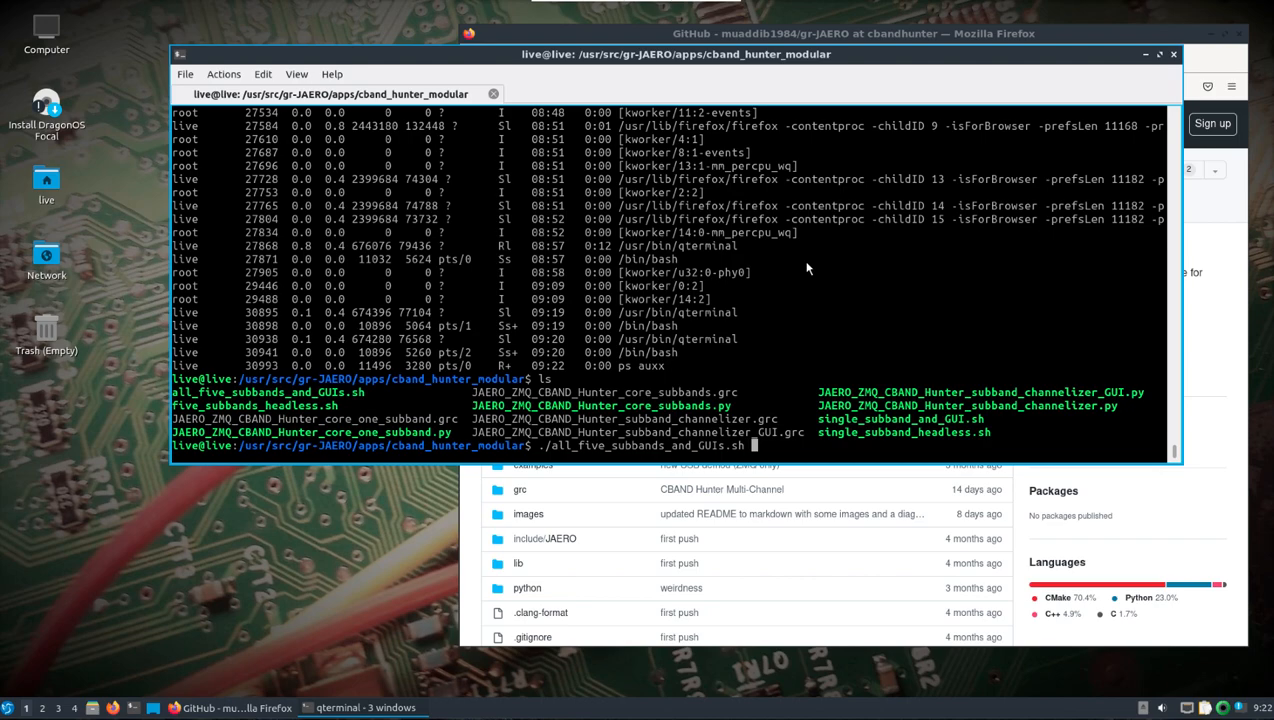
key(Return)
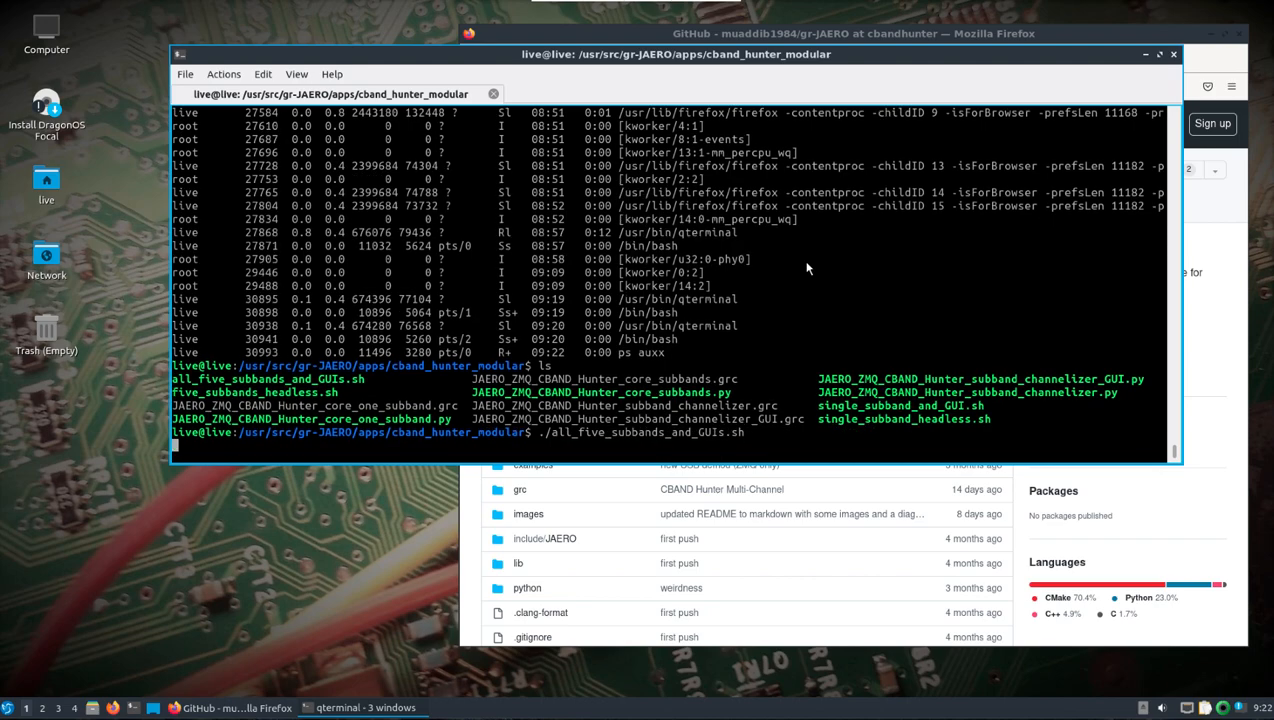
key(Return)
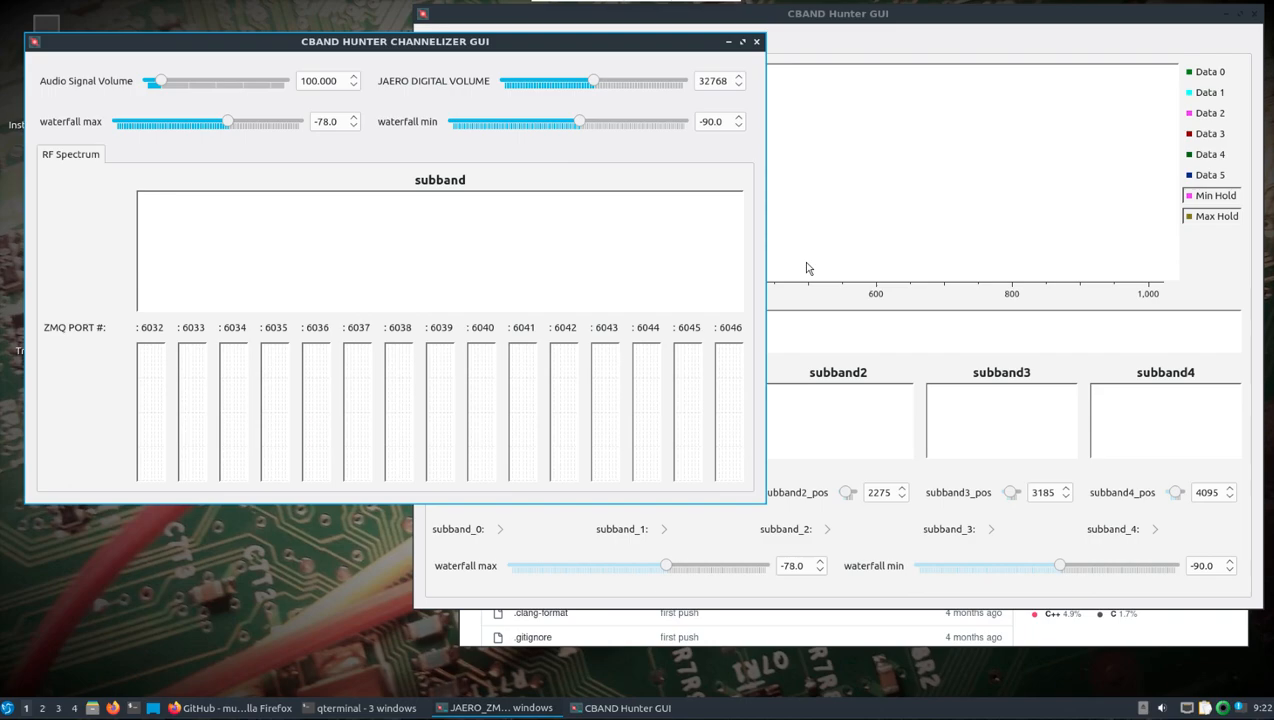
click(366, 708)
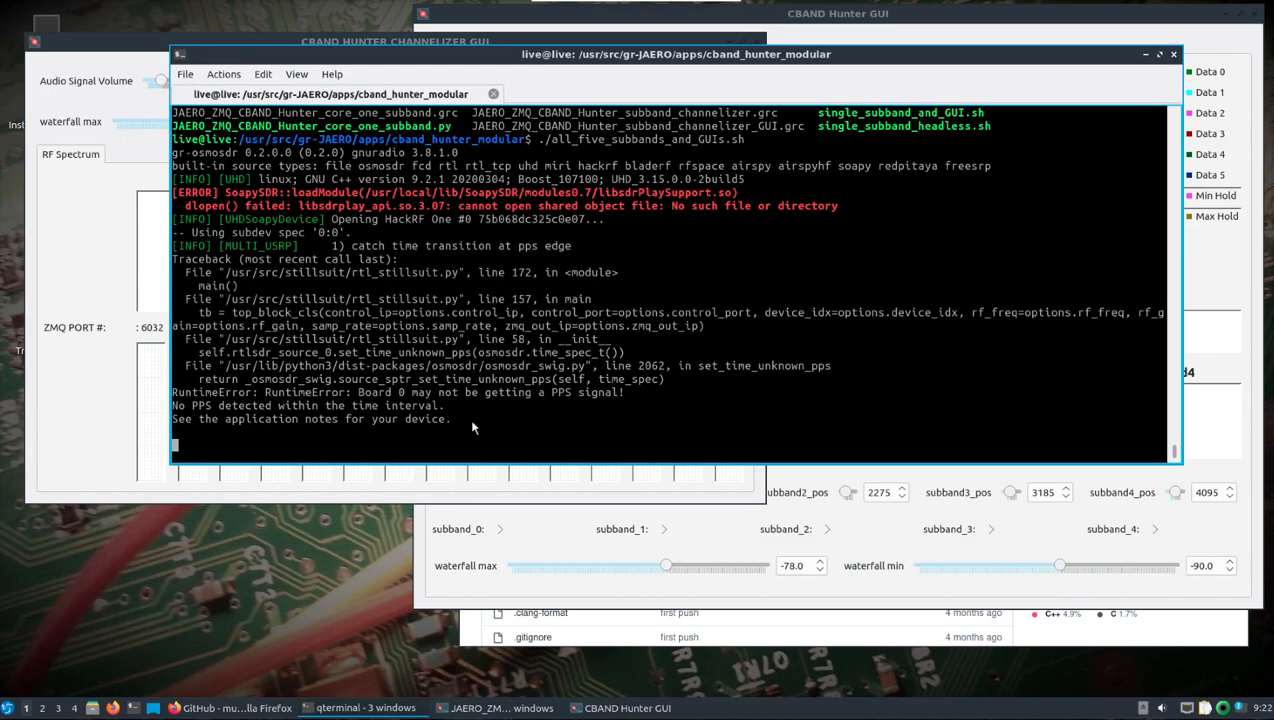
key(ctrl+c)
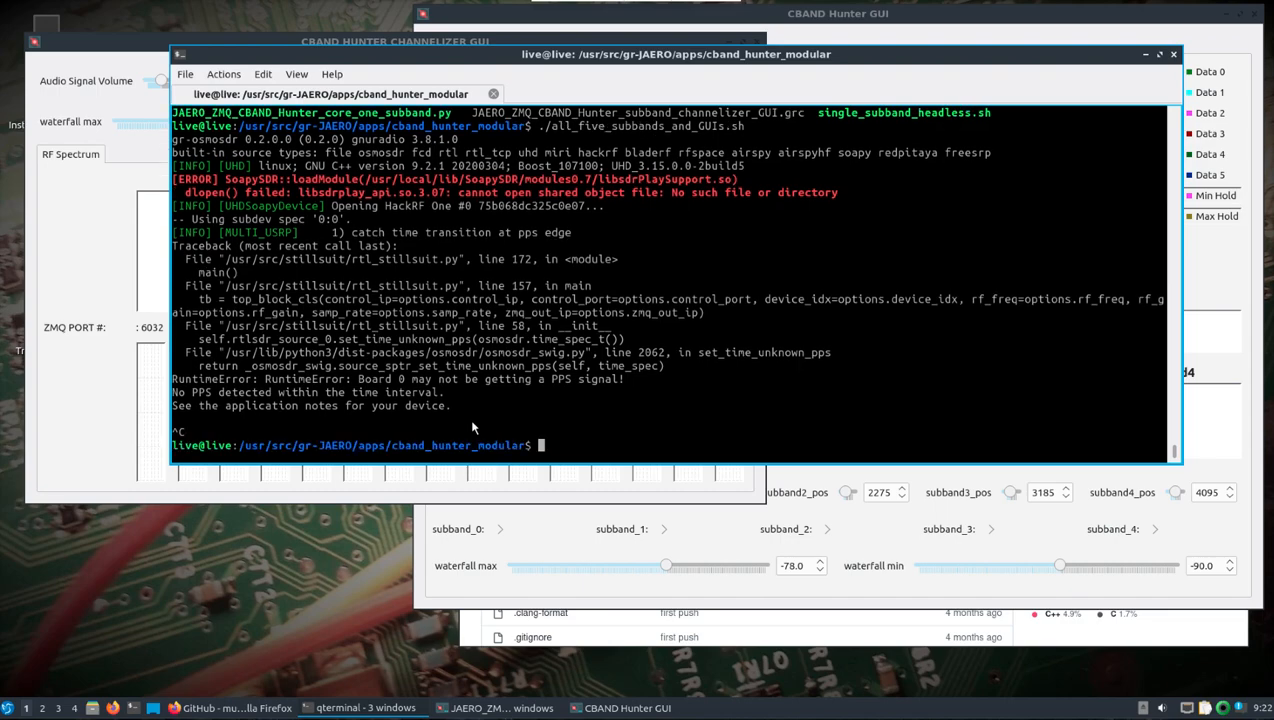
- List the folder and load all_five_subbands_and_GUIs.sh into nano as root
text(ls)
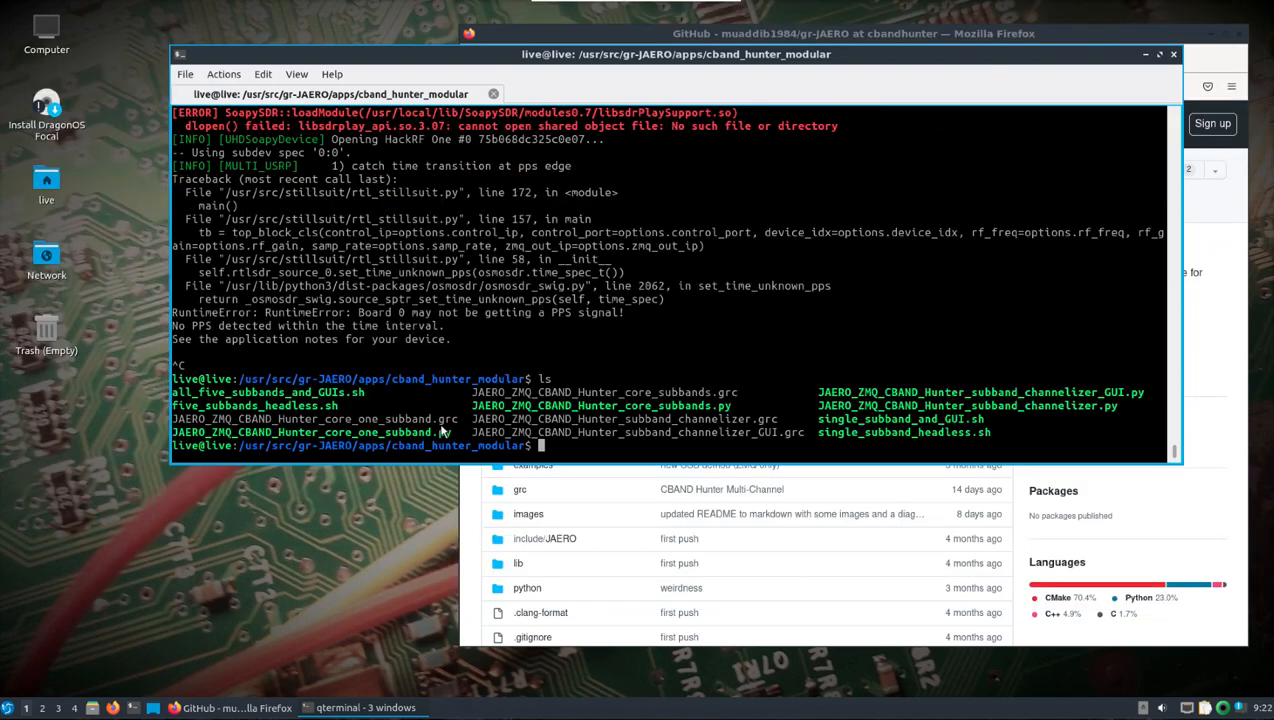
text(nano al)
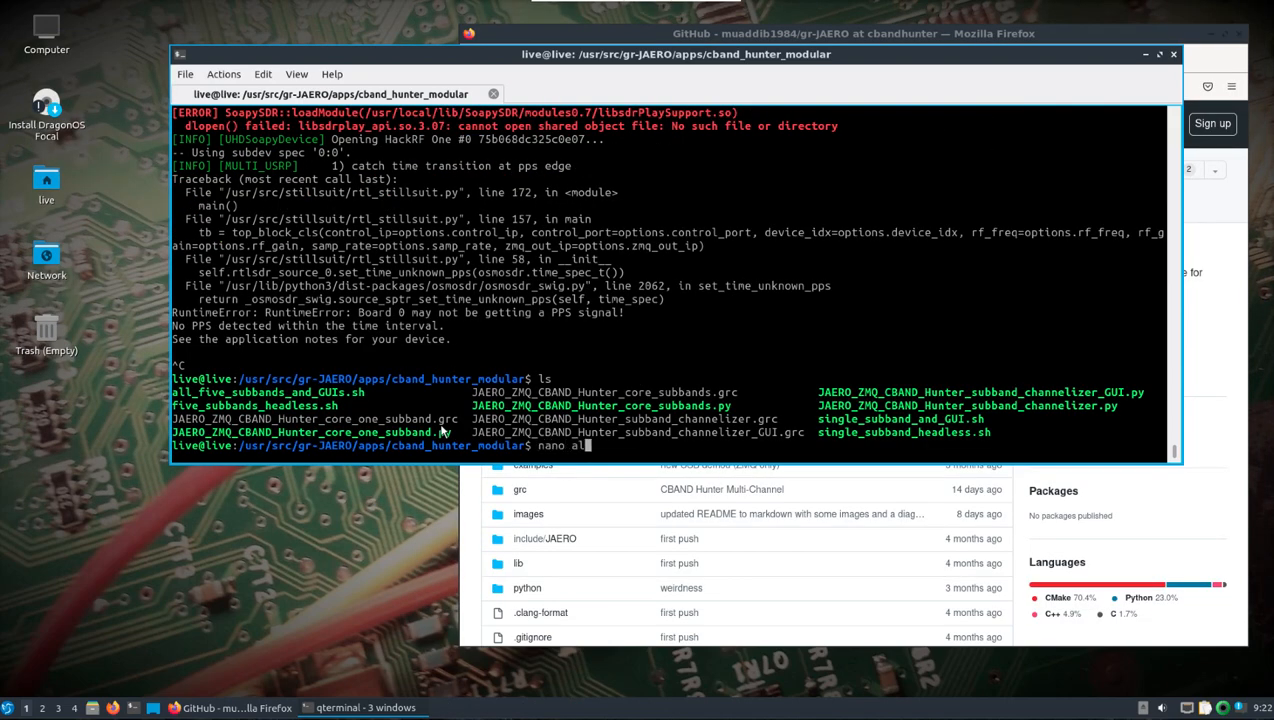
text(sudo)
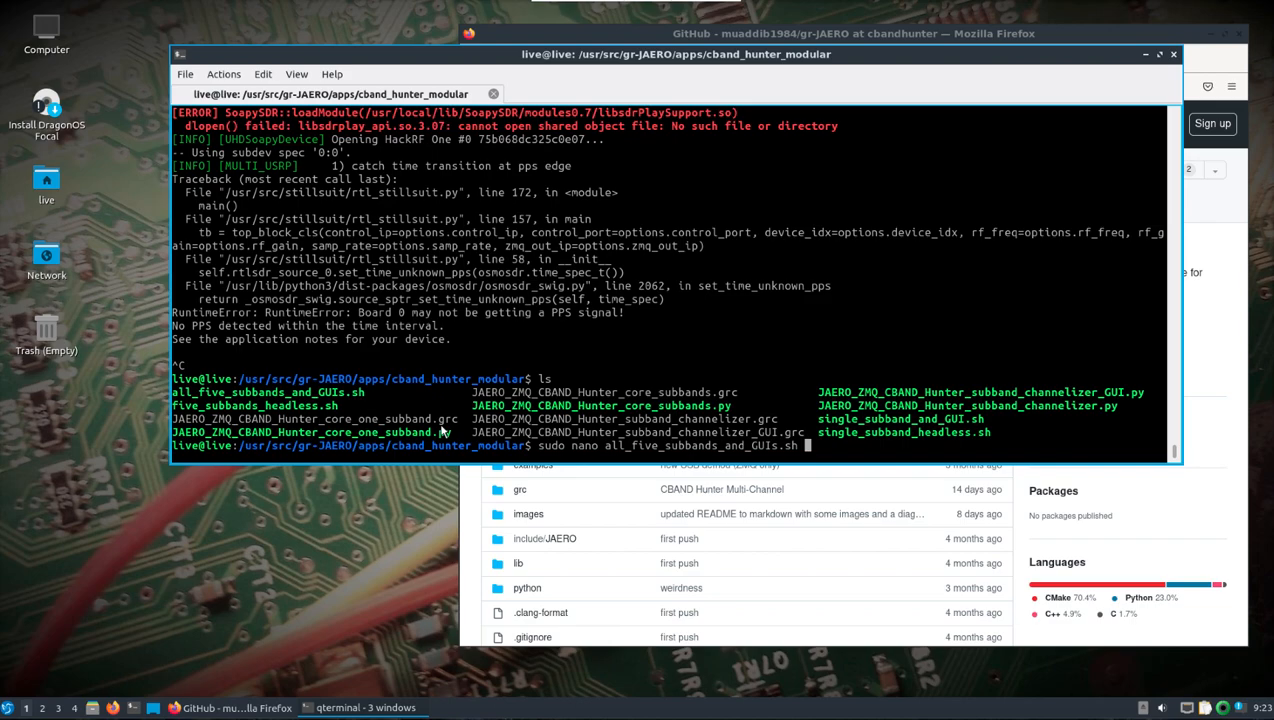
key(Return)
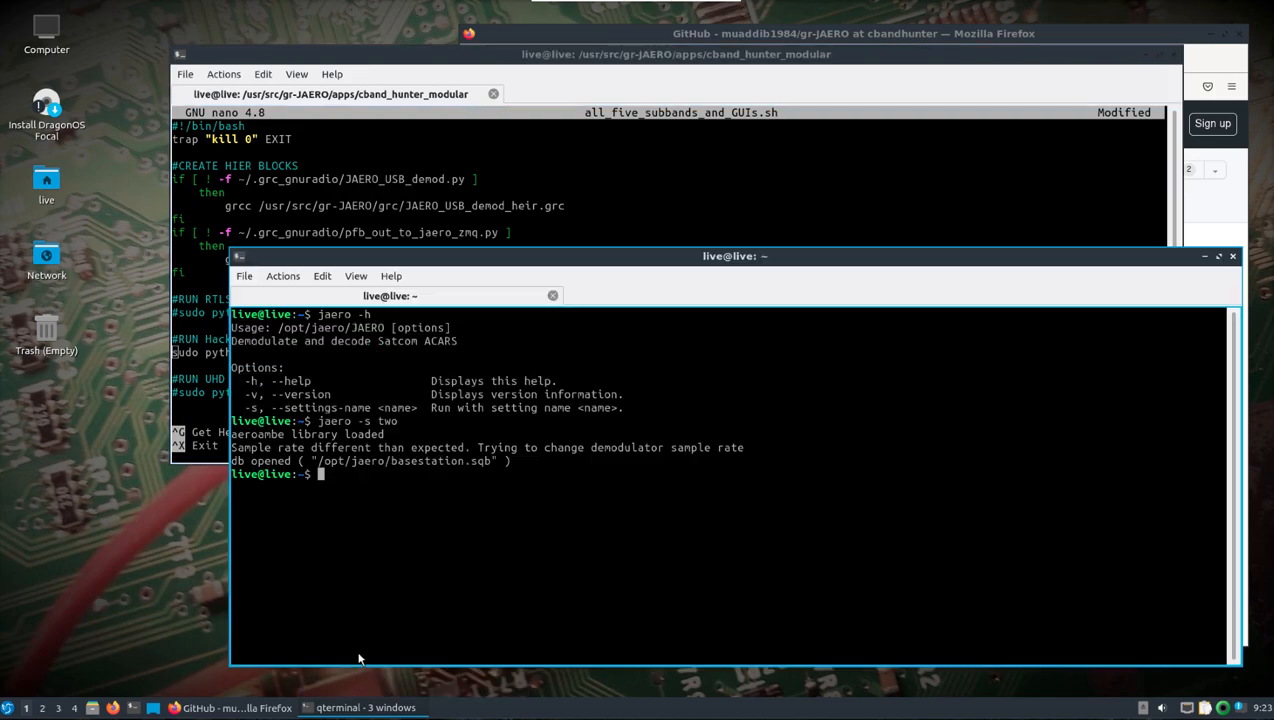
- Go to the gr-JAERO source folder and cat the single_subband script for reference
text(cd /home/)
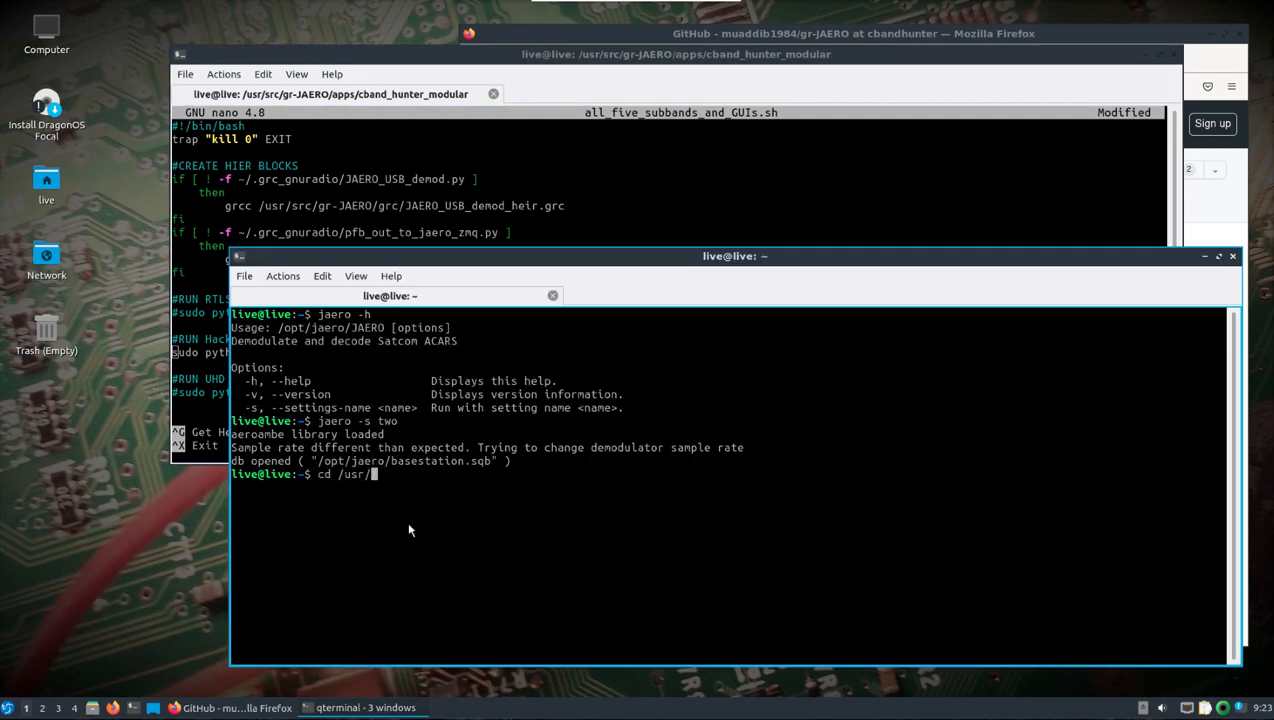
text(src/gr-JAERO/apps/cband_hunter_modular/)
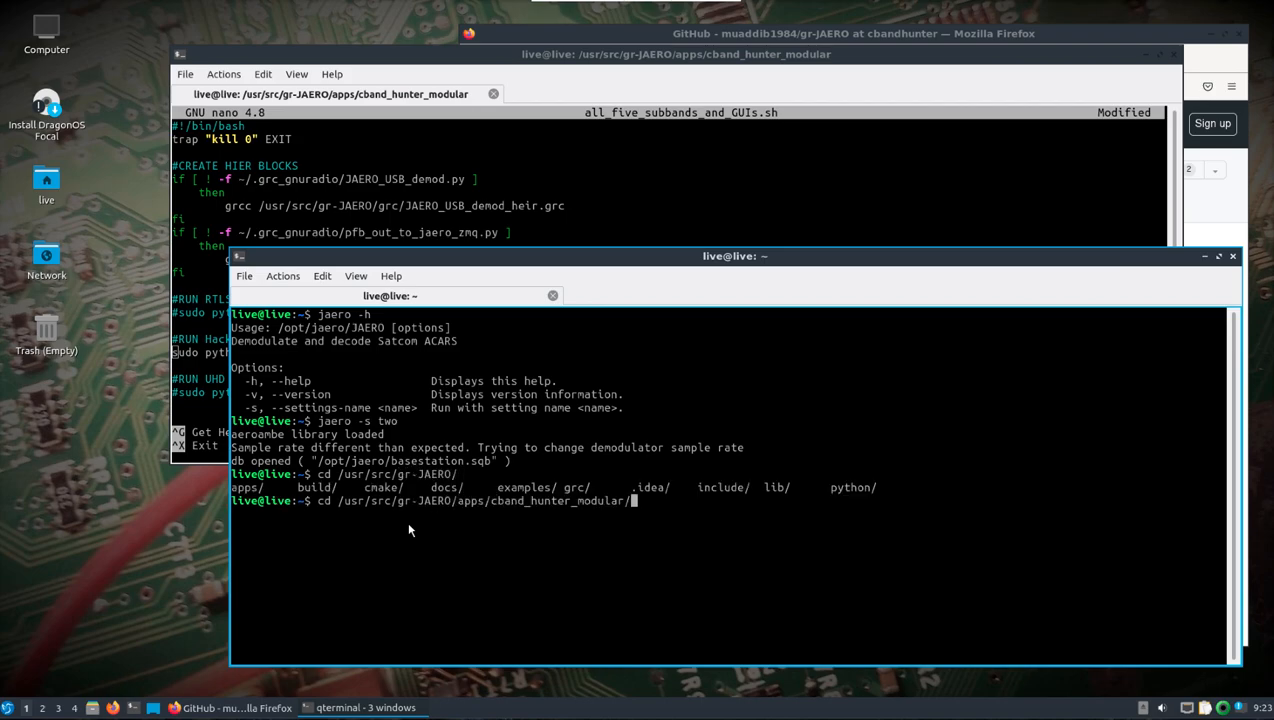
text(si)
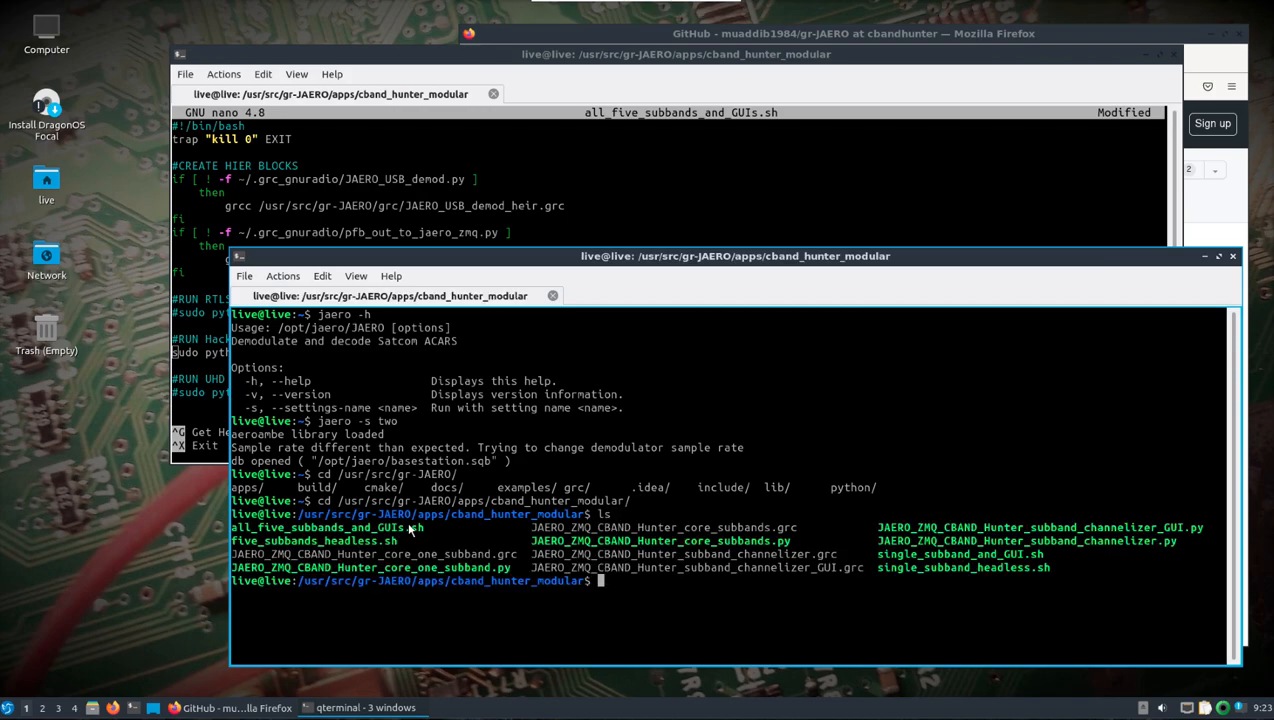
text(cat single_subband)
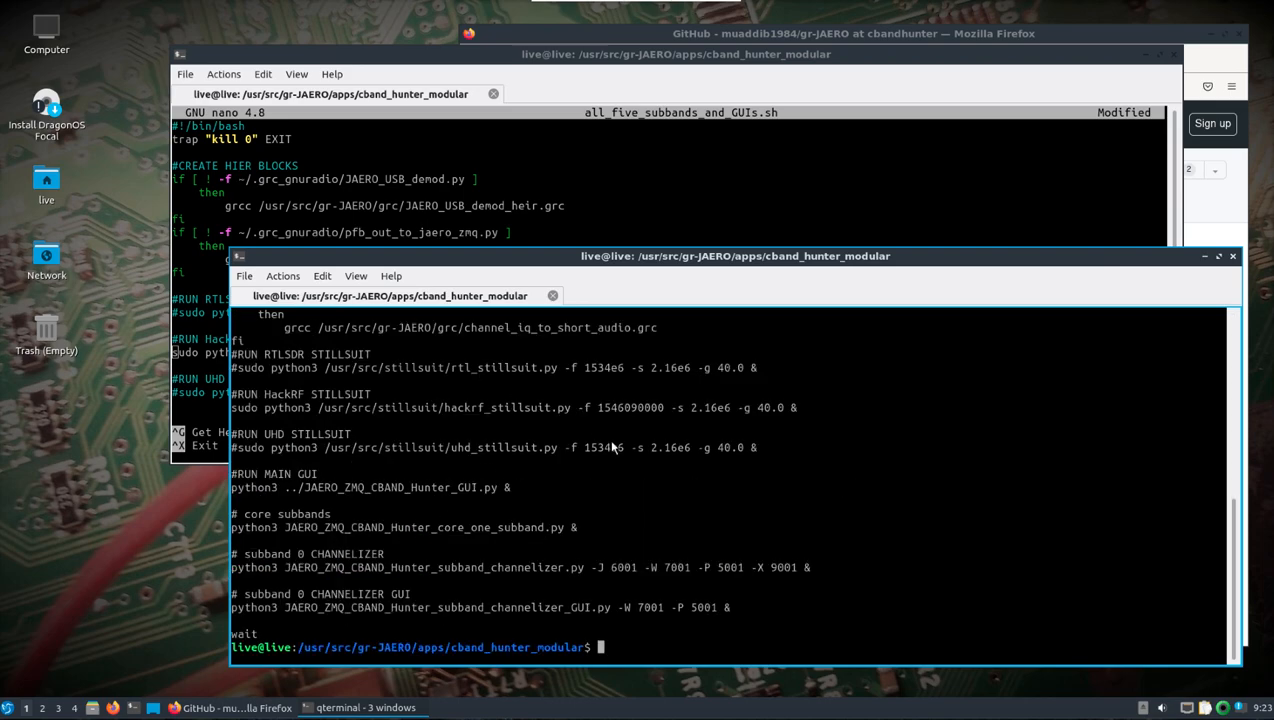
double_click(630, 408)
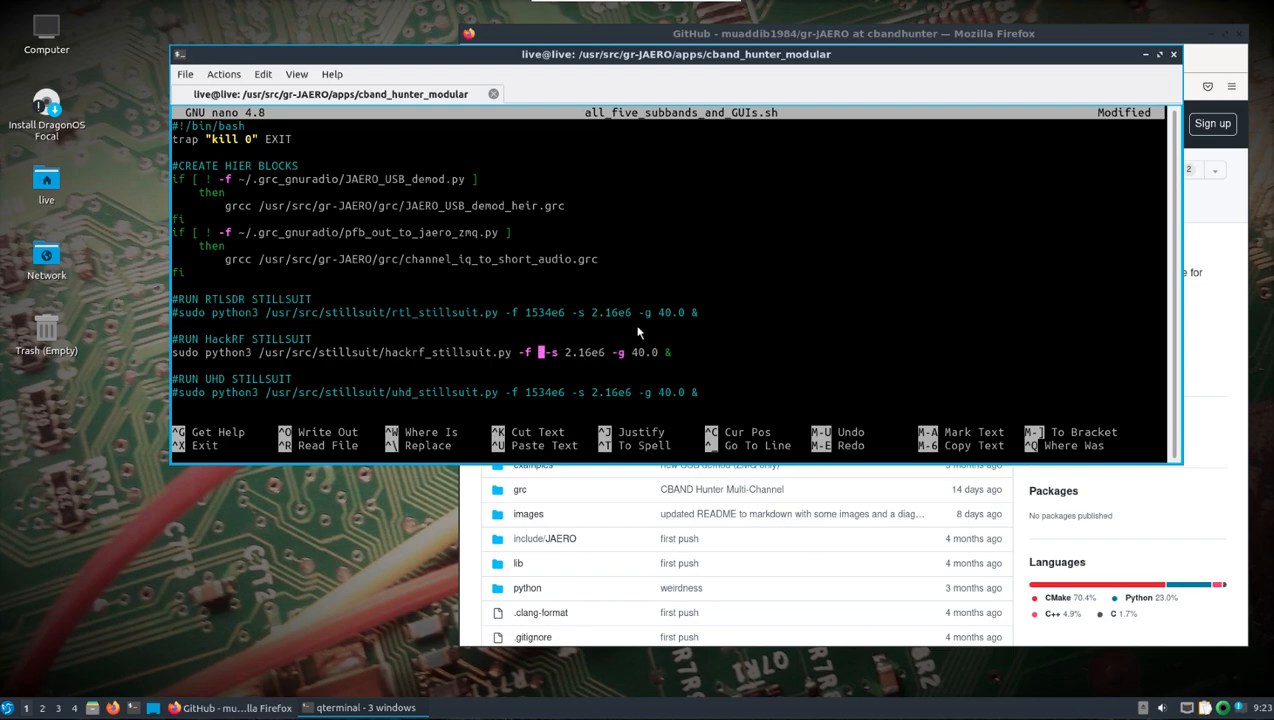
text(1546090000)
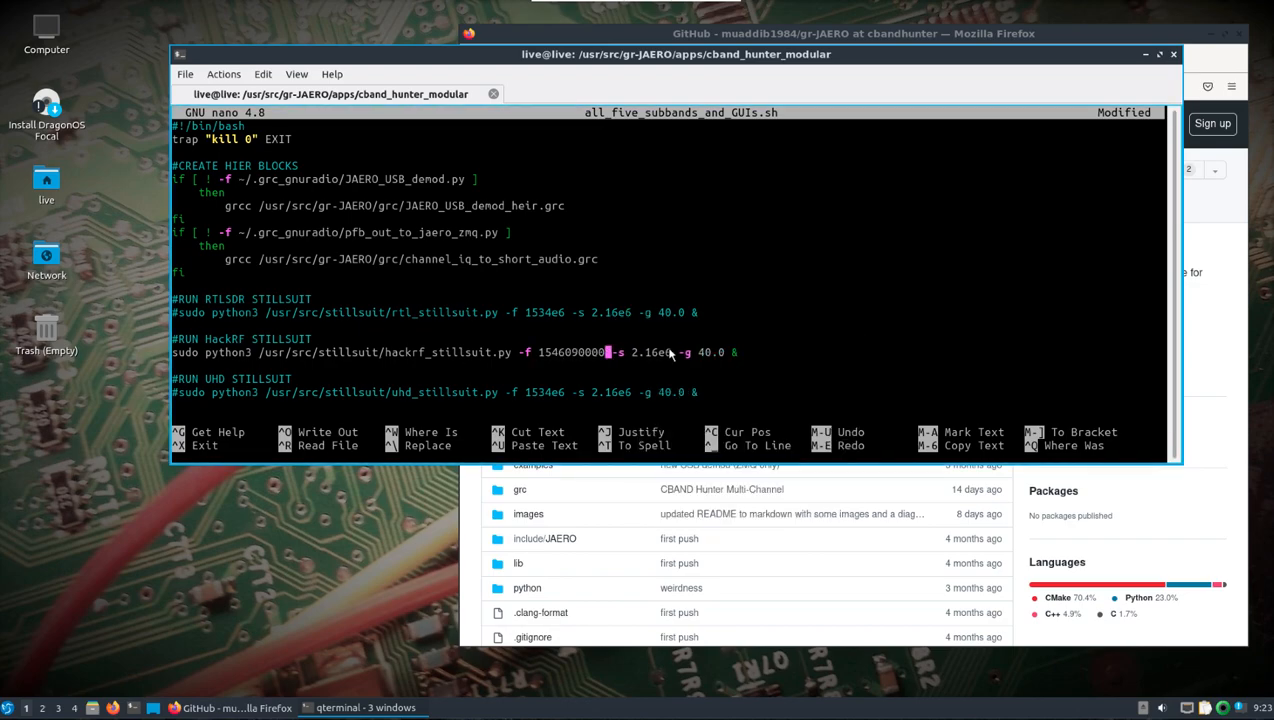
key(ctrl+o)
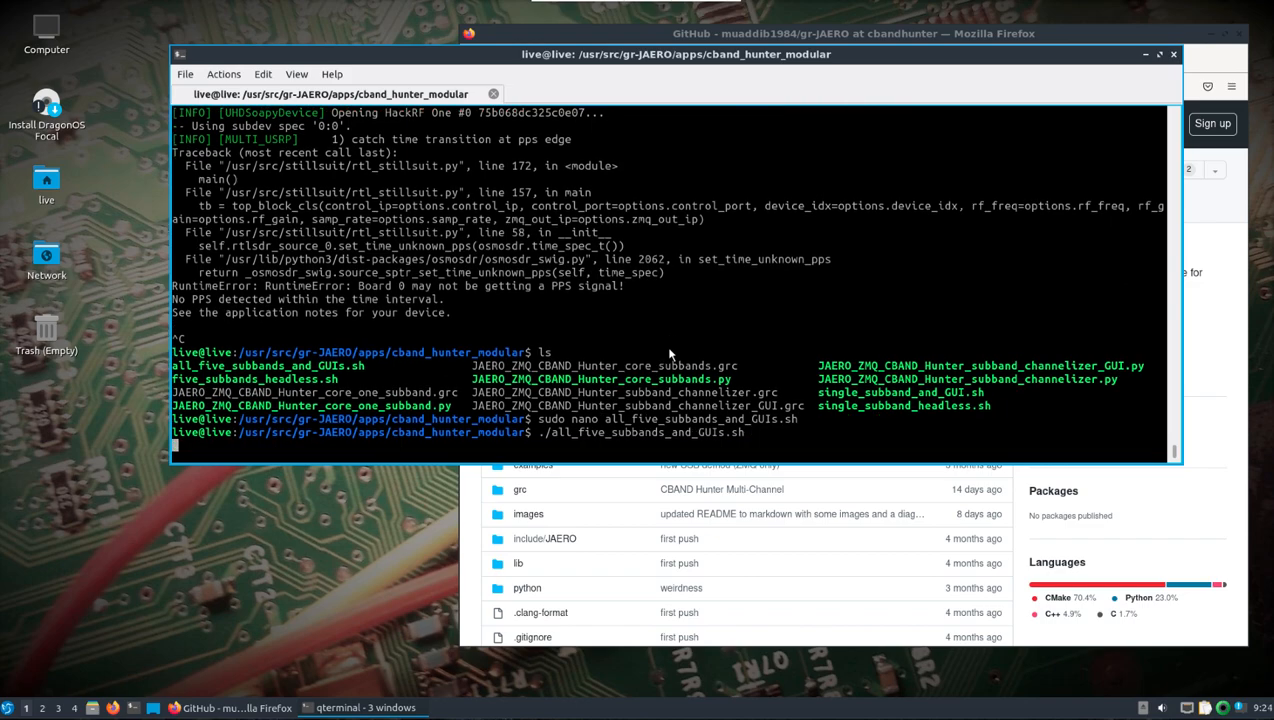
- Launch the all-five-subbands script and cascade its channelizer GUI windows over the spectrum display
key(Return)
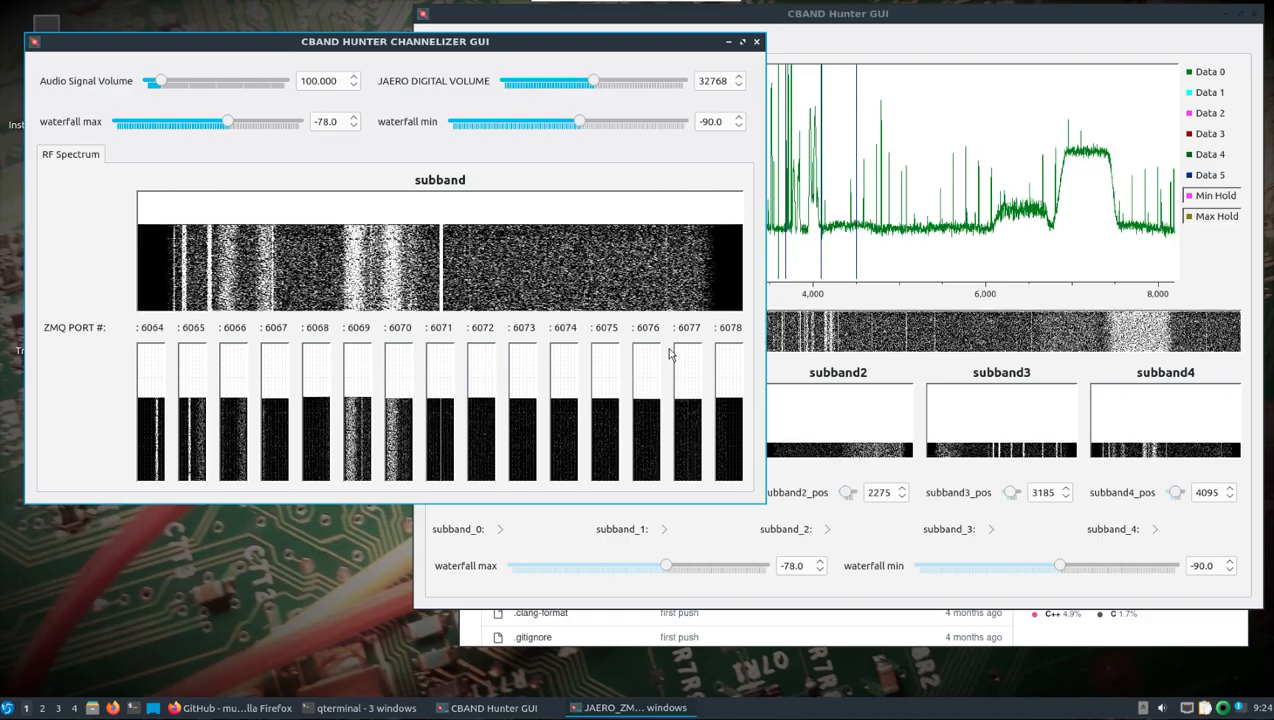
drag(394, 40, 404, 102)
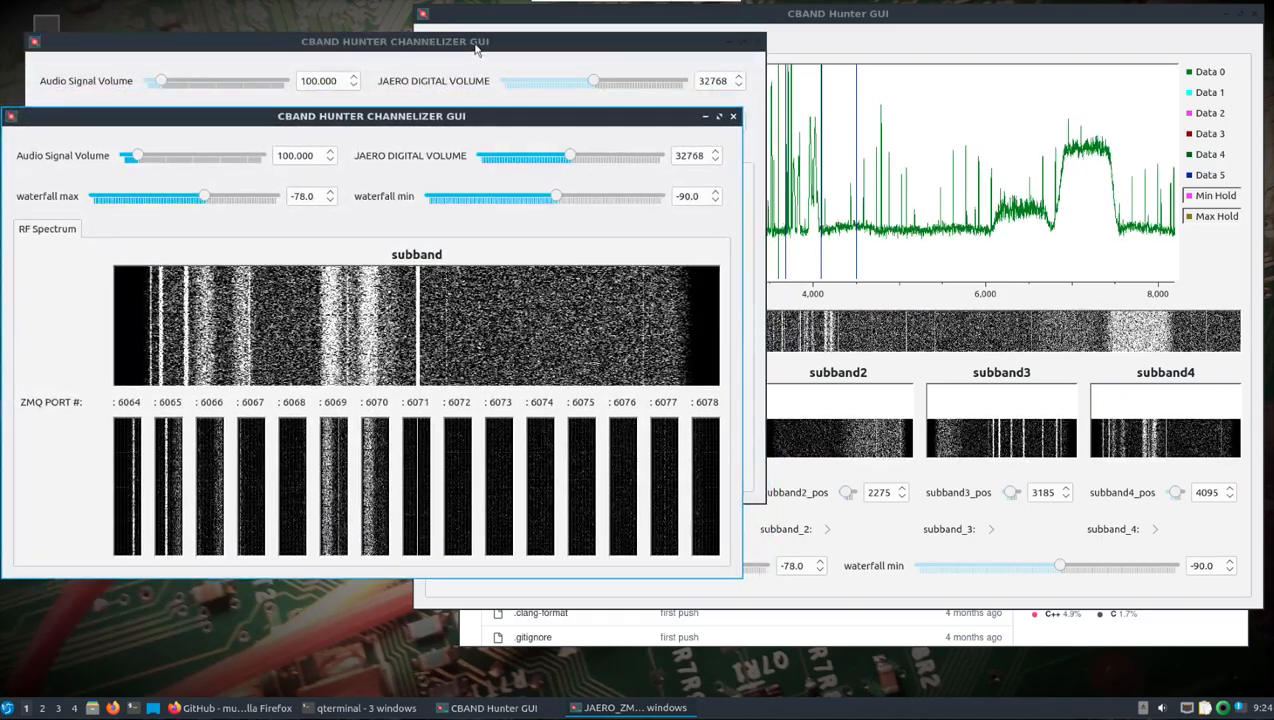
drag(372, 116, 432, 98)
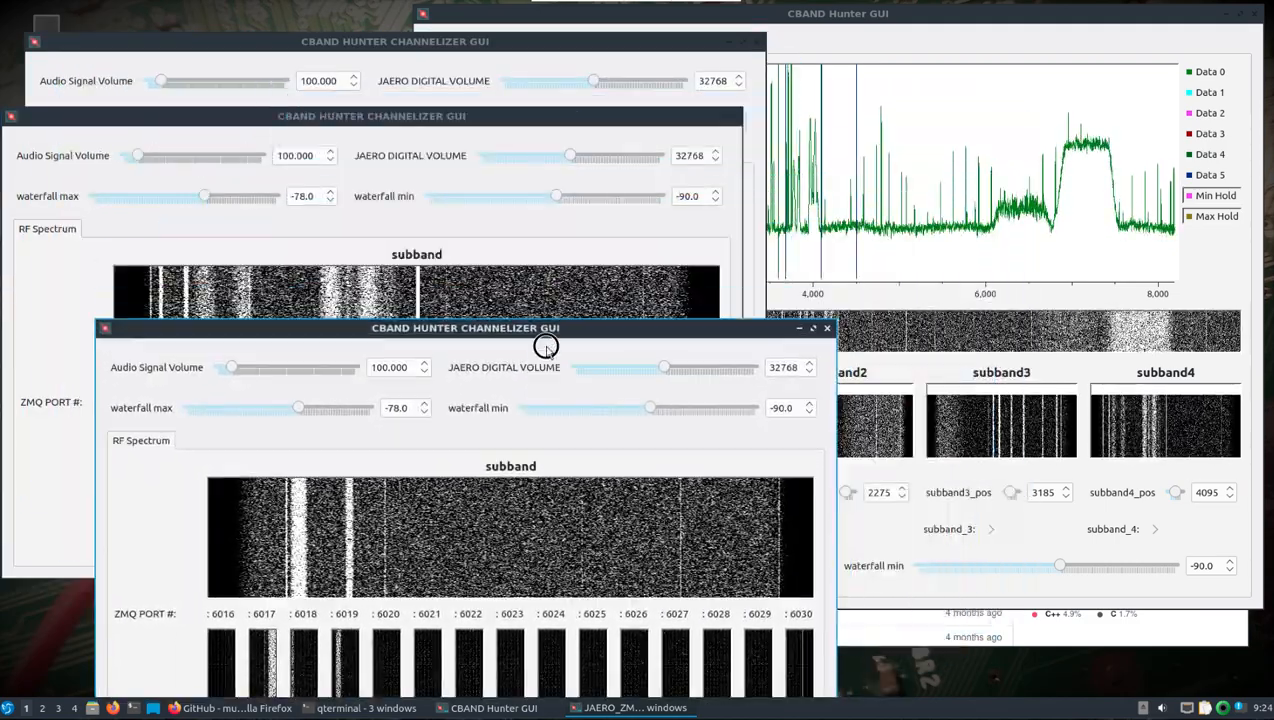
drag(464, 328, 436, 68)
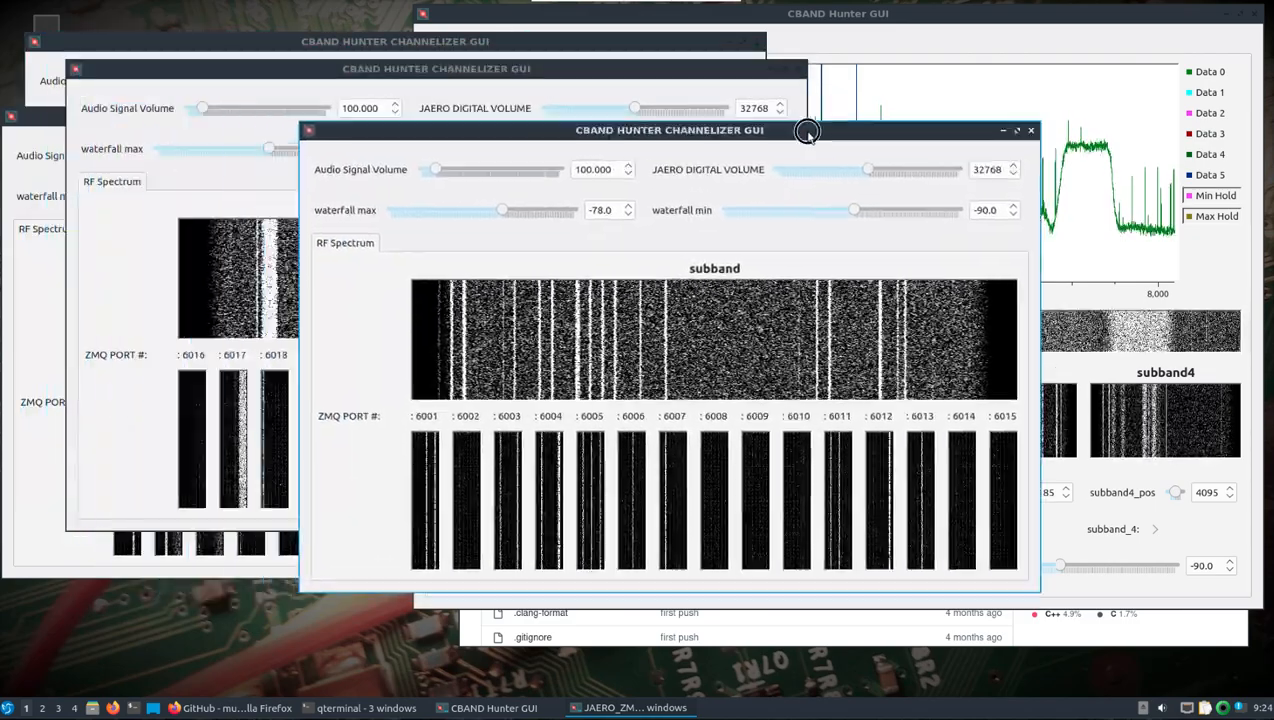
drag(808, 130, 622, 132)
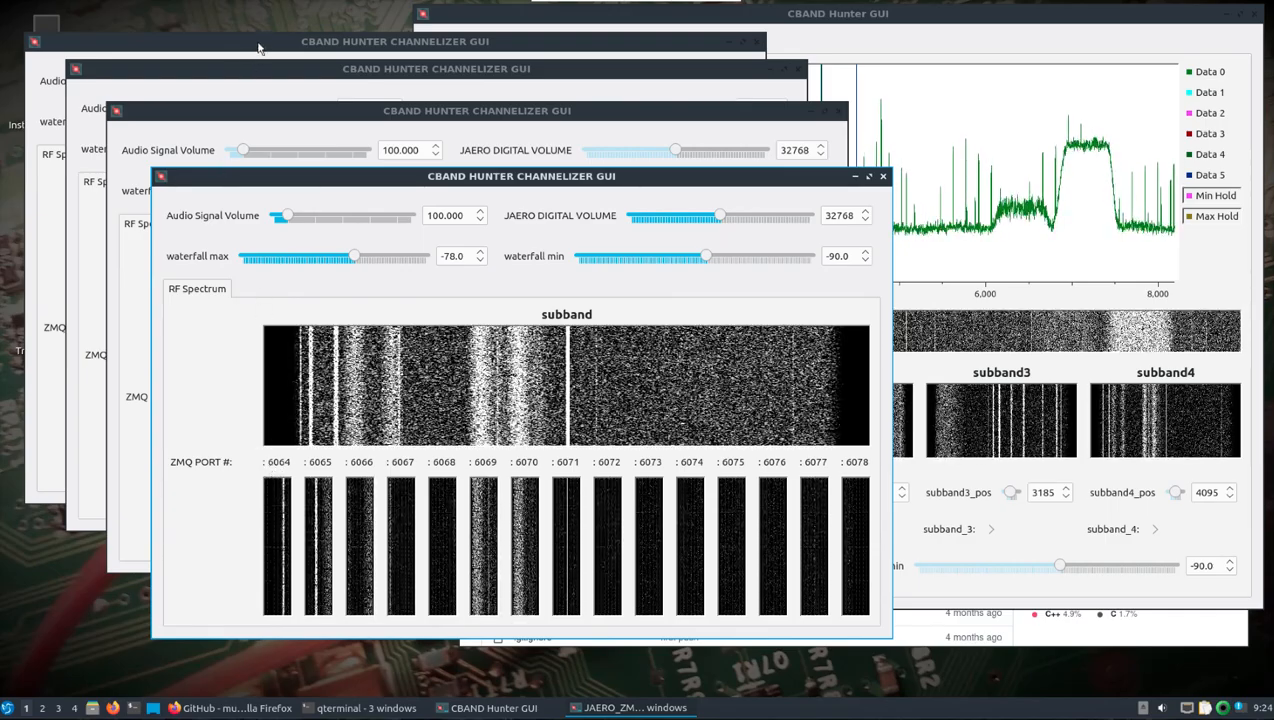
drag(520, 176, 560, 216)
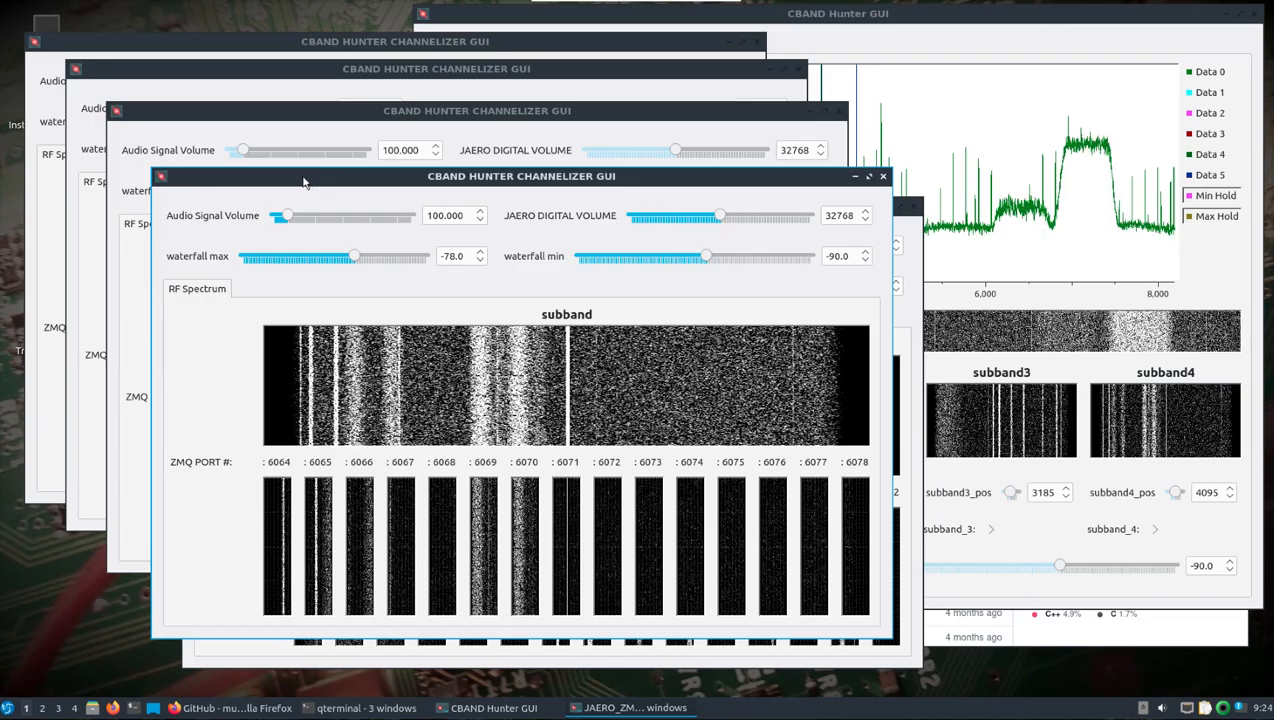
drag(520, 176, 586, 232)
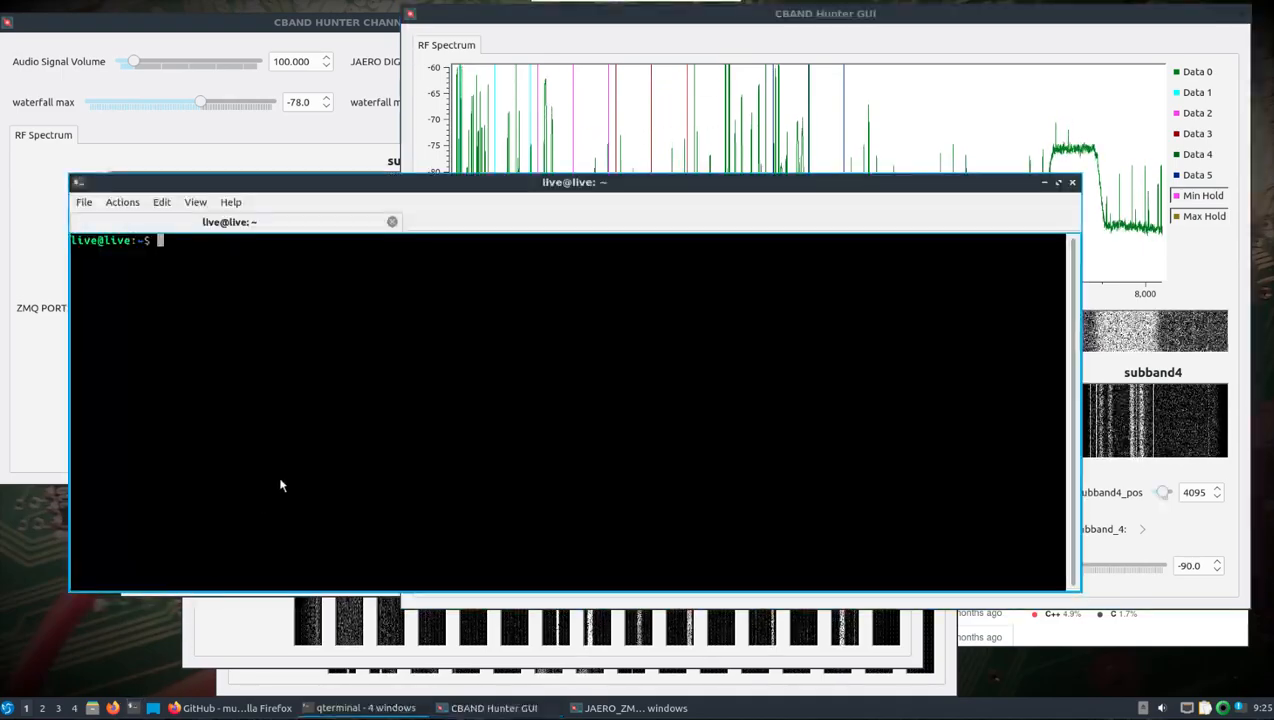
- Start jaero -s one and enable ZMQ Audio with topic JAERO in its decoding settings
text(jaero)
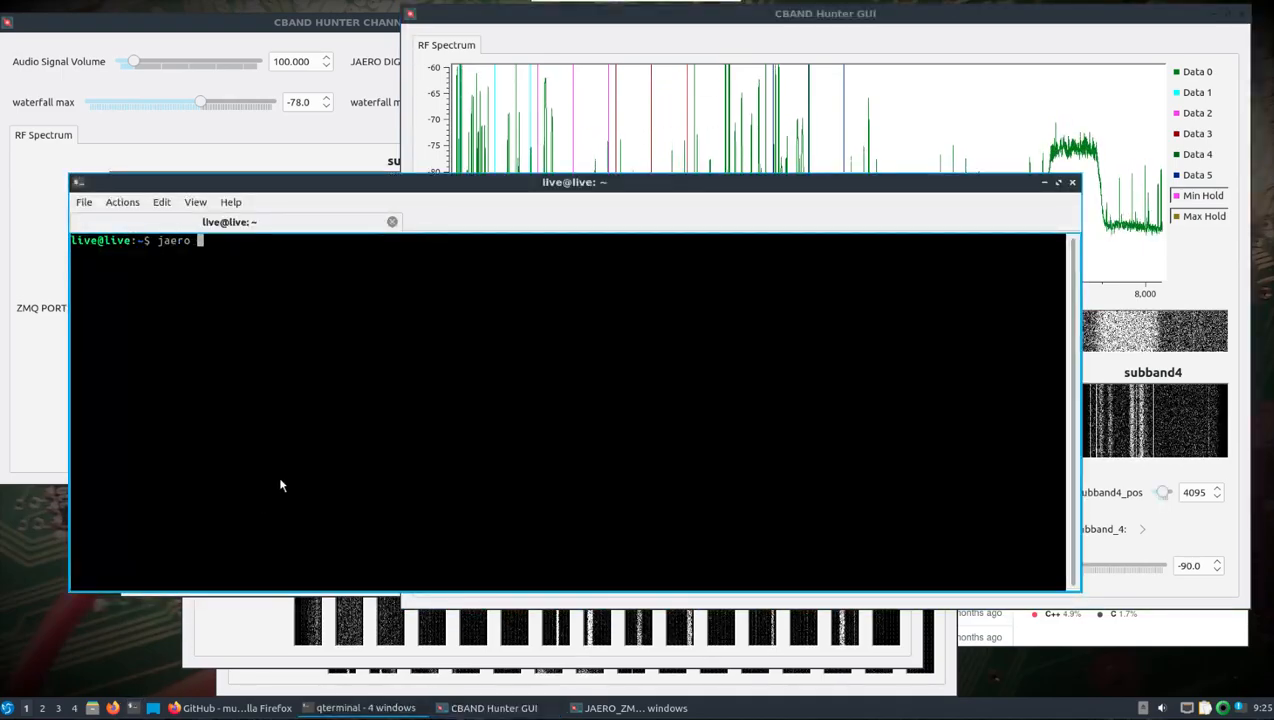
text(-s one)
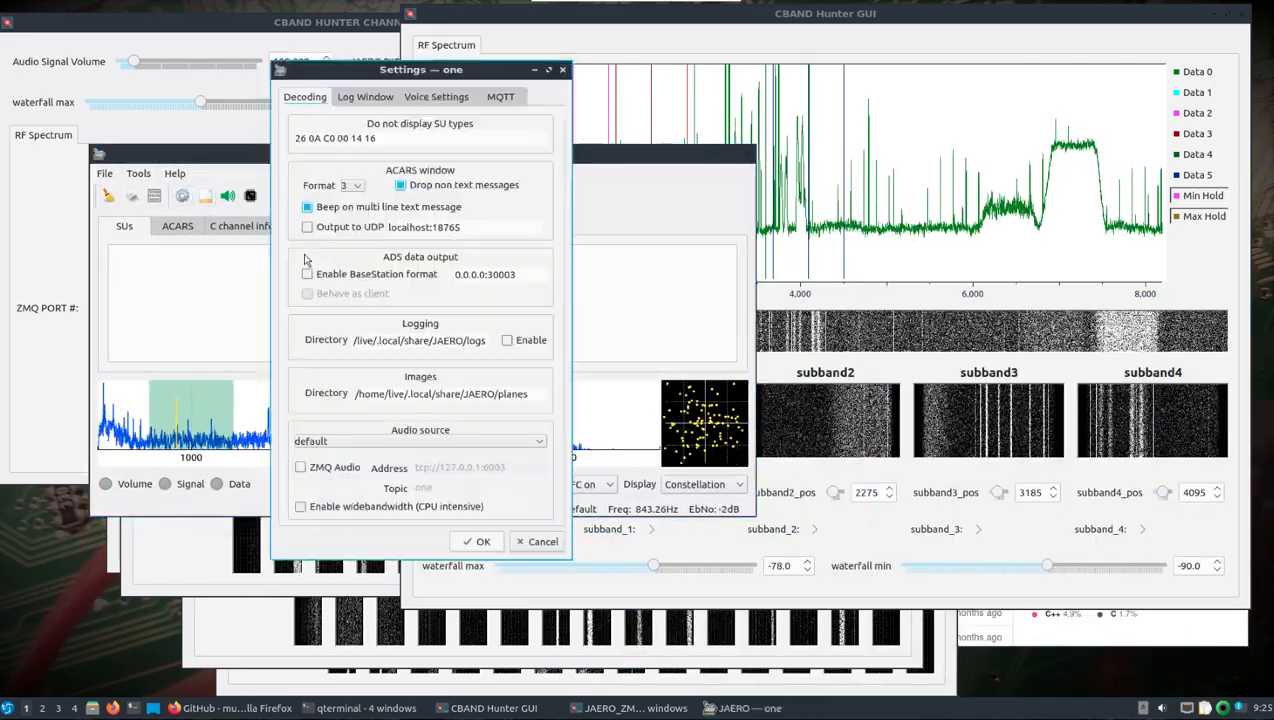
click(300, 468)
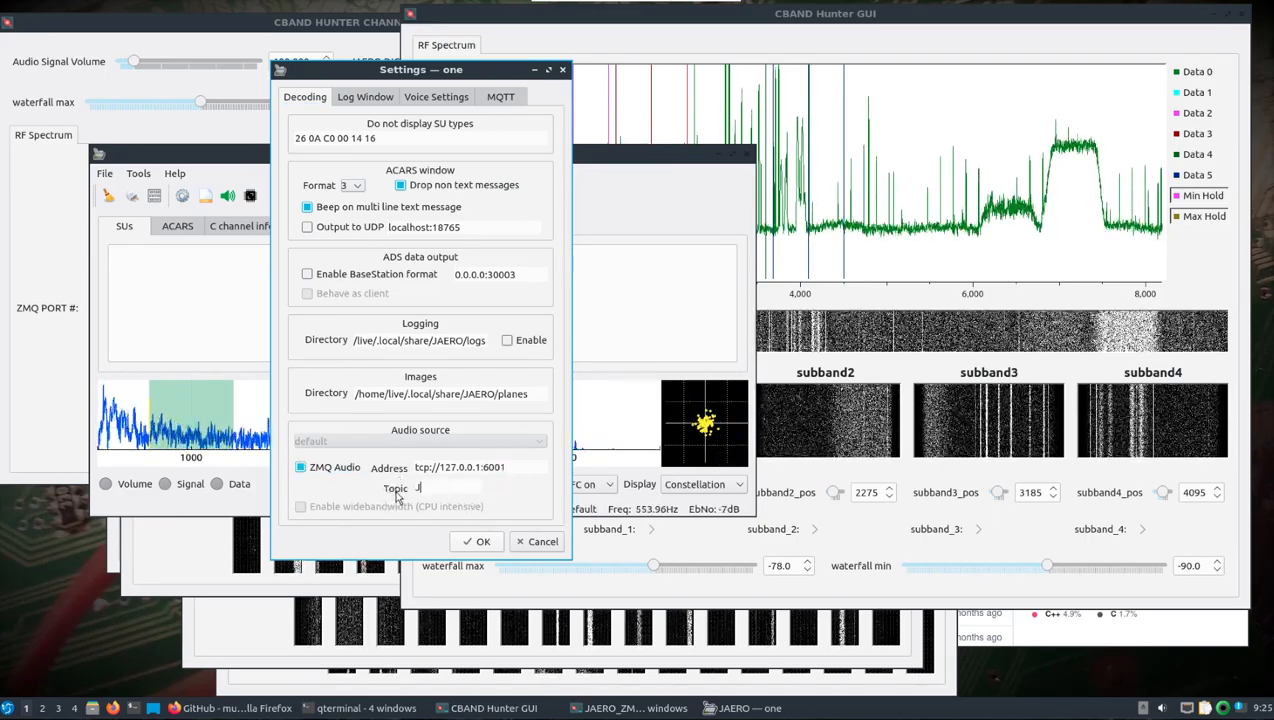
text(AERO)
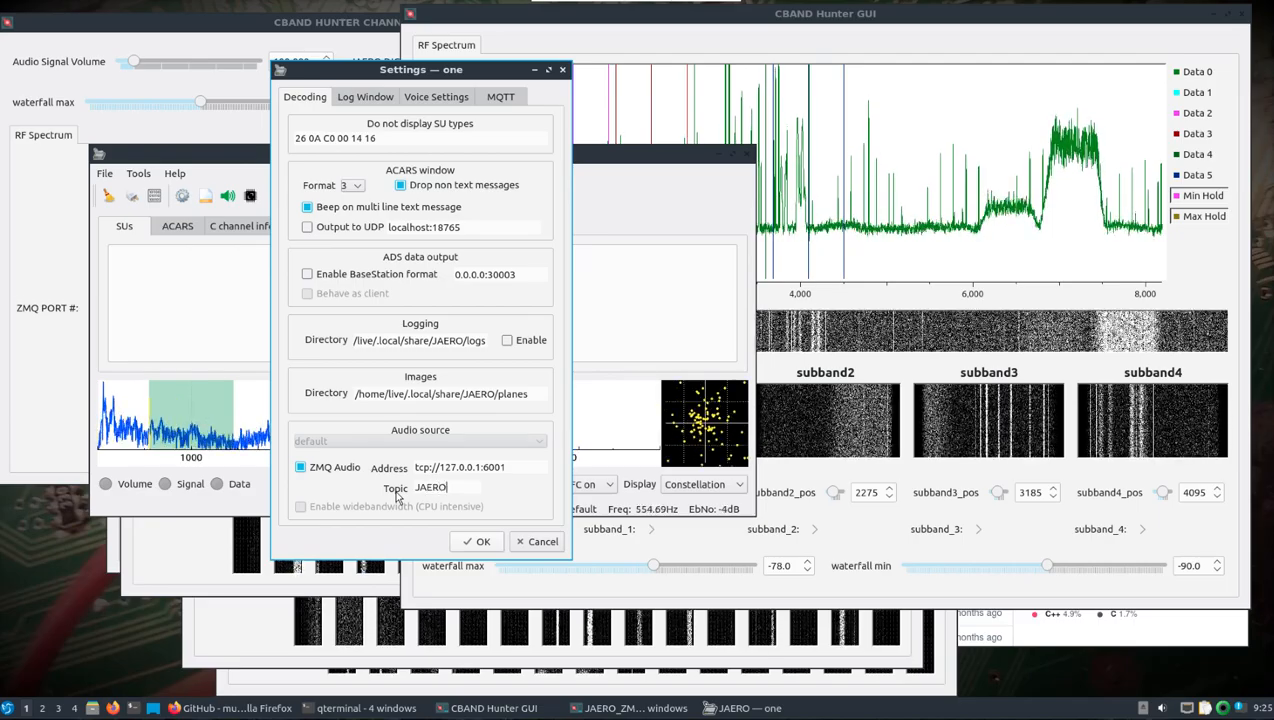
click(476, 540)
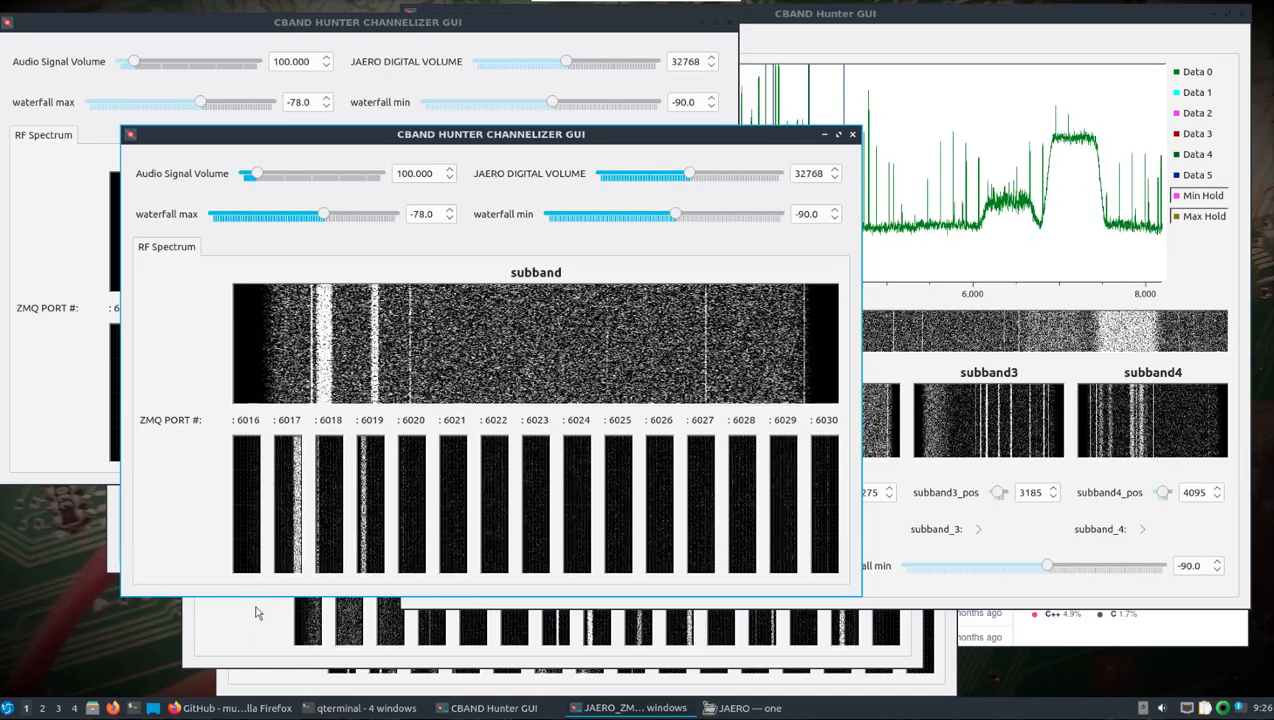
- Restack the channelizer windows so the ports 6048–6062 one sits in front
drag(490, 132, 552, 204)
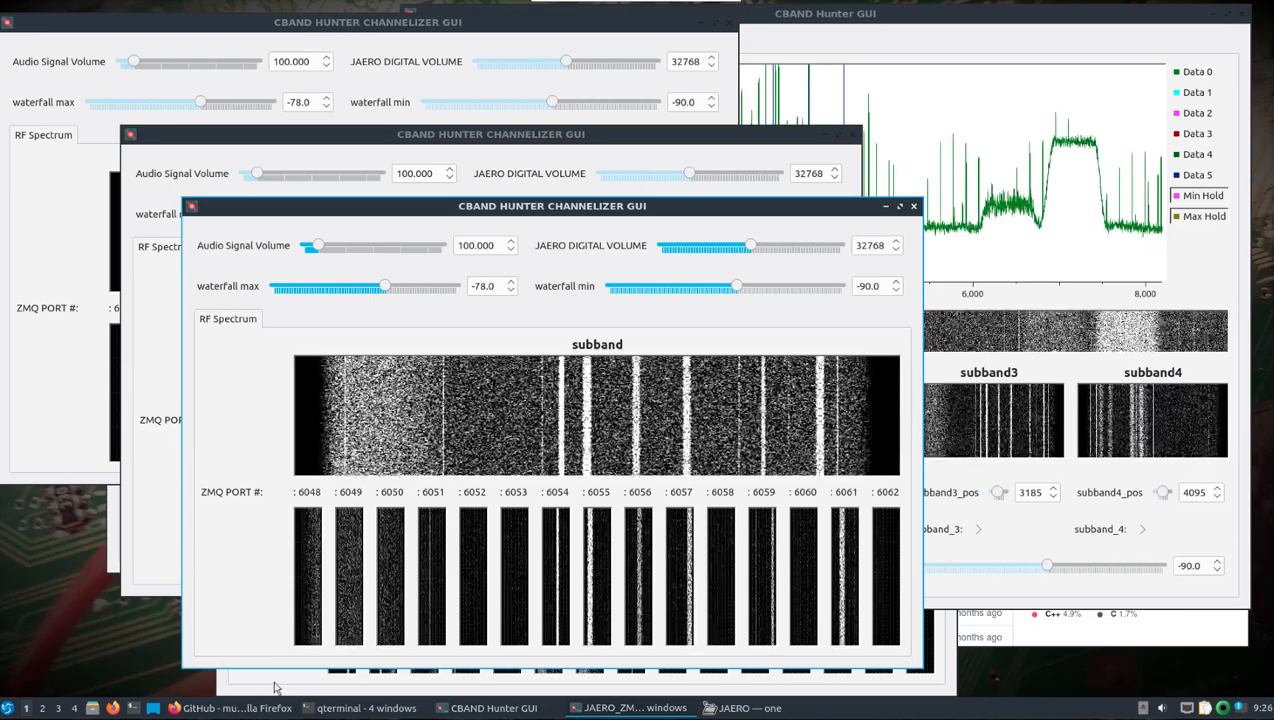
drag(552, 204, 586, 232)
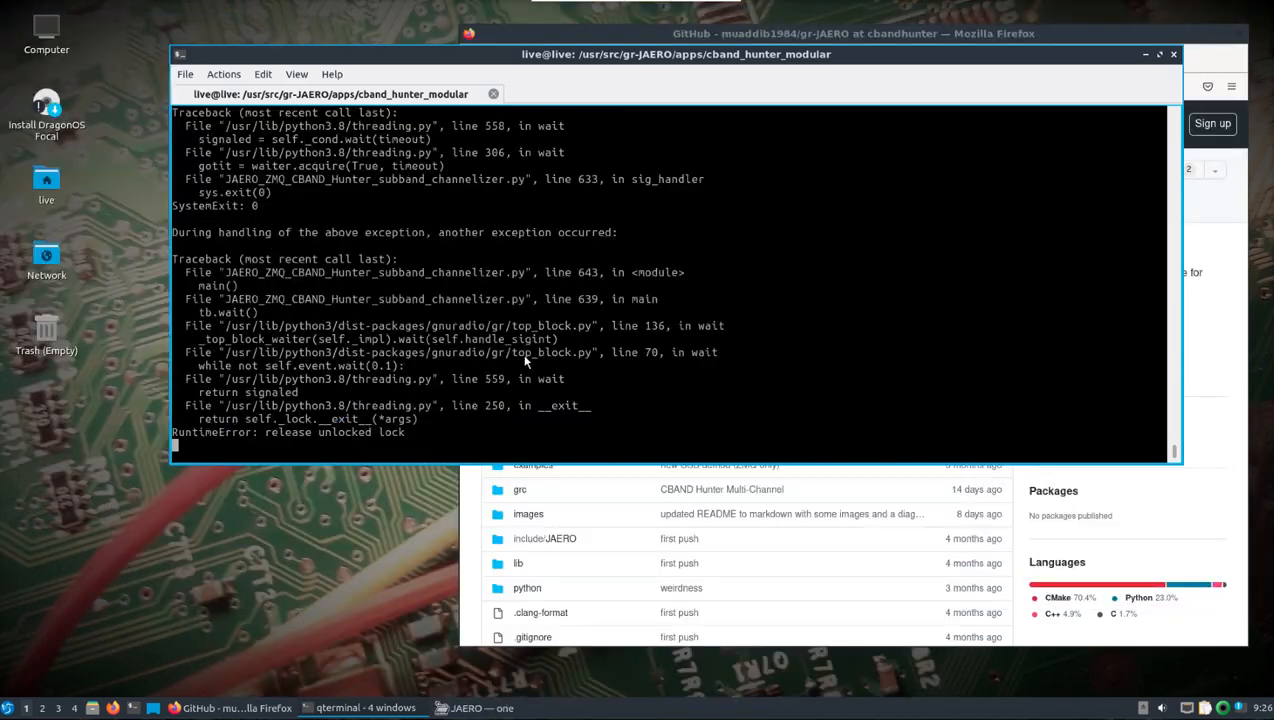
mouse_move(460, 420)
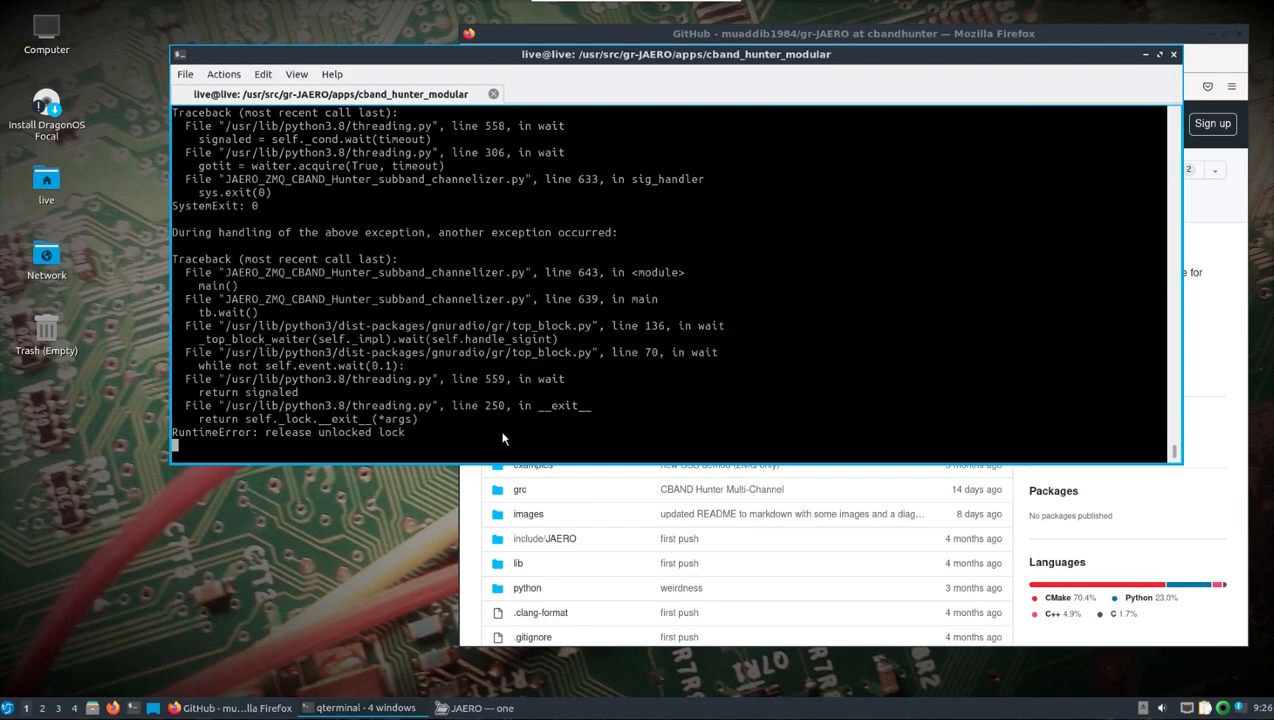
- List the processes still running with ps au after the hunter shutdown
text(ps au)
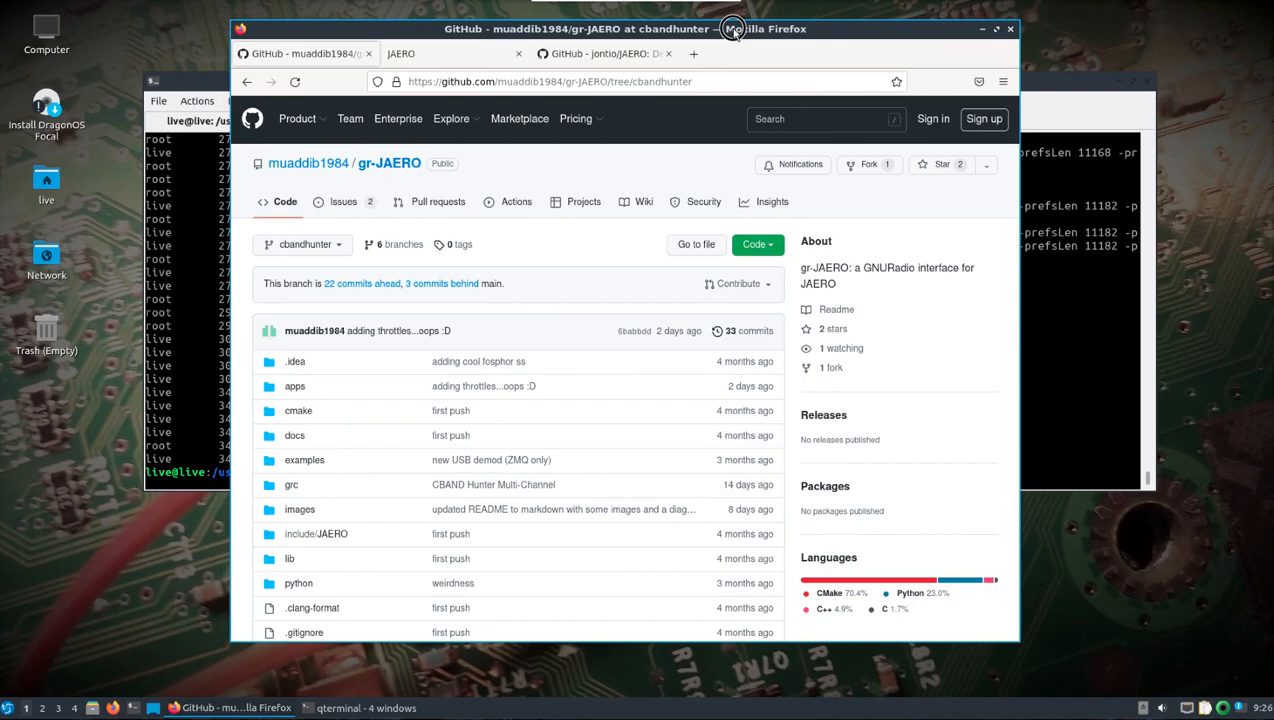
mouse_move(734, 28)
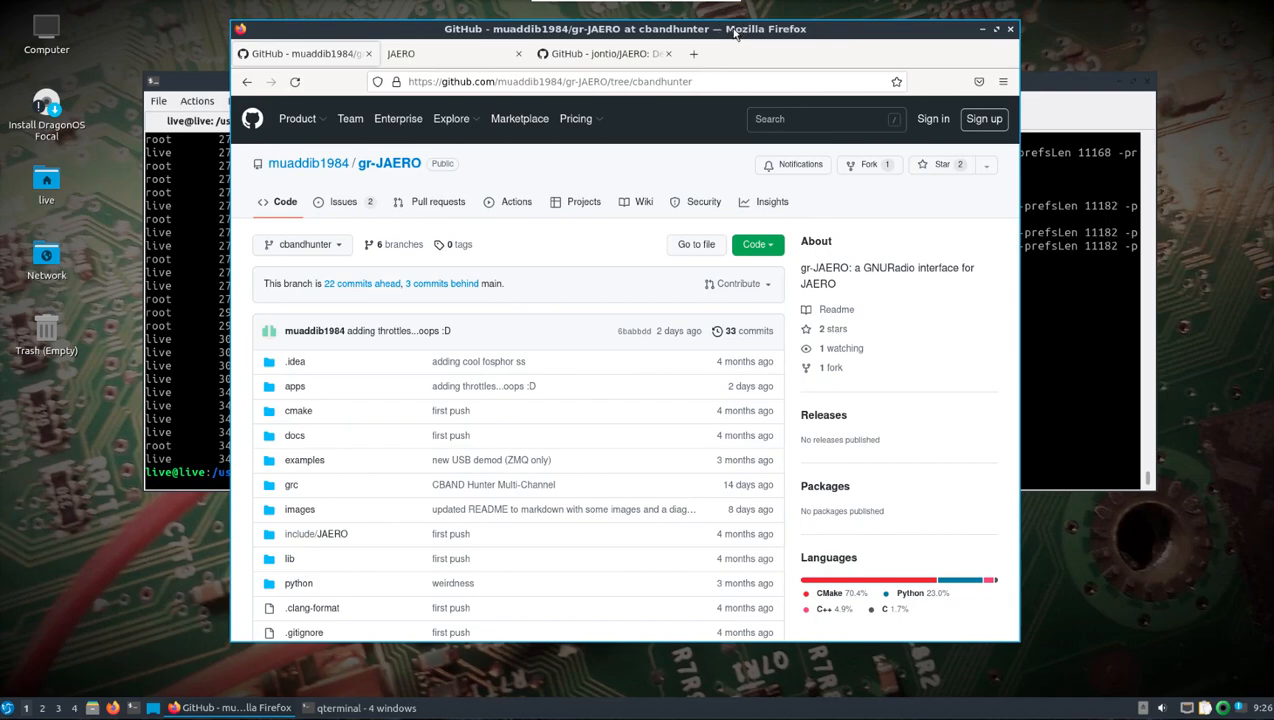